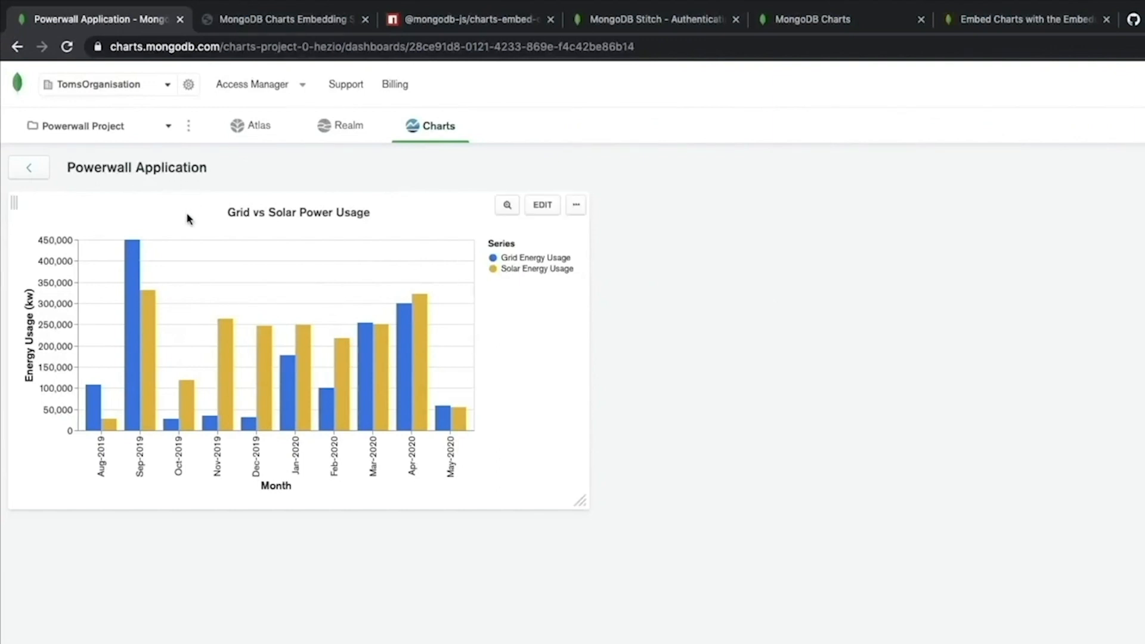
{"action": "mouse_move", "coordinate": [396, 235]}
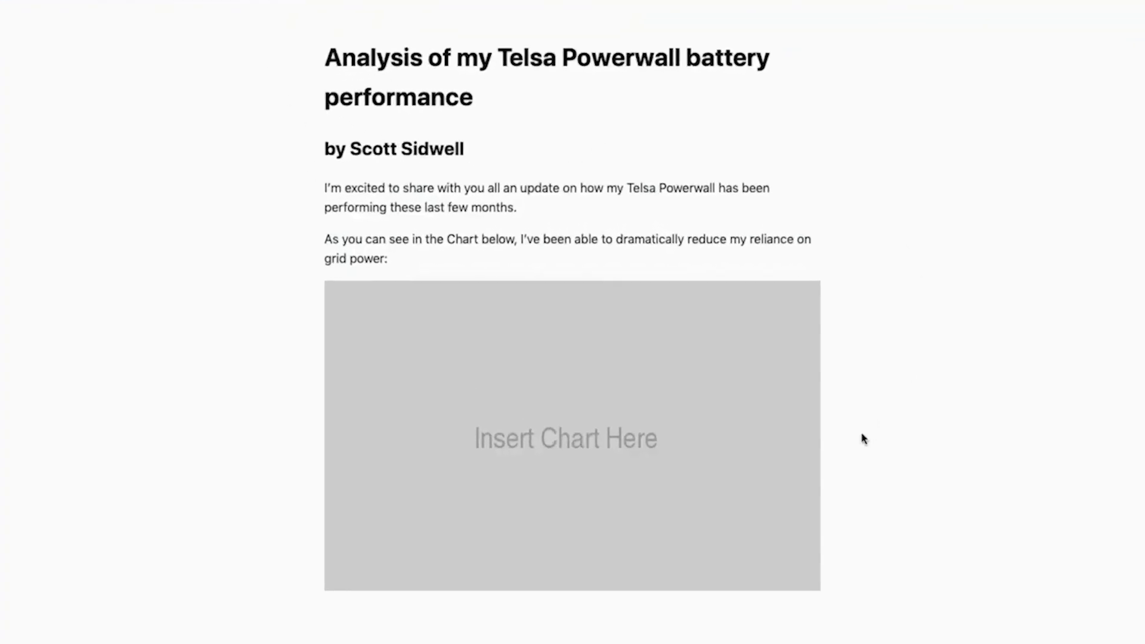
{"action": "mouse_move", "coordinate": [537, 473]}
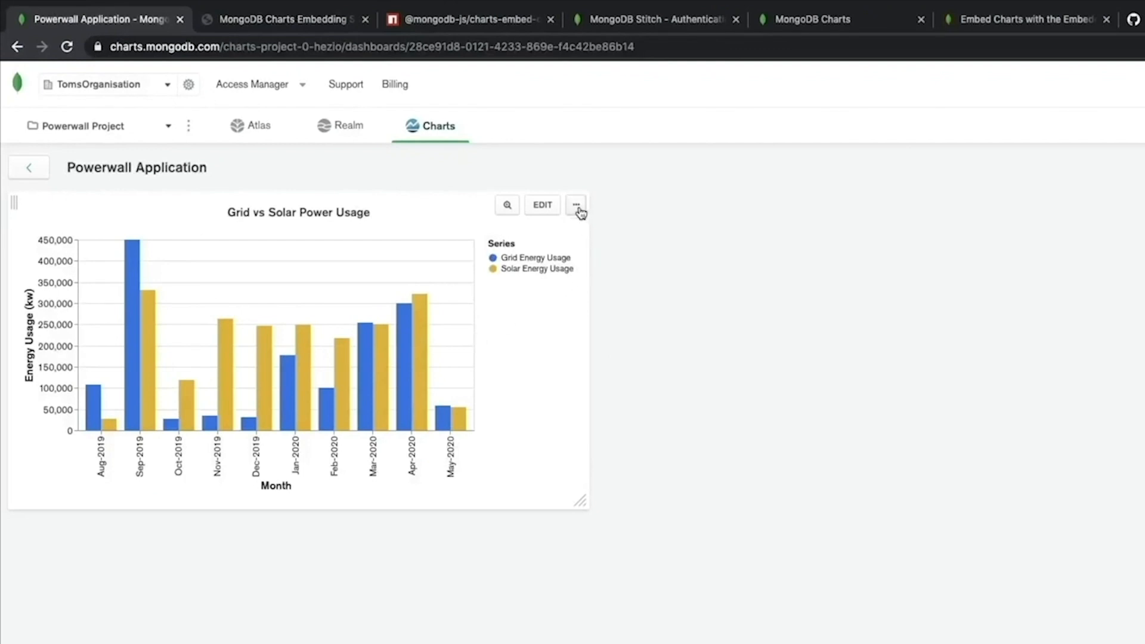
- Enable unauthenticated access for the Grid vs Solar chart and keep the Iframe embed style
{"action": "left_click", "coordinate": [576, 204]}
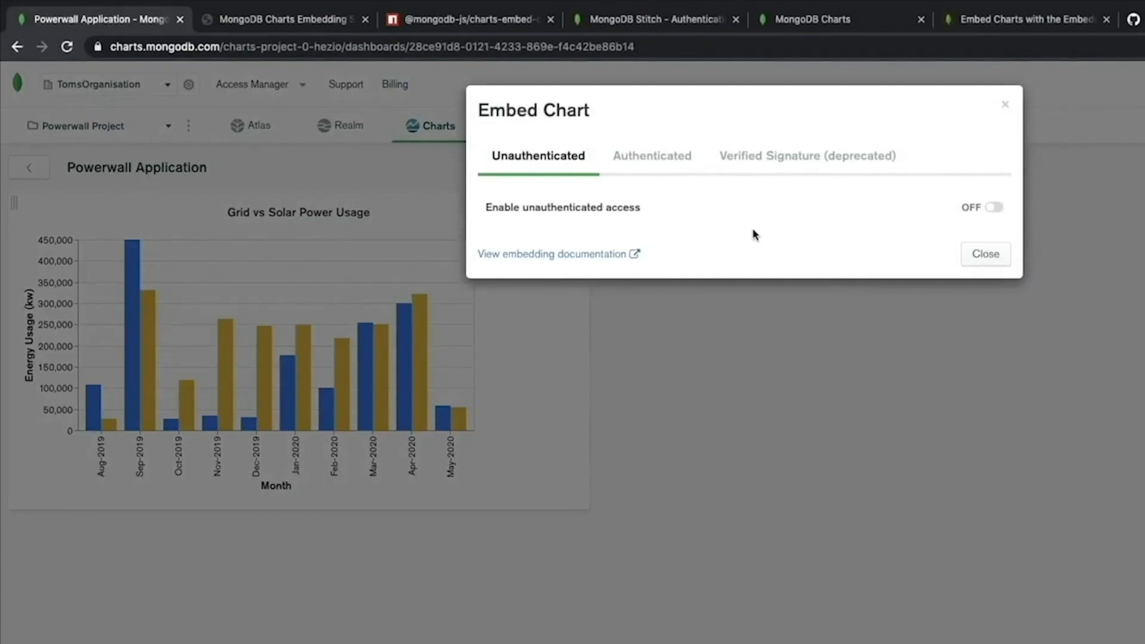
{"action": "mouse_move", "coordinate": [856, 217]}
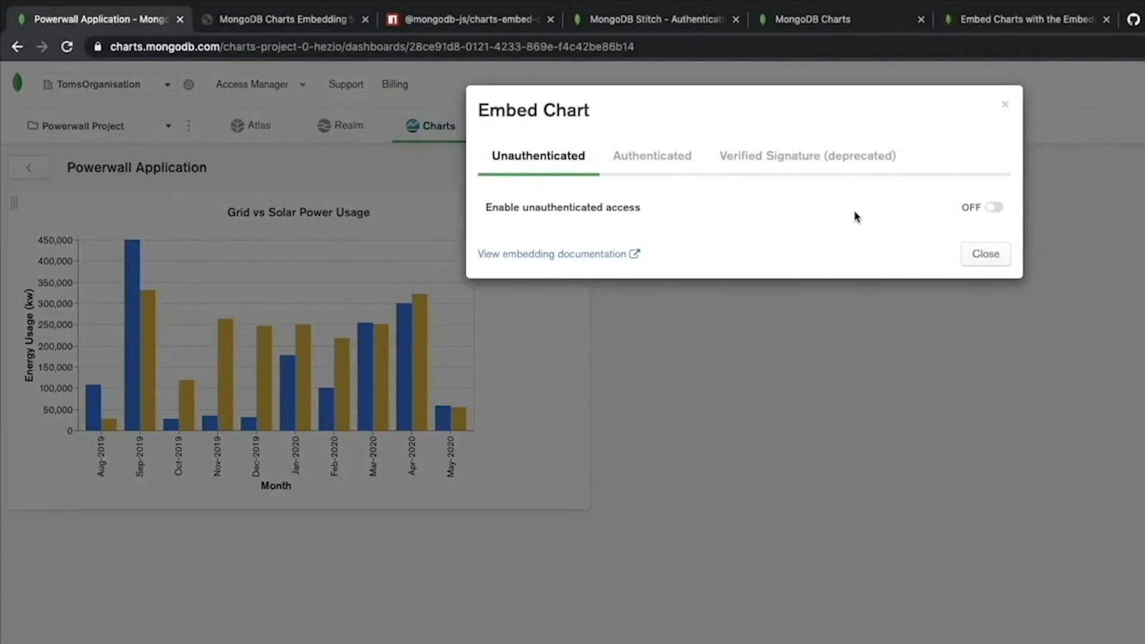
{"action": "left_click", "coordinate": [993, 206]}
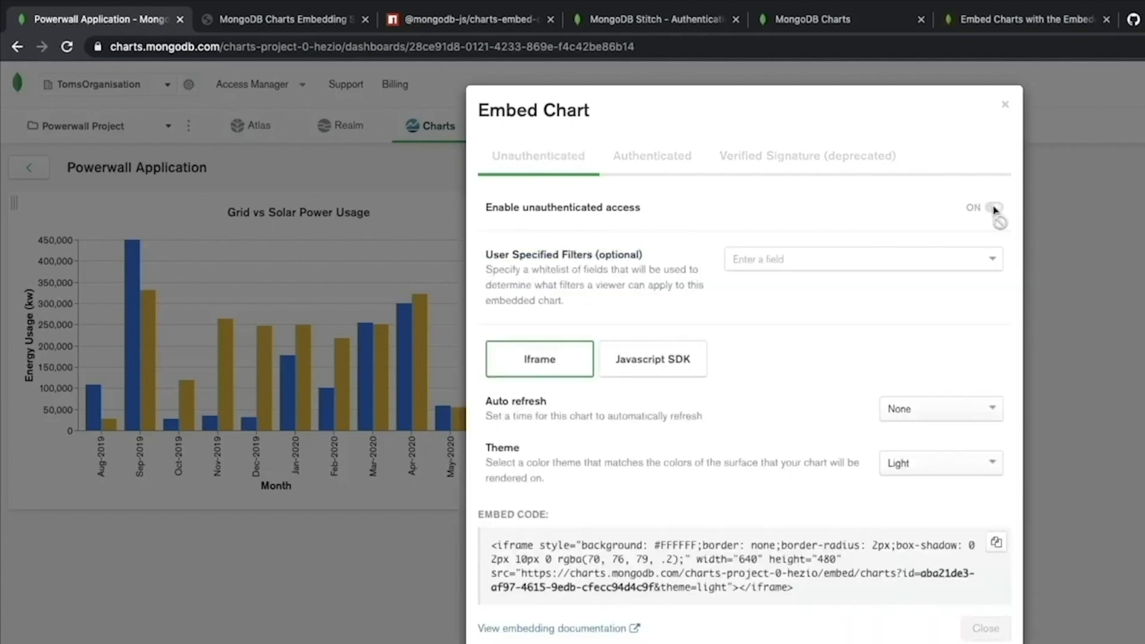
{"action": "left_click", "coordinate": [994, 207]}
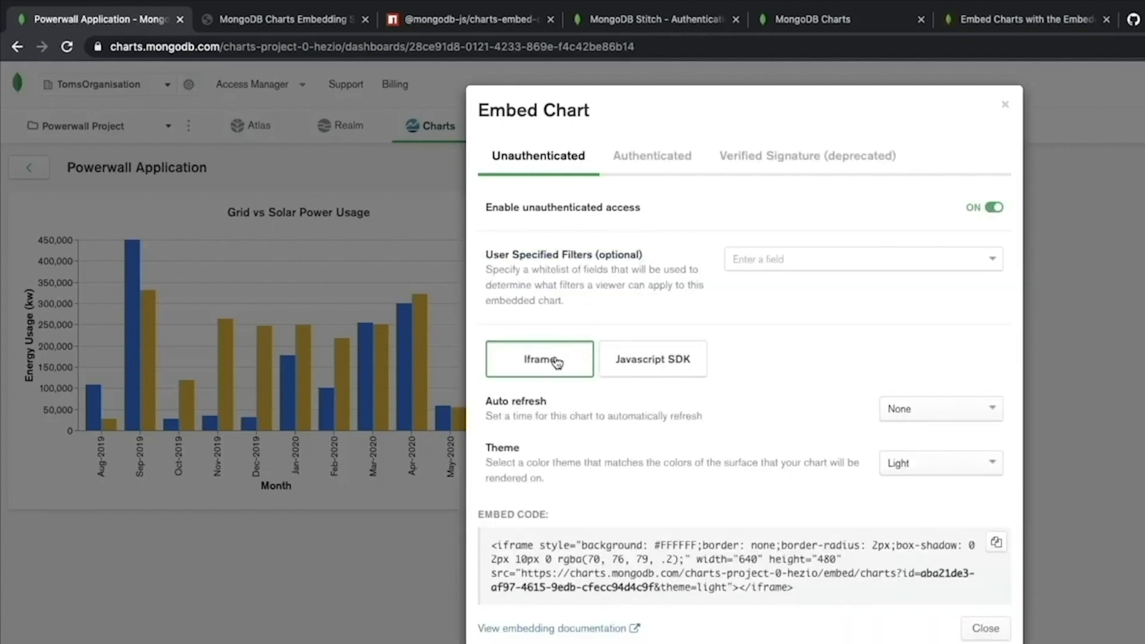
{"action": "mouse_move", "coordinate": [996, 542]}
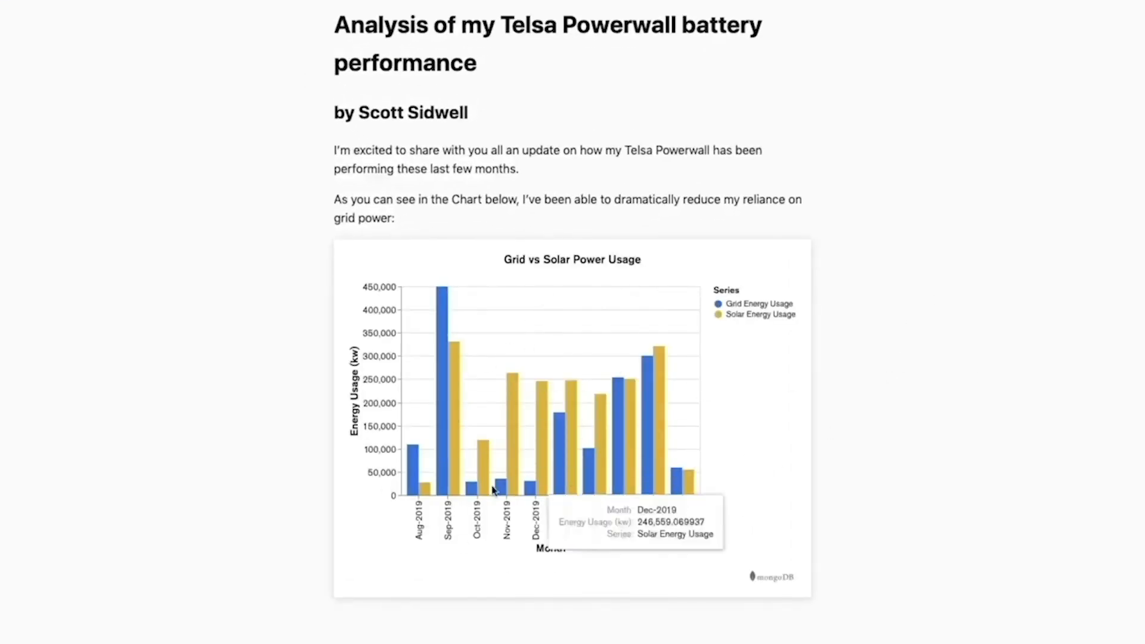
{"action": "mouse_move", "coordinate": [567, 478]}
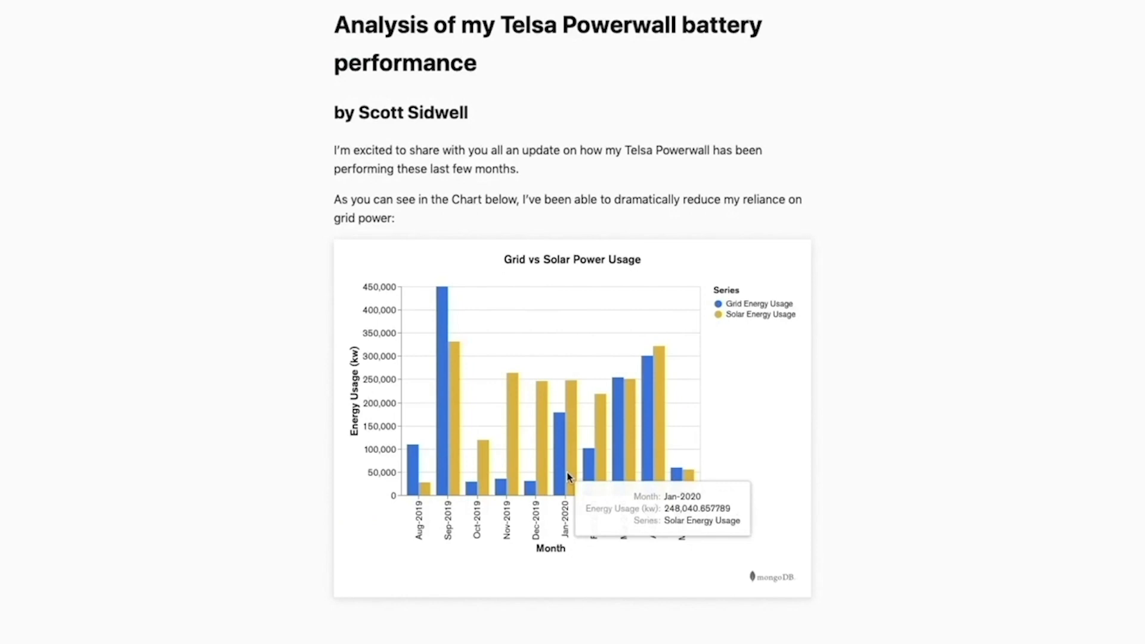
{"action": "mouse_move", "coordinate": [489, 355]}
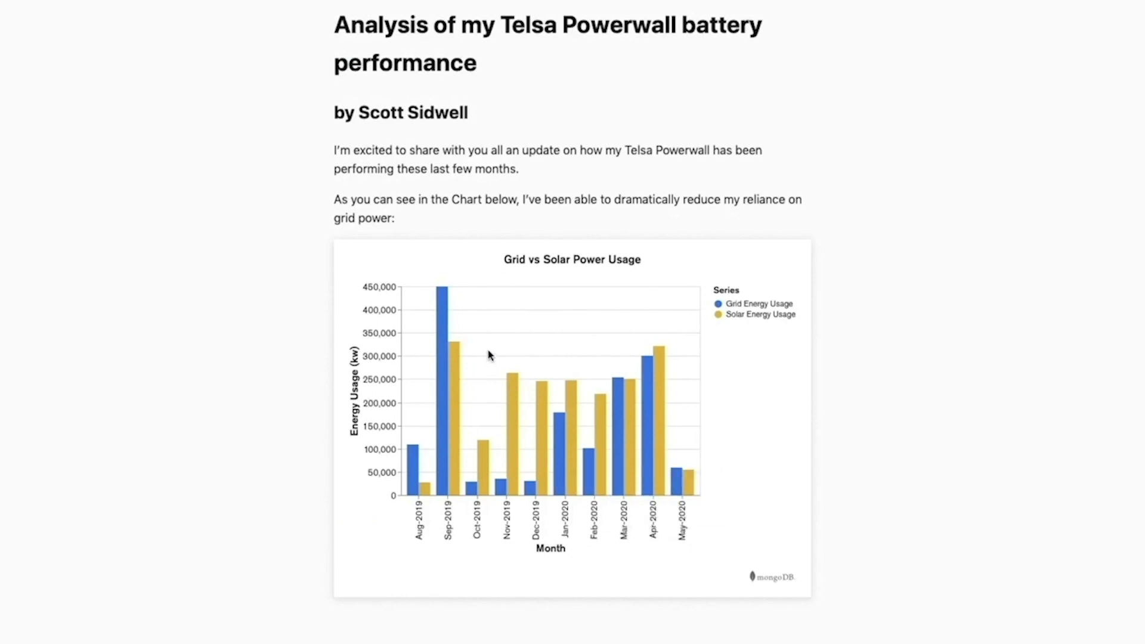
{"action": "mouse_move", "coordinate": [486, 322]}
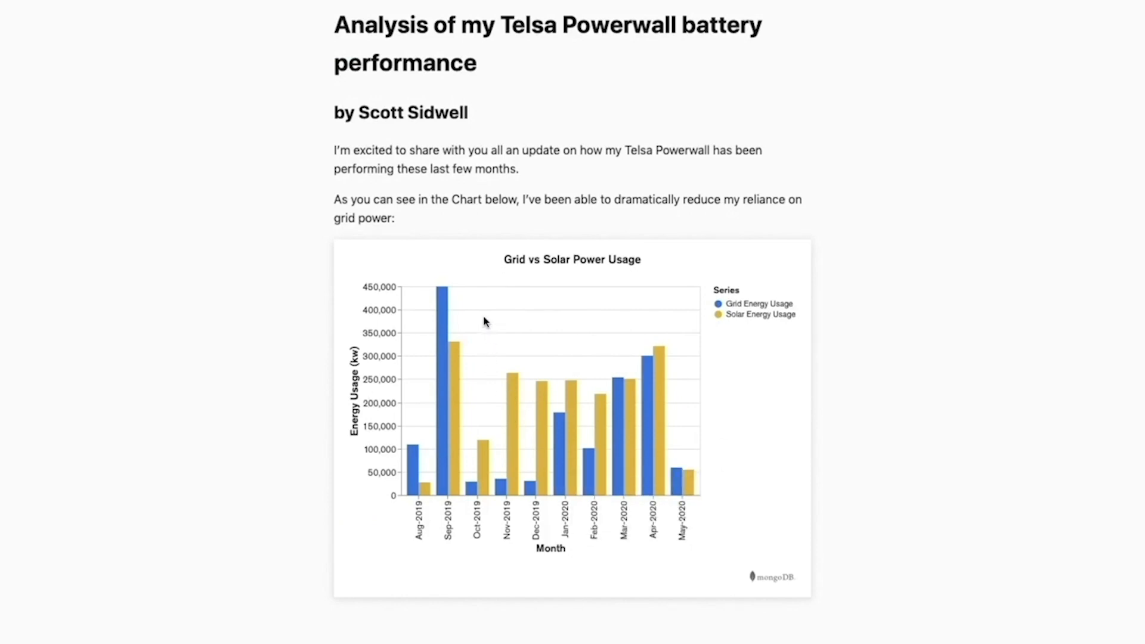
{"action": "mouse_move", "coordinate": [769, 318]}
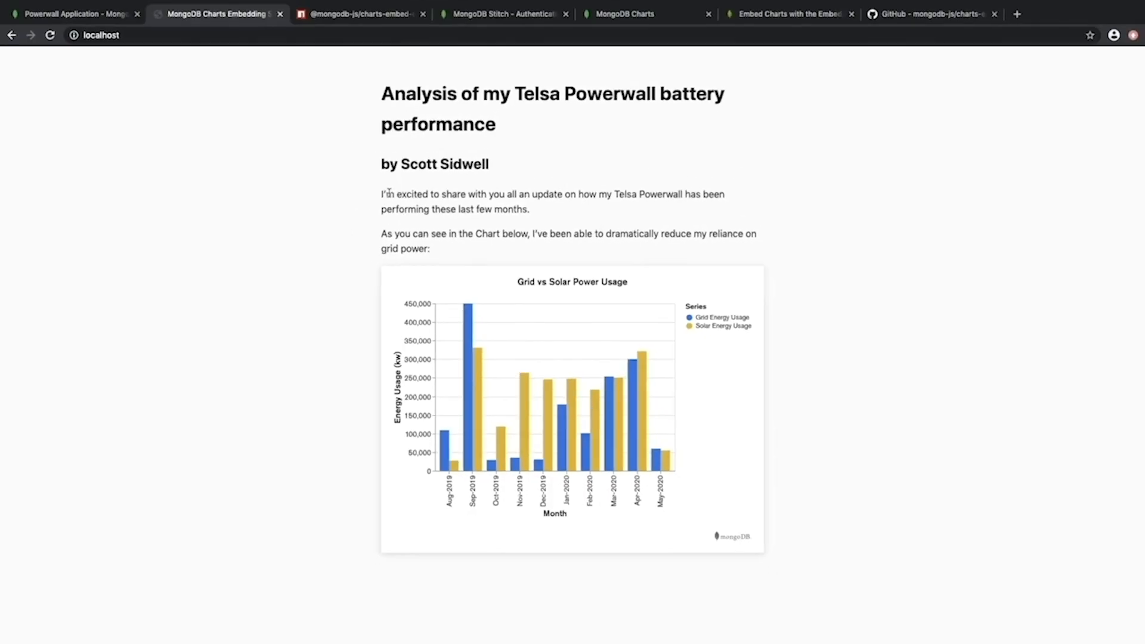
{"action": "mouse_move", "coordinate": [337, 158]}
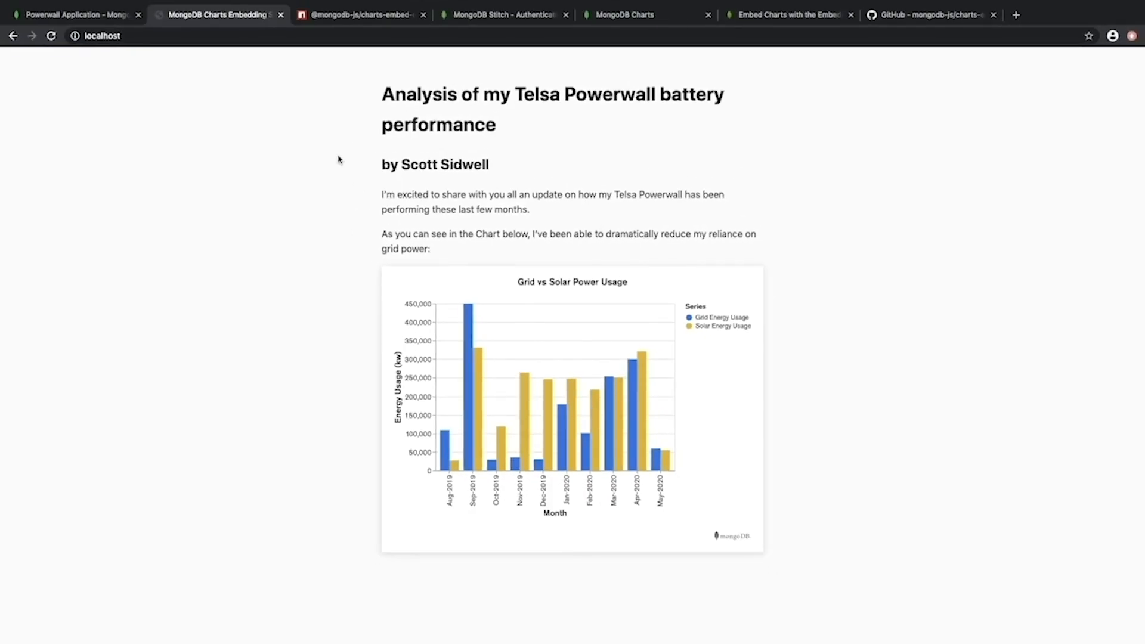
{"action": "left_click", "coordinate": [357, 15]}
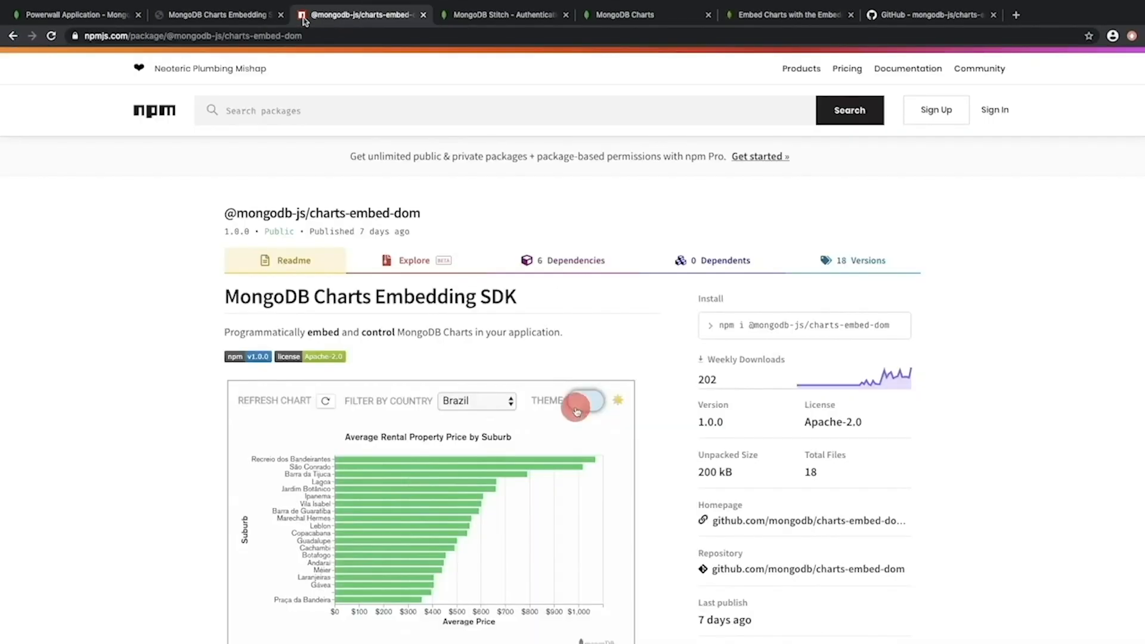
{"action": "scroll", "scroll_direction": "down", "scroll_amount": 3}
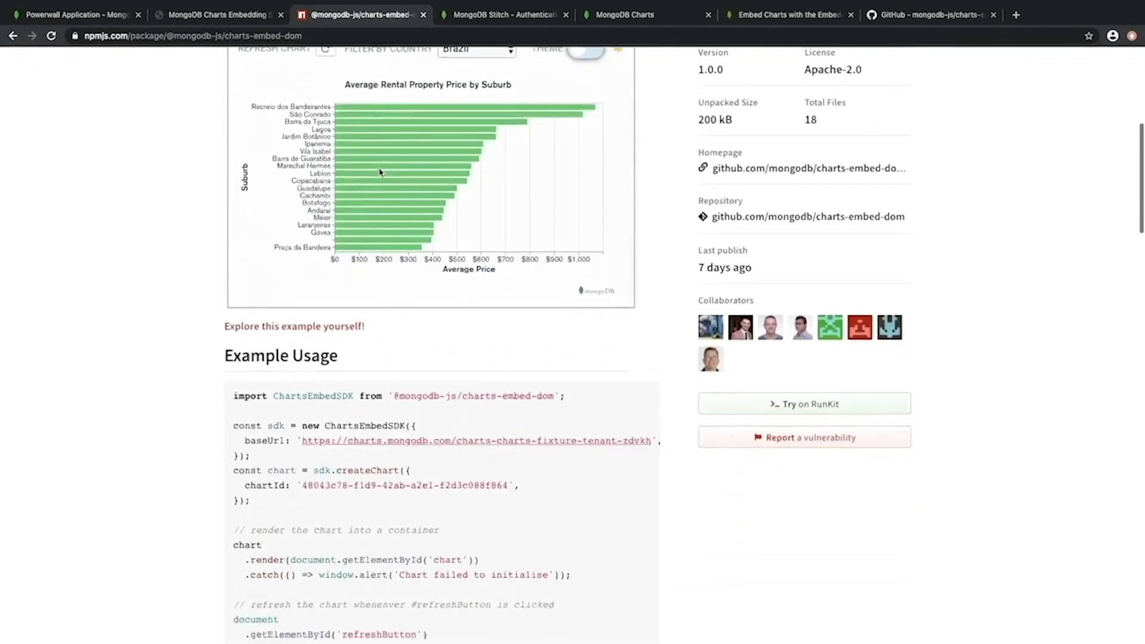
{"action": "scroll", "scroll_direction": "down", "scroll_amount": 3}
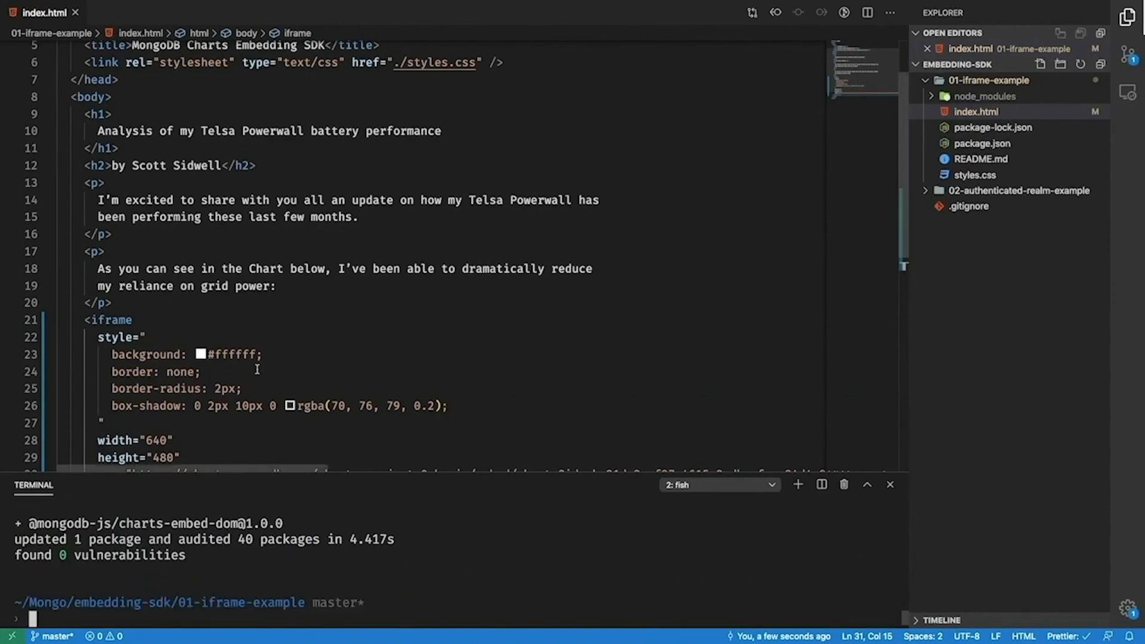
- In index.html replace the iframe with <div id="chart"> and a <script src="./script.js"> tag
{"action": "scroll", "scroll_direction": "down", "scroll_amount": 3}
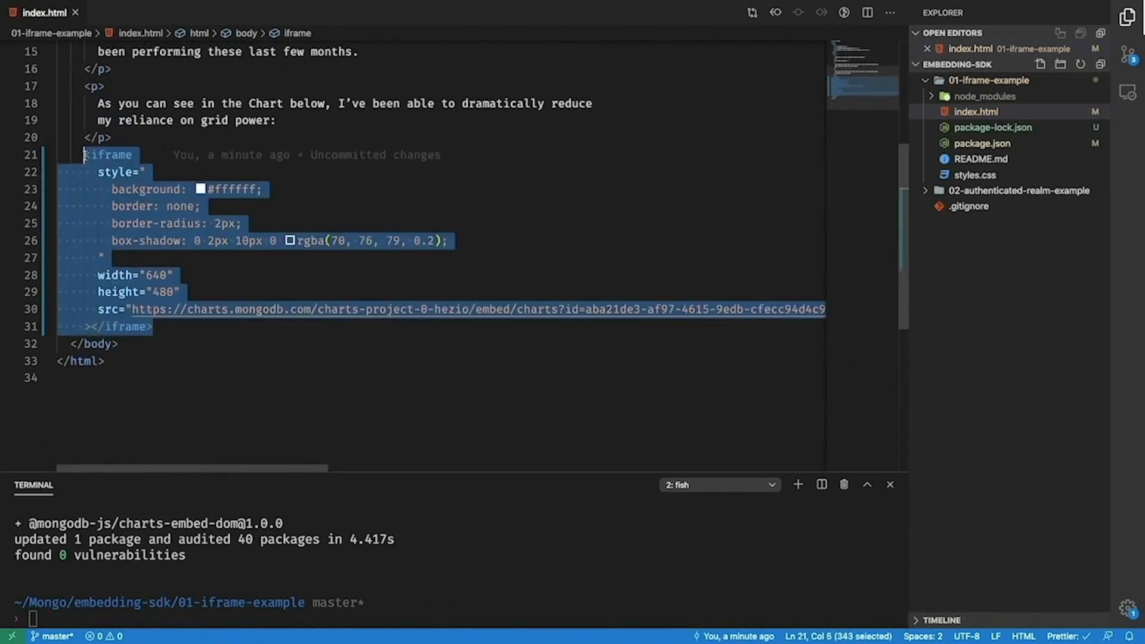
{"action": "type", "text": "<div id=\"chart\"></div>"}
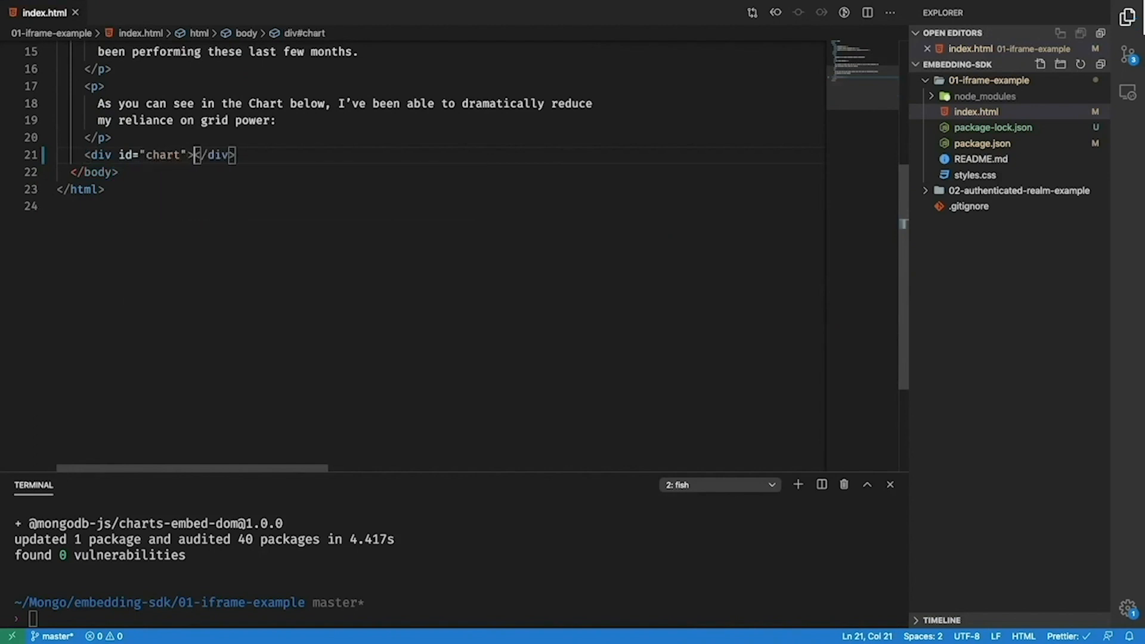
{"action": "key", "text": "Enter"}
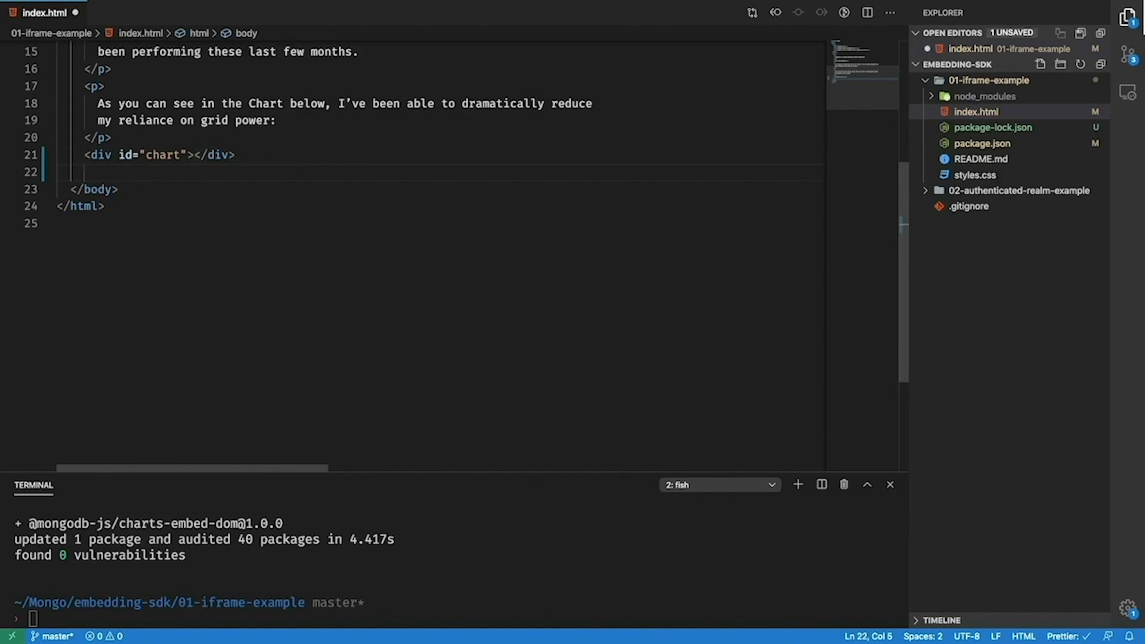
{"action": "type", "text": "<script src="}
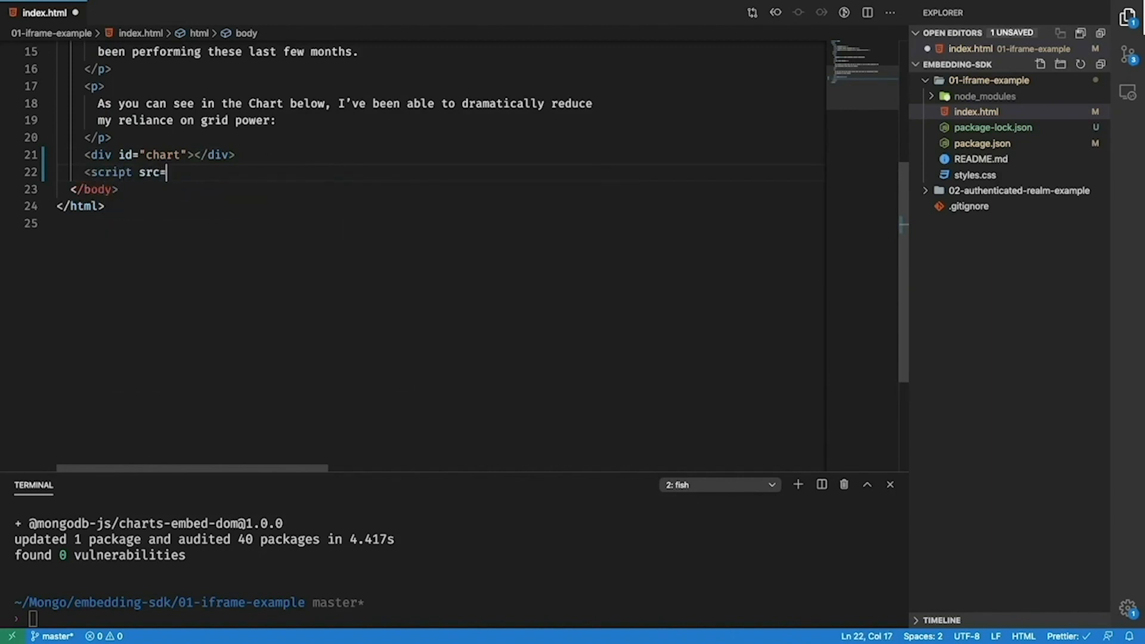
{"action": "type", "text": "\"./script.js\"></script>"}
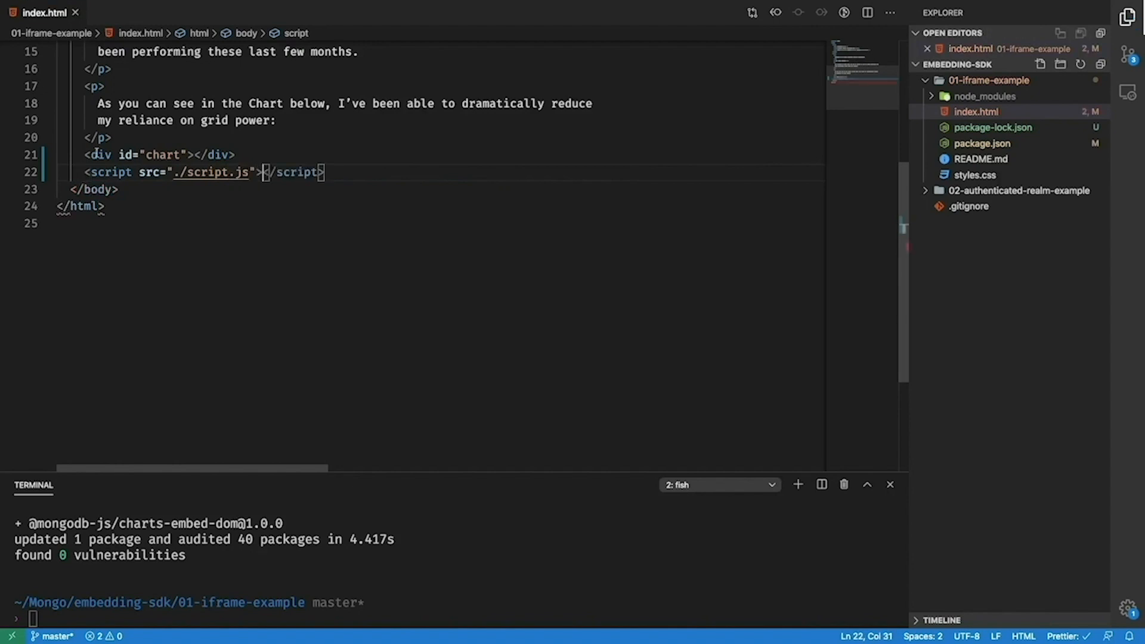
- Create script.js in the example folder, importing EmbedSDK and starting new EmbedSDK({ baseUrl: '...' })
{"action": "right_click", "coordinate": [988, 80]}
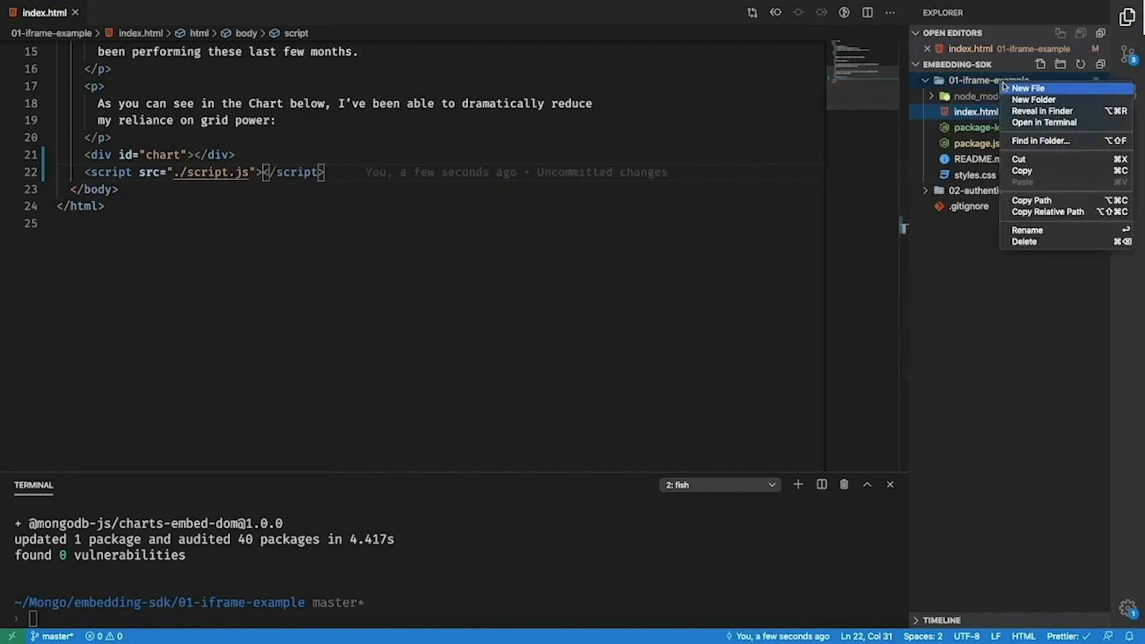
{"action": "left_click", "coordinate": [1029, 87]}
{"action": "type", "text": "impo"}
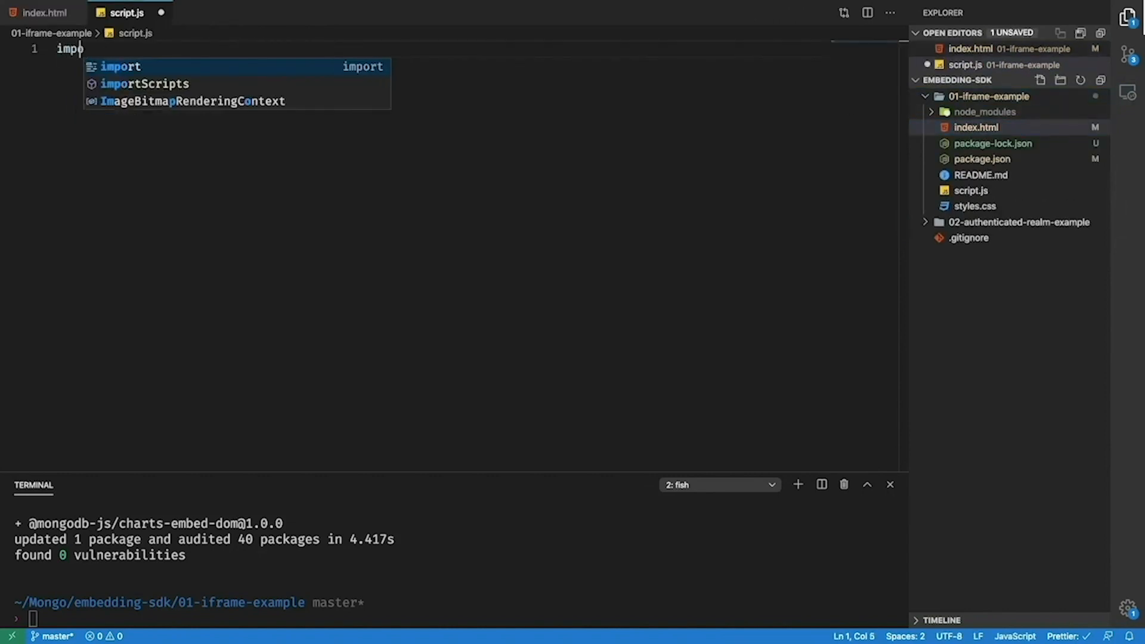
{"action": "type", "text": "rt EmbedSDK from '@mongodb-js/charts-embed-dom"}
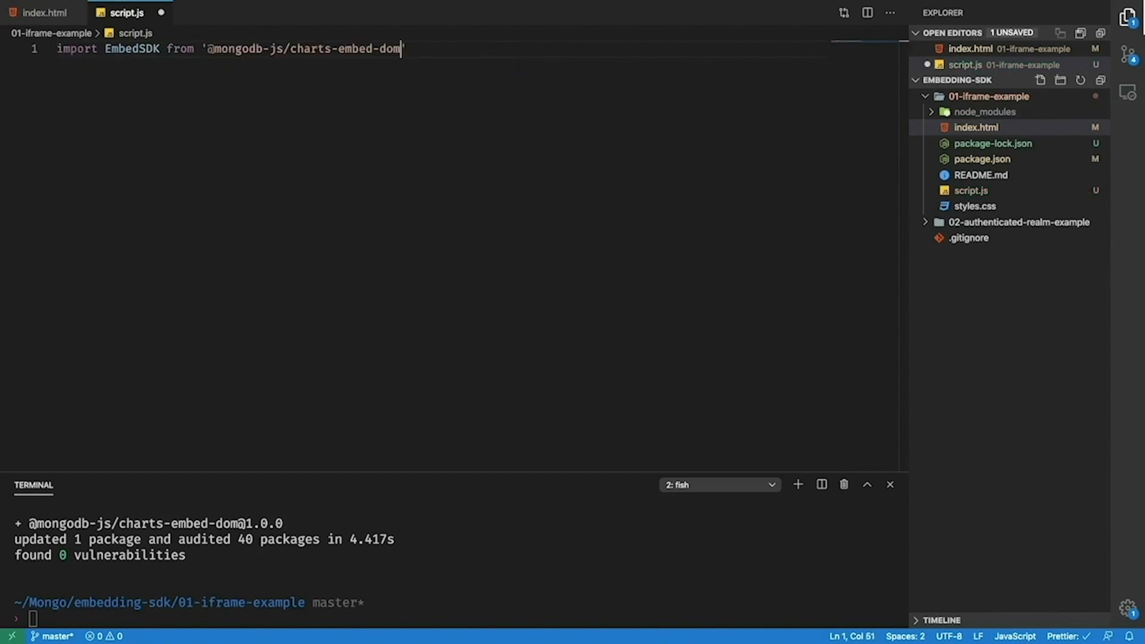
{"action": "type", "text": "';"}
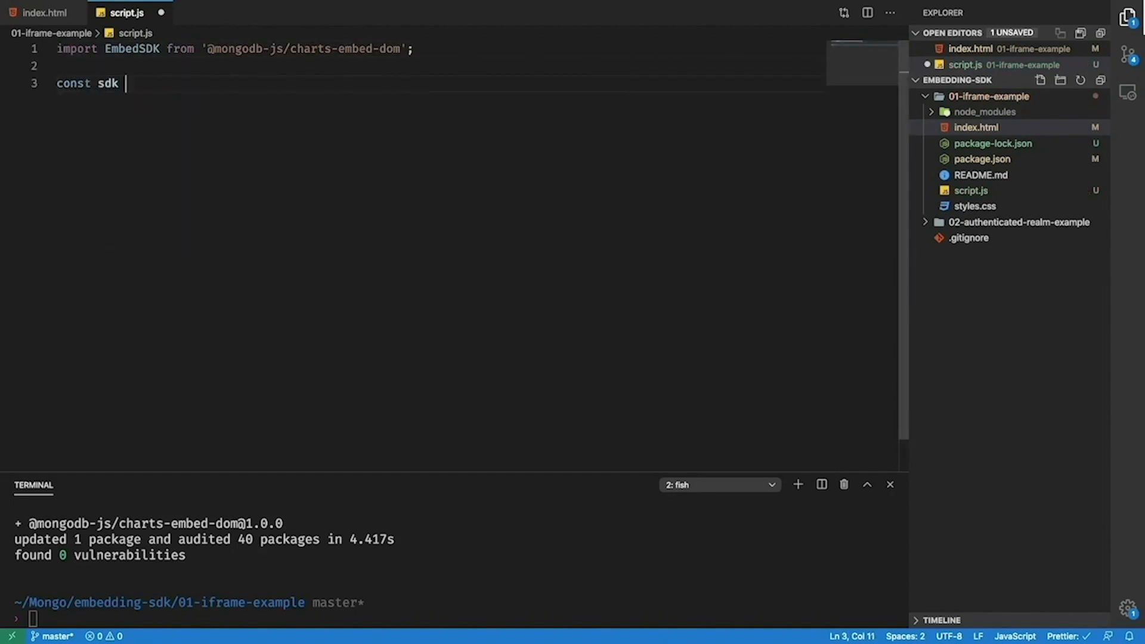
{"action": "type", "text": "= new EmbedSDK({"}
{"action": "type", "text": "baseUrl: '"}
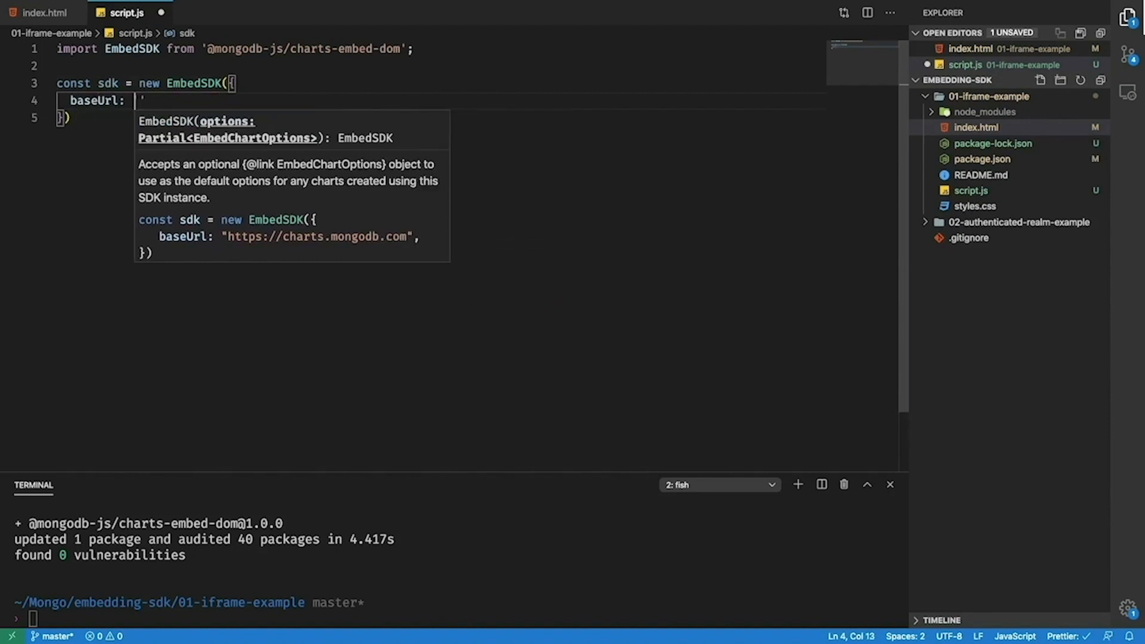
{"action": "type", "text": "'"}
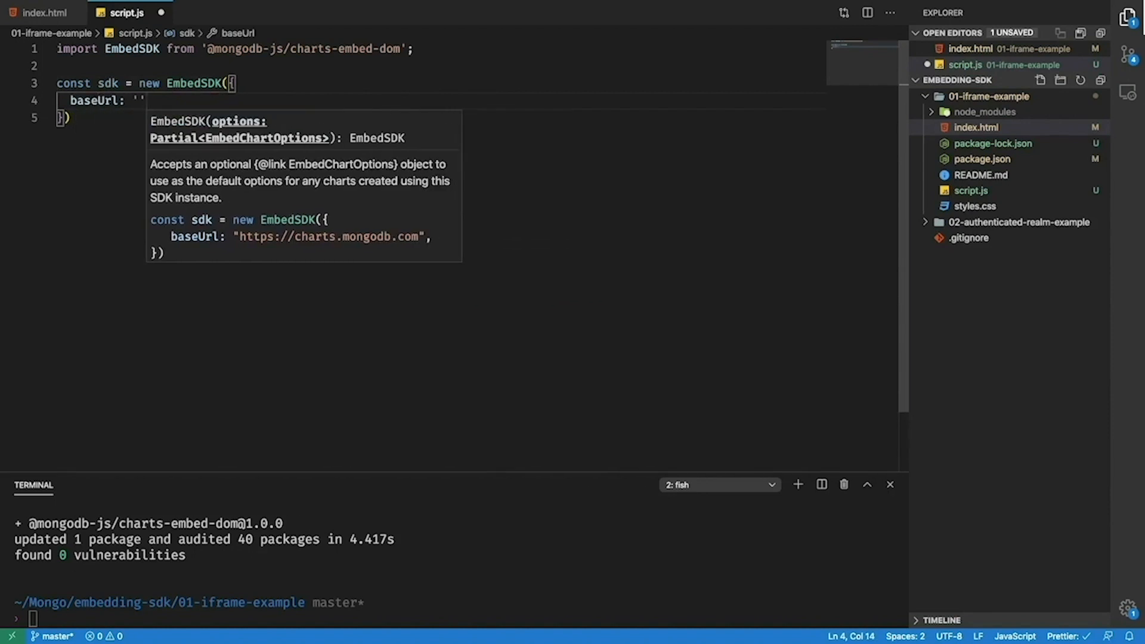
{"action": "mouse_move", "coordinate": [642, 132]}
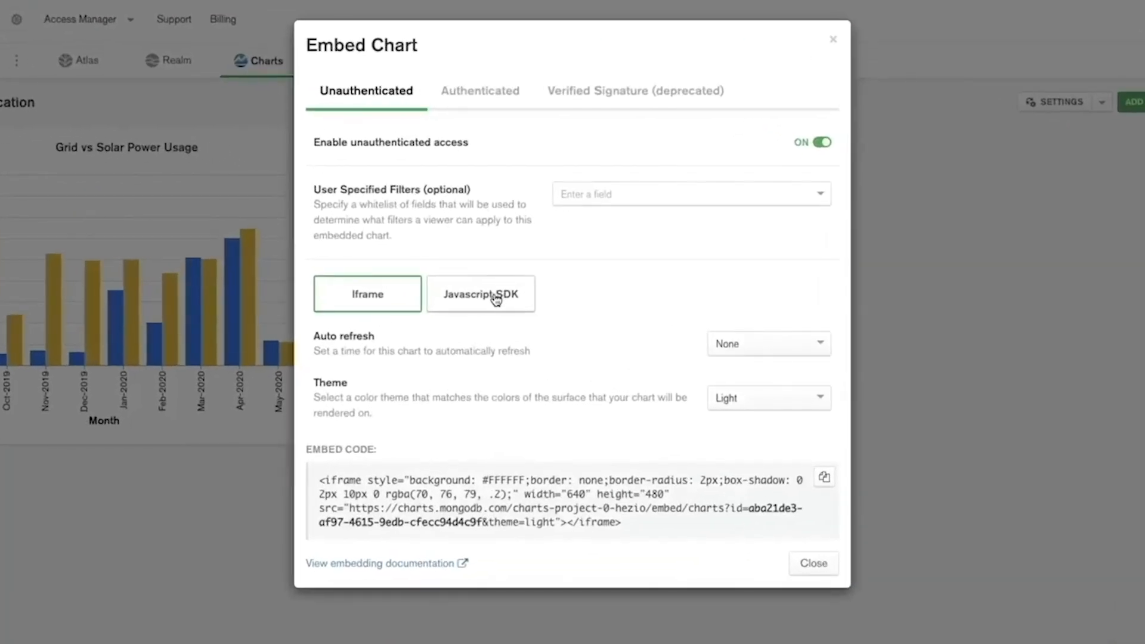
- Choose the Javascript SDK embed option and copy the chart's Chart ID
{"action": "left_click", "coordinate": [480, 293]}
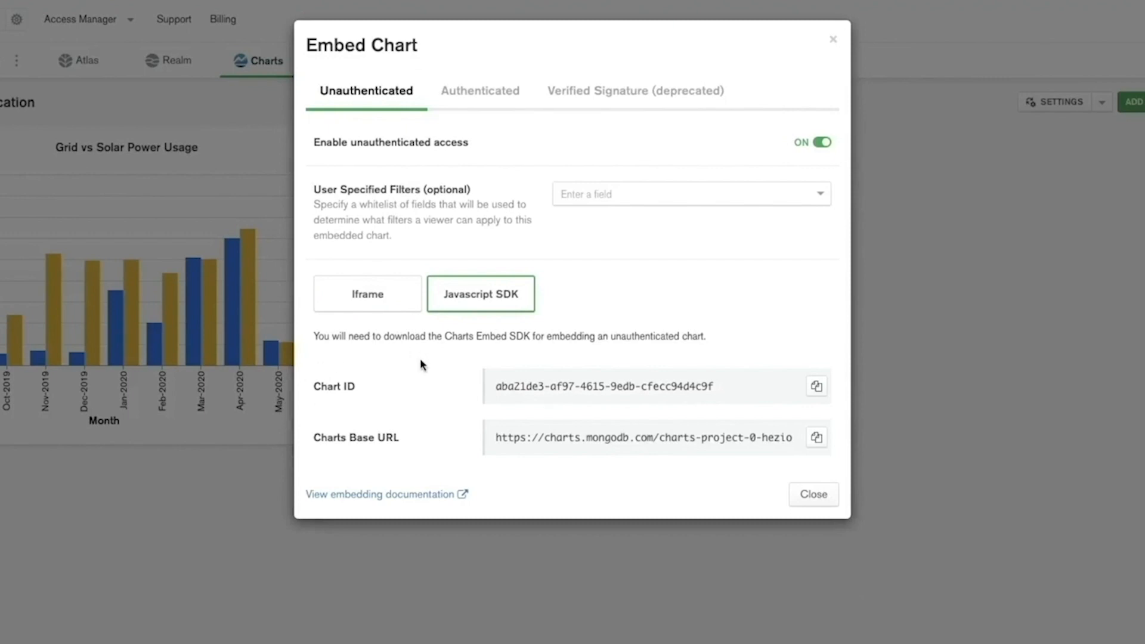
{"action": "mouse_move", "coordinate": [450, 456]}
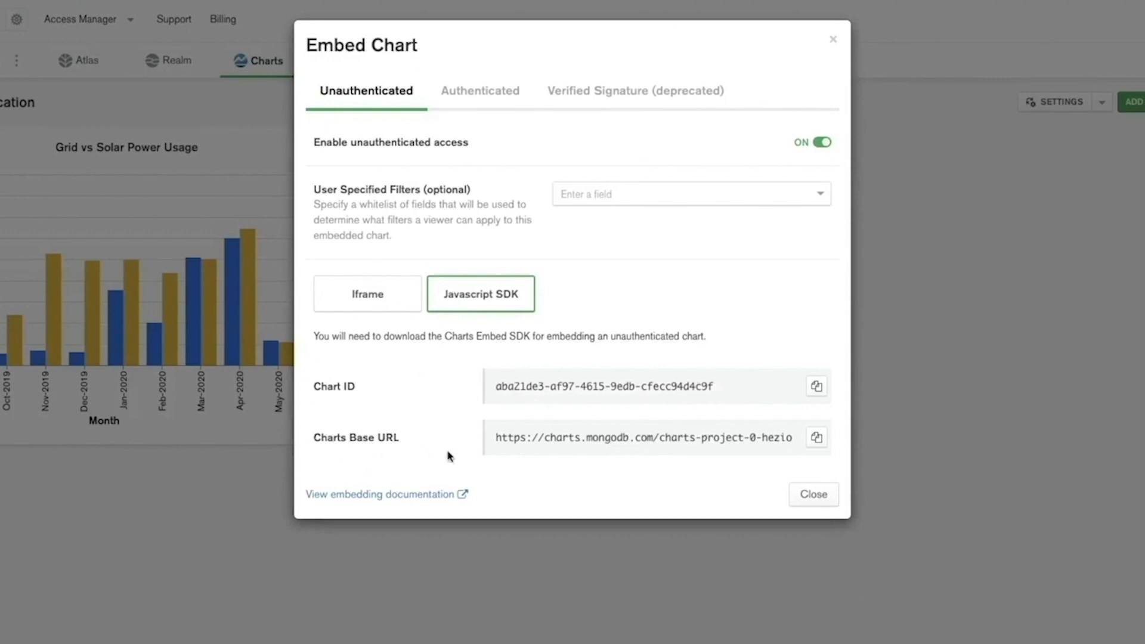
{"action": "left_click", "coordinate": [772, 395]}
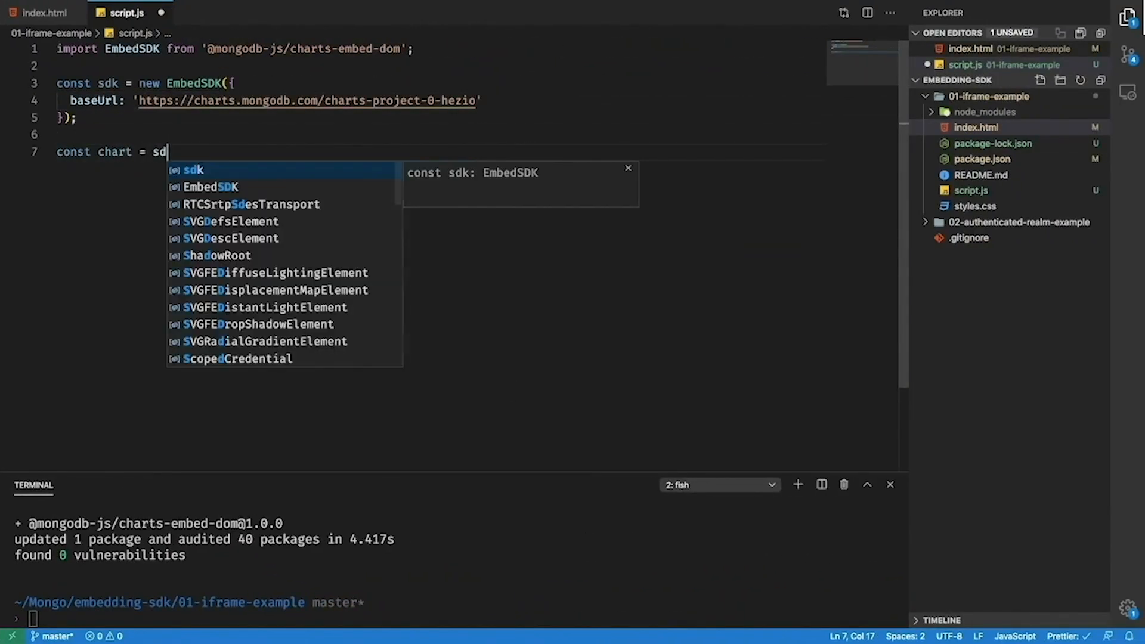
- Write sdk.createChart with the chart ID, width 640, height 400 and theme 'dark'
{"action": "type", "text": ".createChart"}
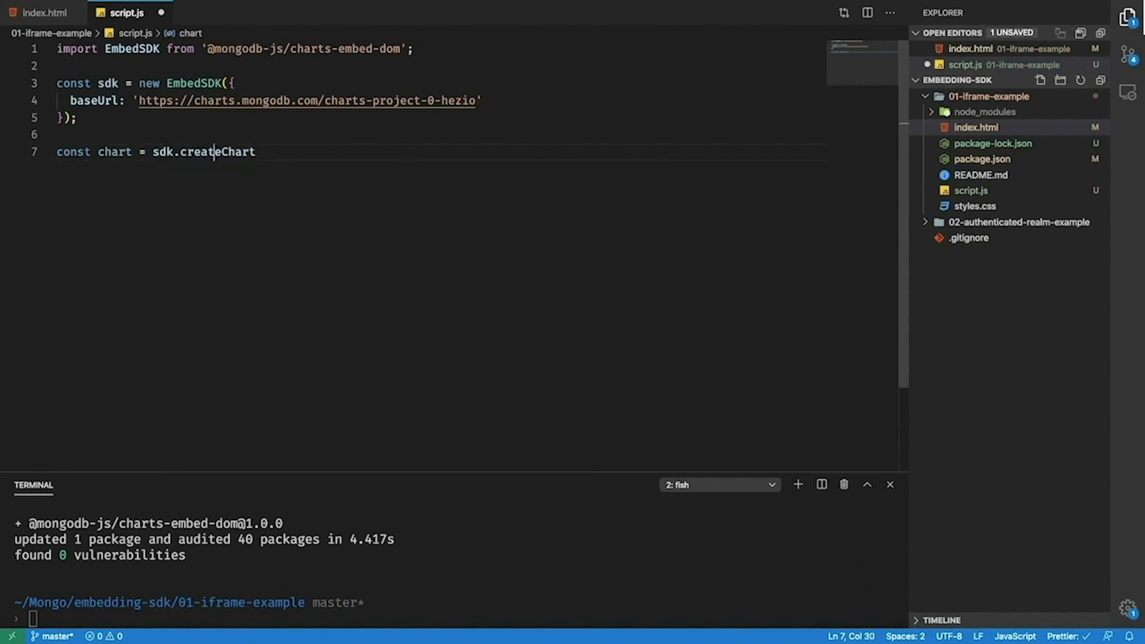
{"action": "type", "text": "("}
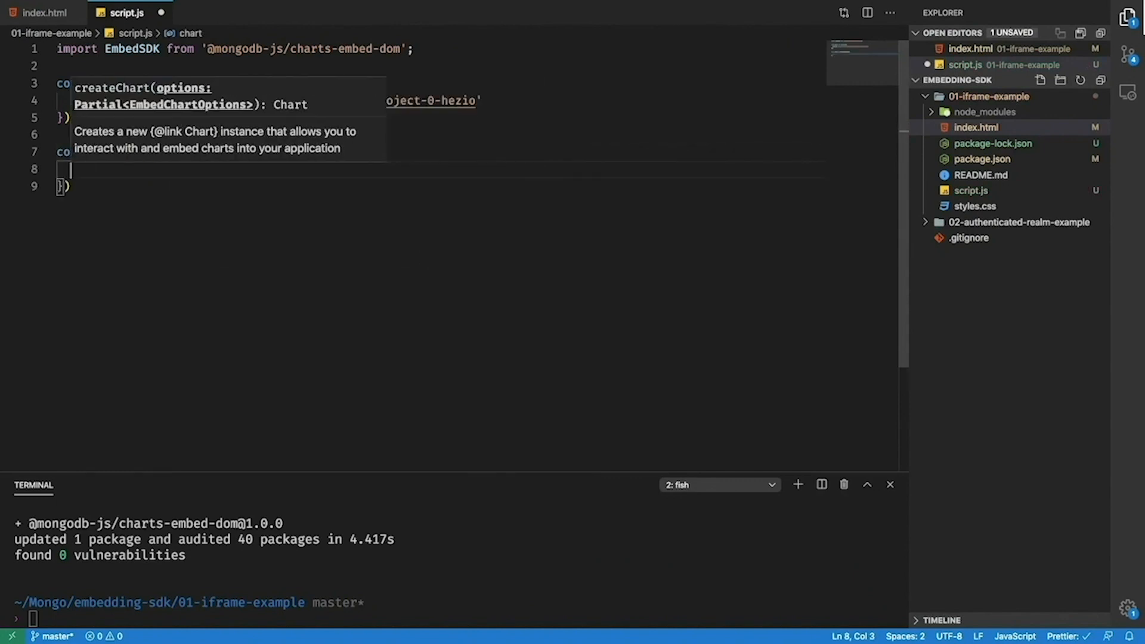
{"action": "type", "text": "chartId:"}
{"action": "type", "text": "width: 6"}
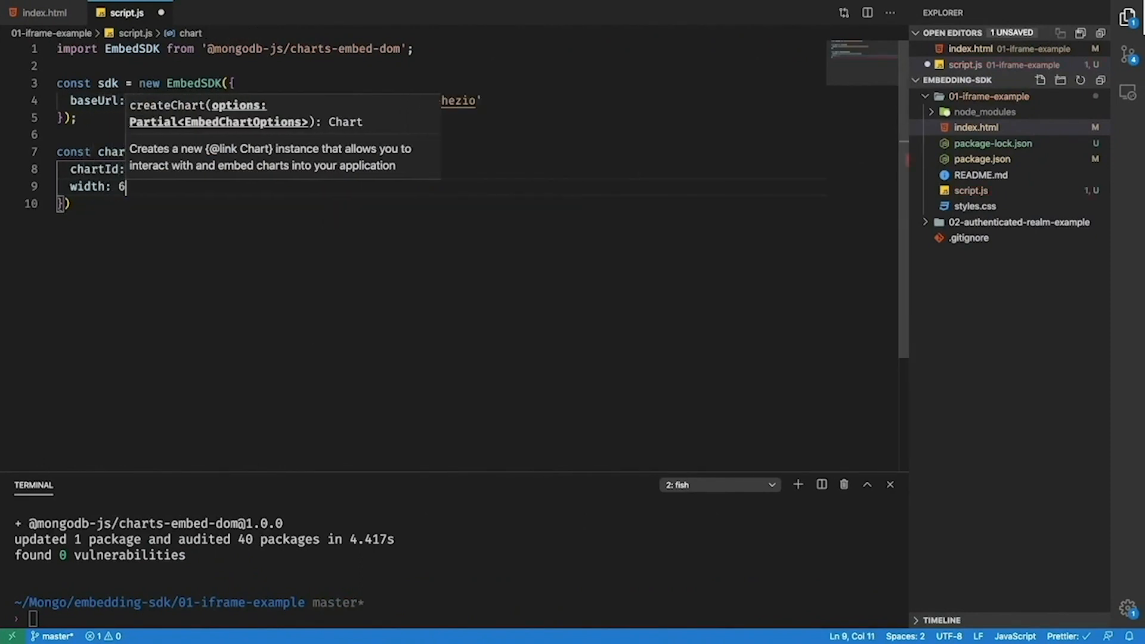
{"action": "type", "text": "height:"}
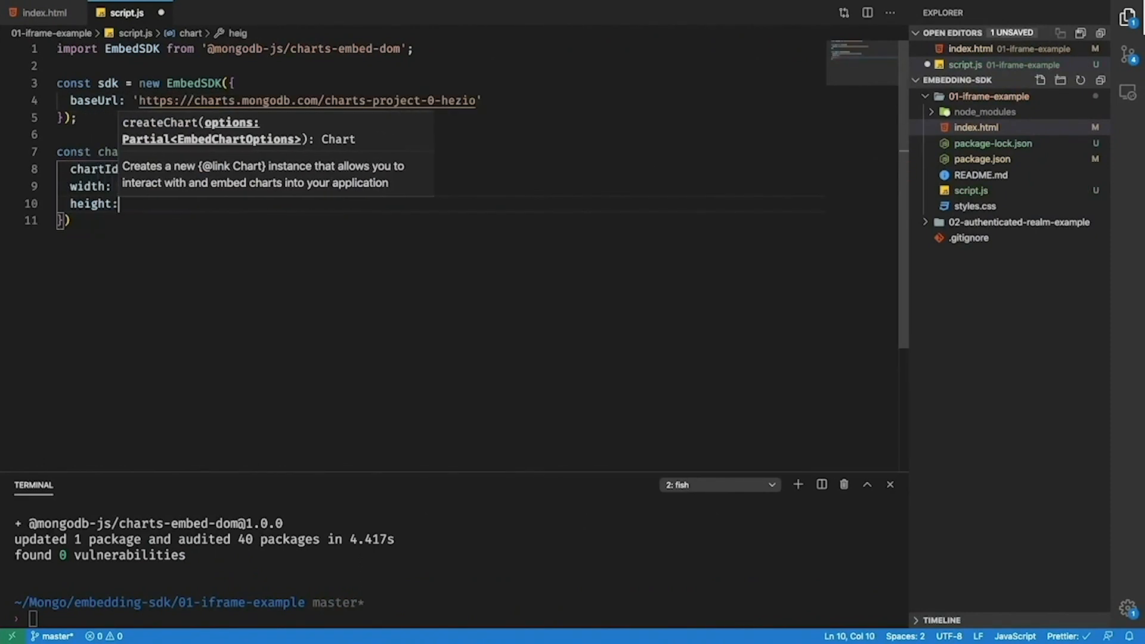
{"action": "type", "text": "theme: 'dark"}
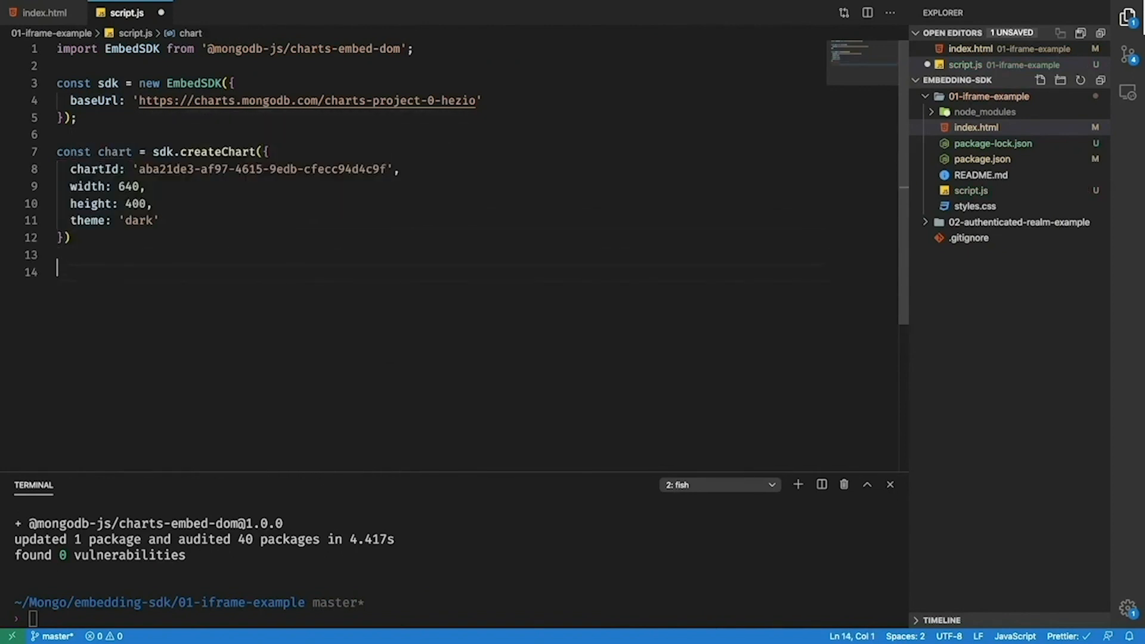
- Start chart.render(document.get...) to render the chart into the page
{"action": "type", "text": "chart.render"}
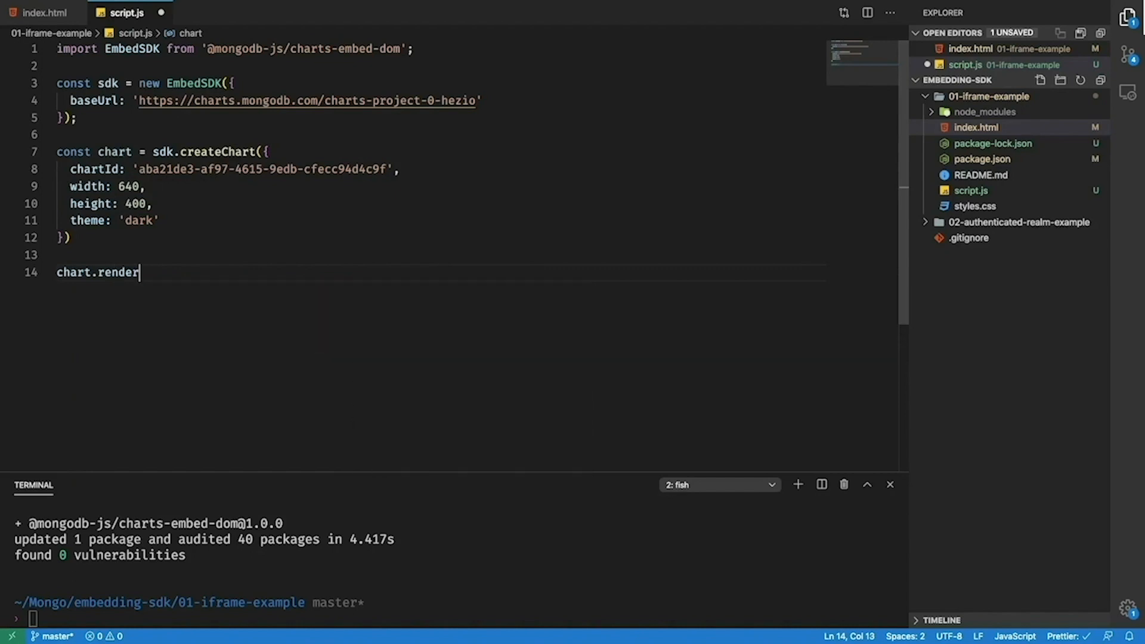
{"action": "type", "text": "(document.get"}
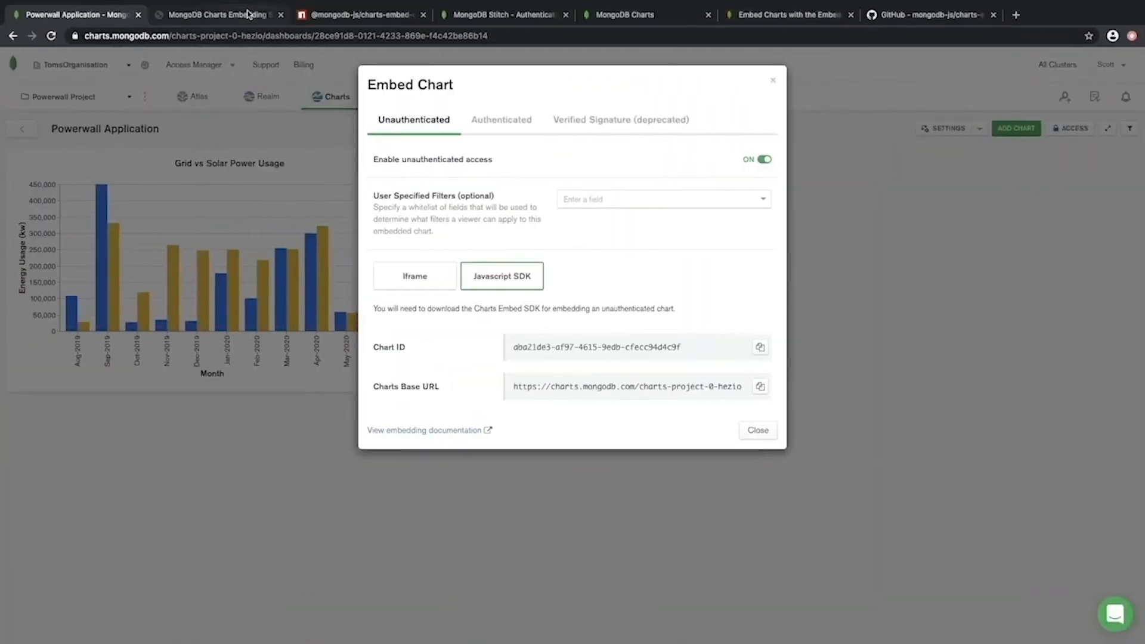
- View the localhost blog page showing the dark Grid vs Solar Power Usage chart
{"action": "left_click", "coordinate": [212, 11]}
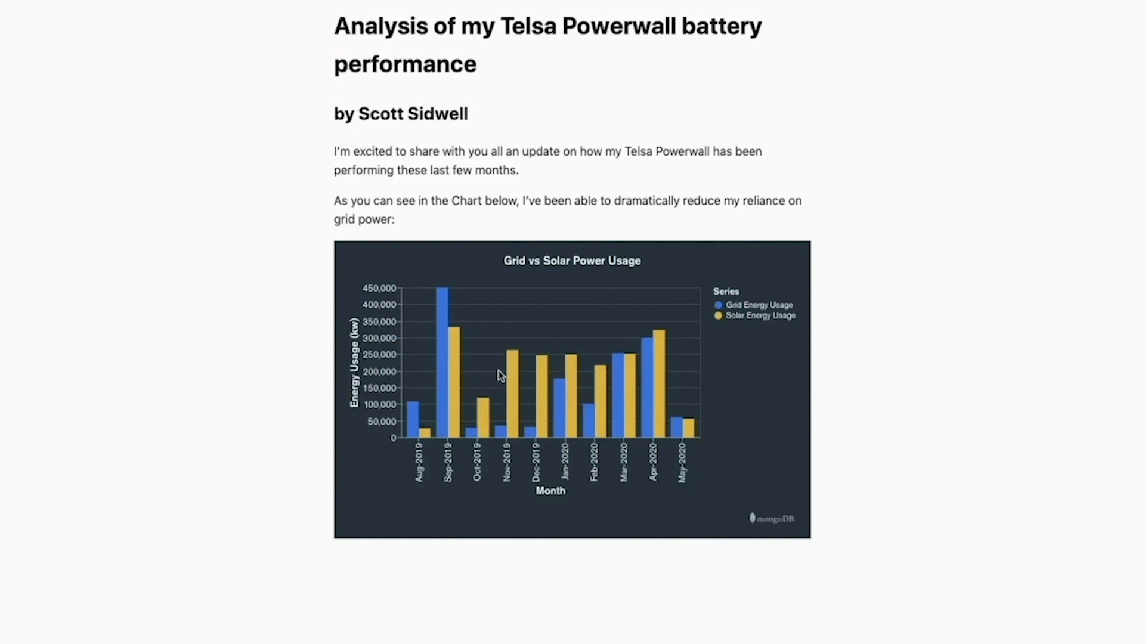
{"action": "mouse_move", "coordinate": [509, 330]}
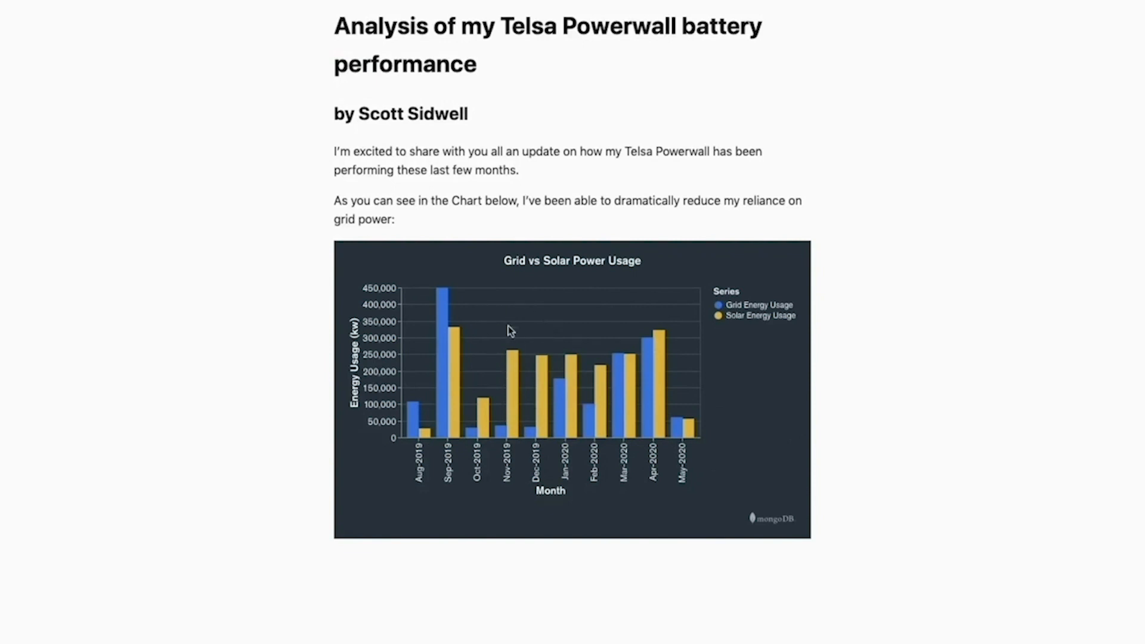
{"action": "mouse_move", "coordinate": [512, 305]}
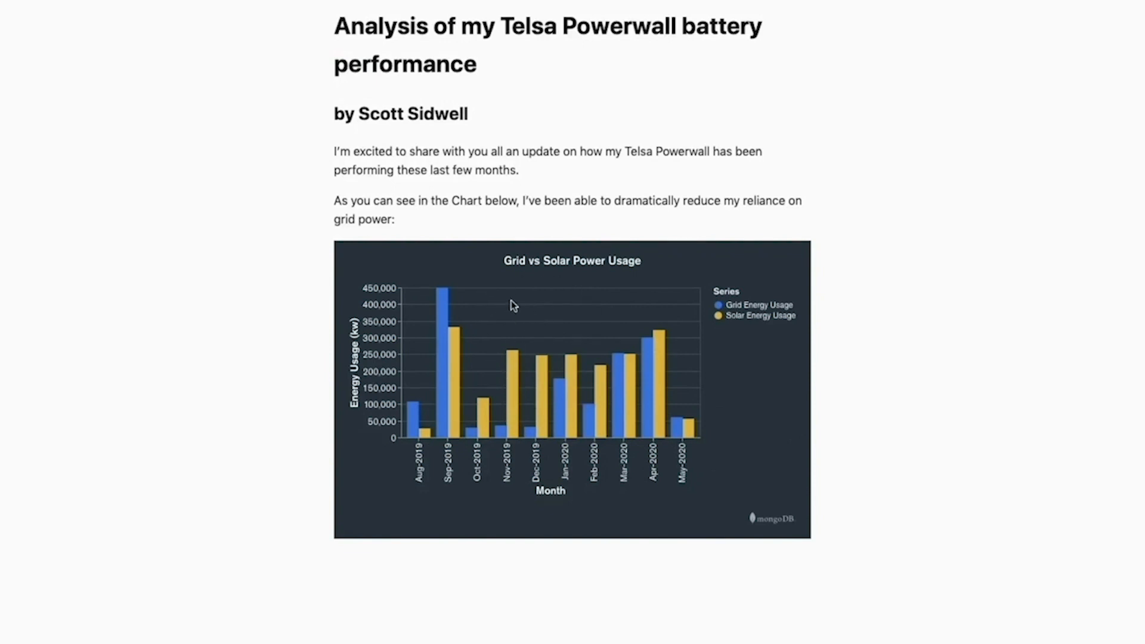
{"action": "mouse_move", "coordinate": [502, 308]}
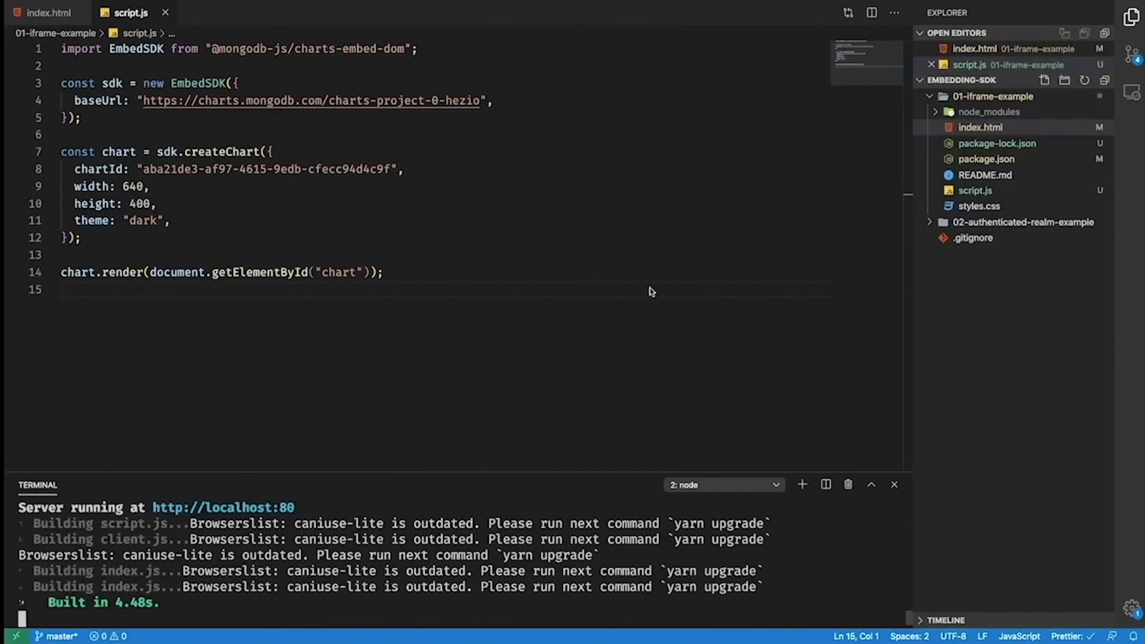
- Add <button id="refresh">Refresh this chart!</button> below the chart div in index.html
{"action": "left_click", "coordinate": [47, 12]}
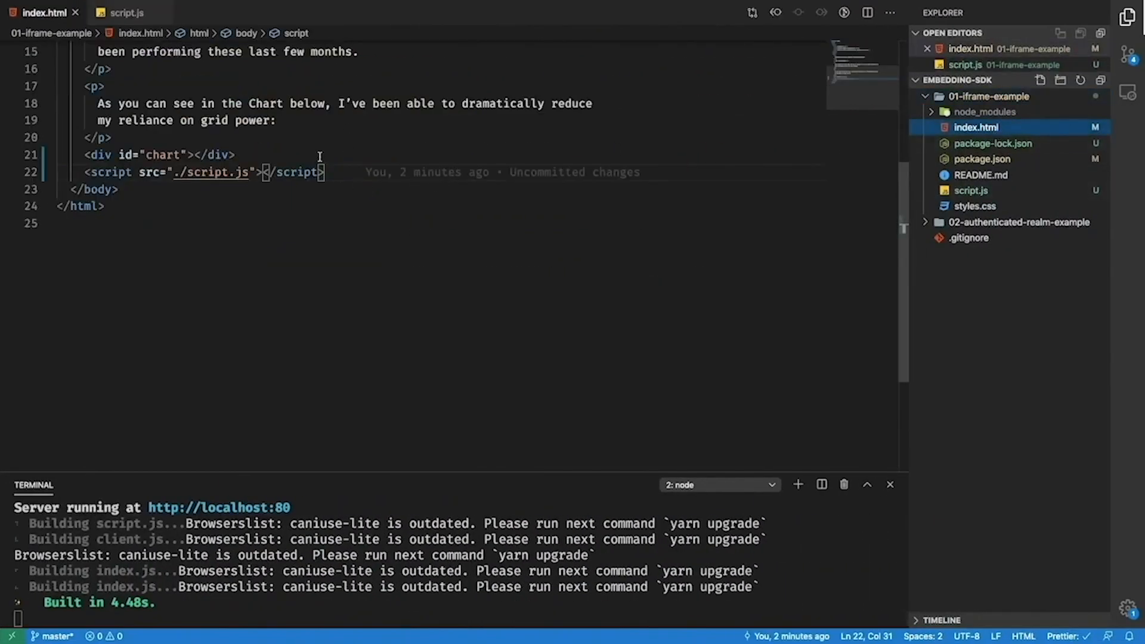
{"action": "type", "text": "<butto"}
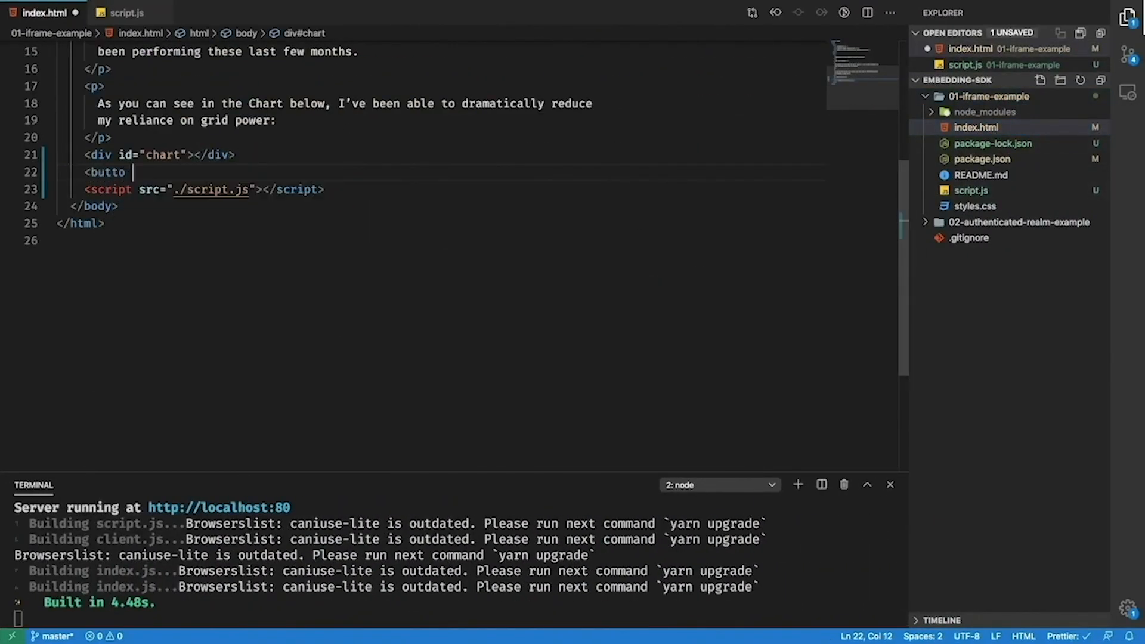
{"action": "type", "text": "n"}
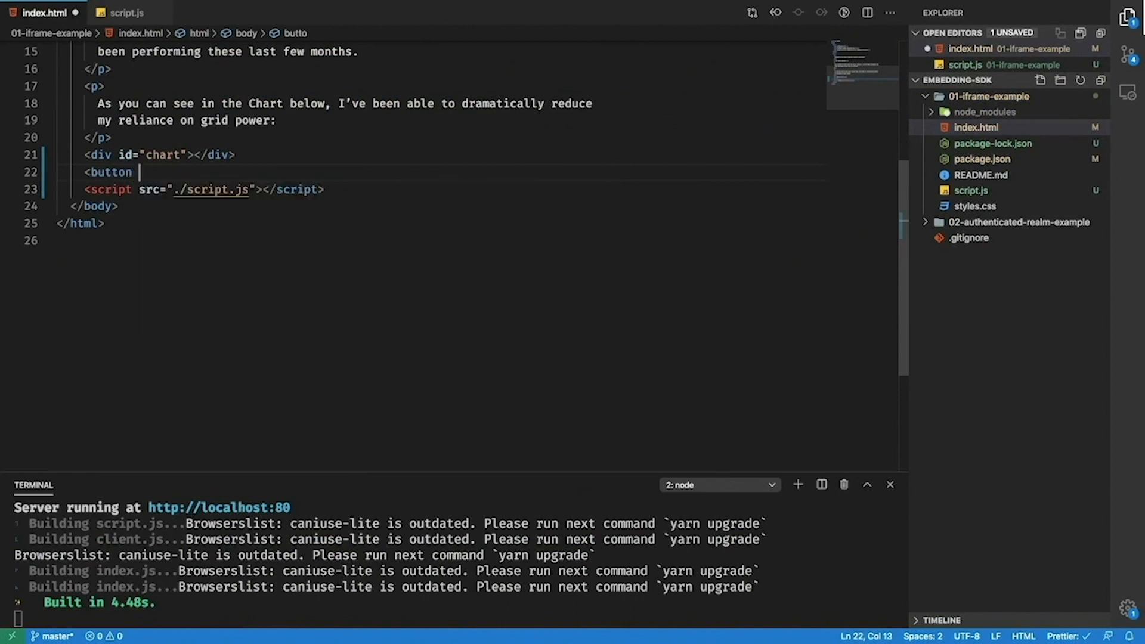
{"action": "type", "text": "id=\"refresh\">Refresh this chart!</button>"}
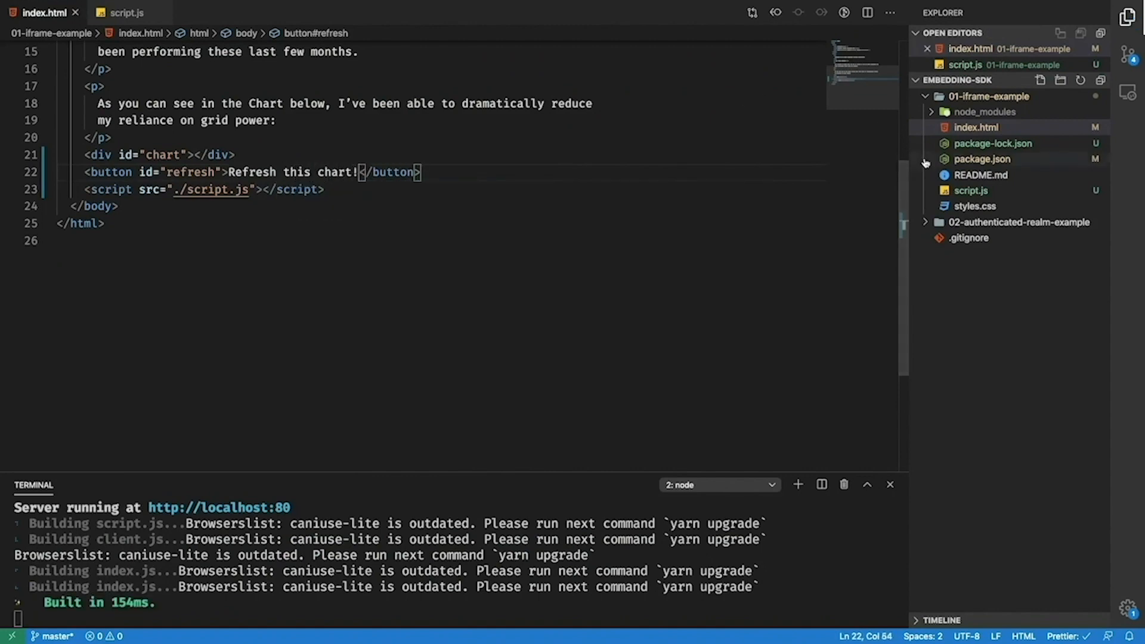
- In script.js add document.getElementById('refresh').addEventListener('click', () => { handler
{"action": "left_click", "coordinate": [127, 12]}
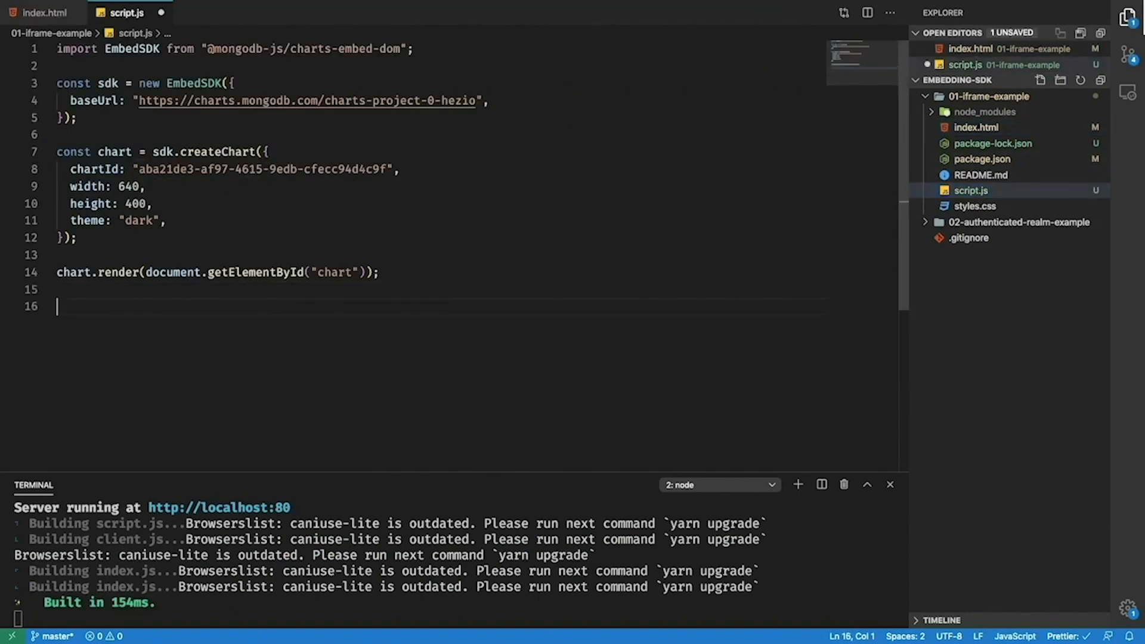
{"action": "type", "text": "document.getElementById"}
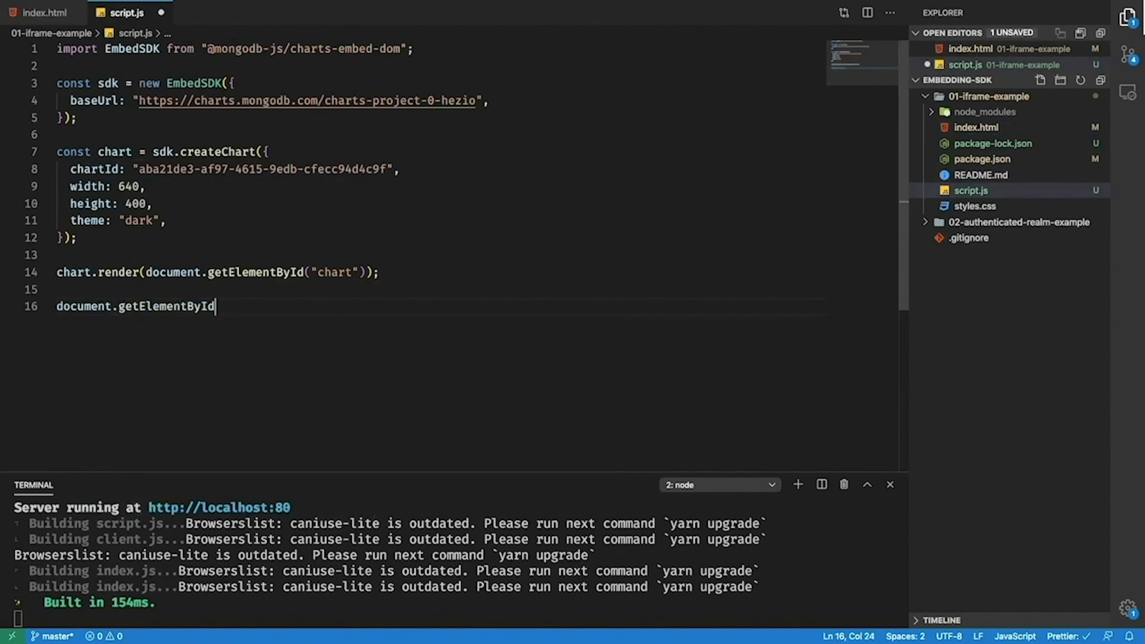
{"action": "type", "text": "('refresh"}
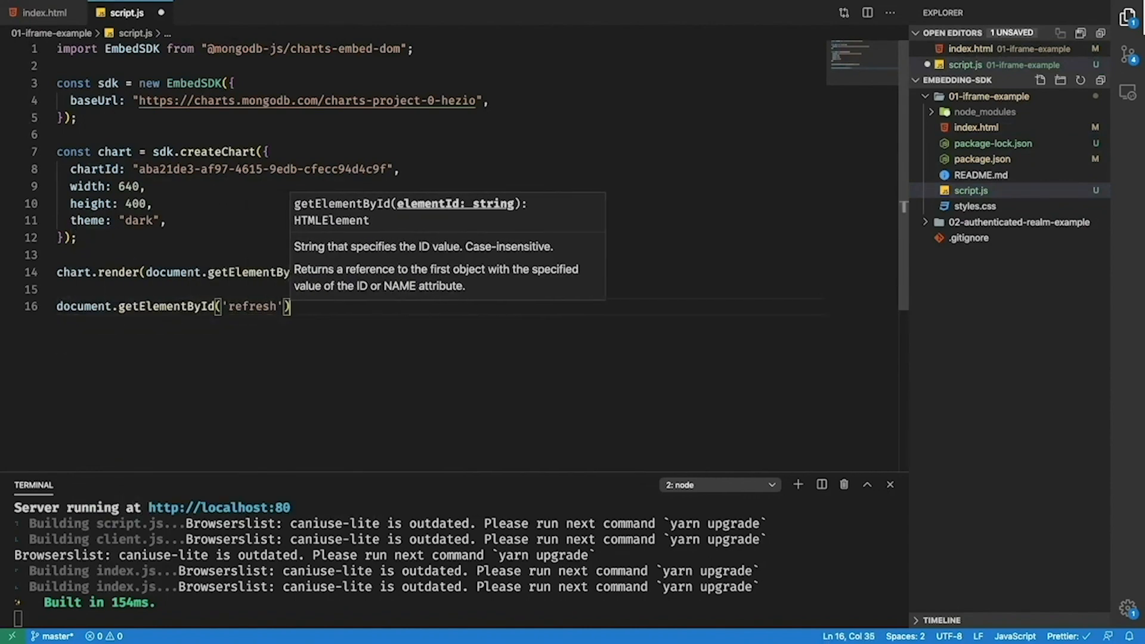
{"action": "type", "text": ".addEventListener('cli'"}
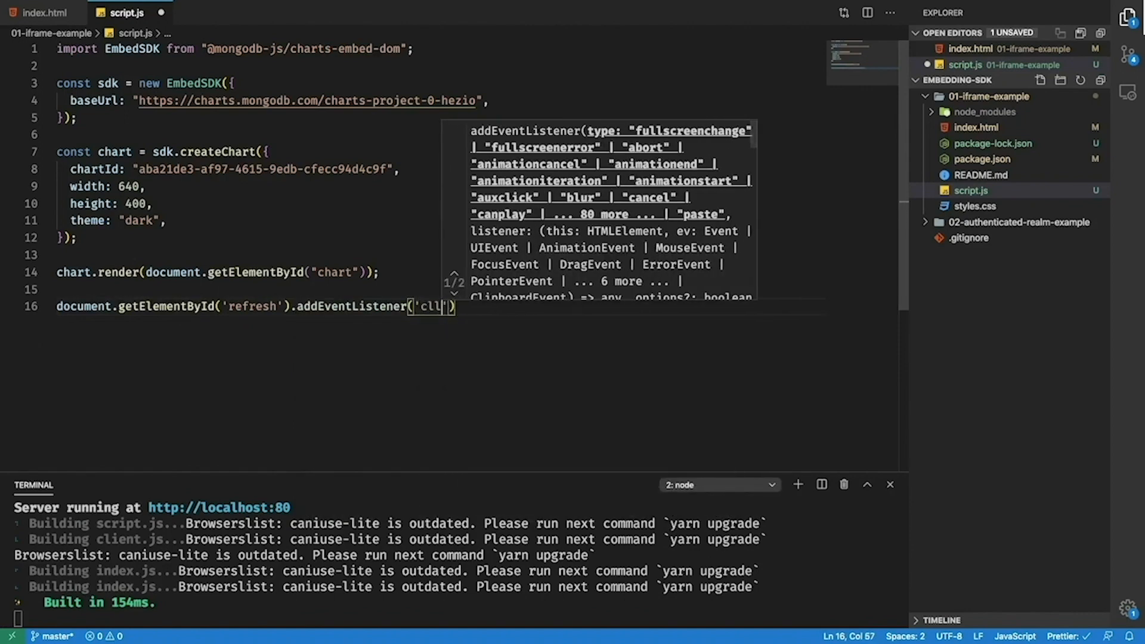
{"action": "type", "text": "click', () =>"}
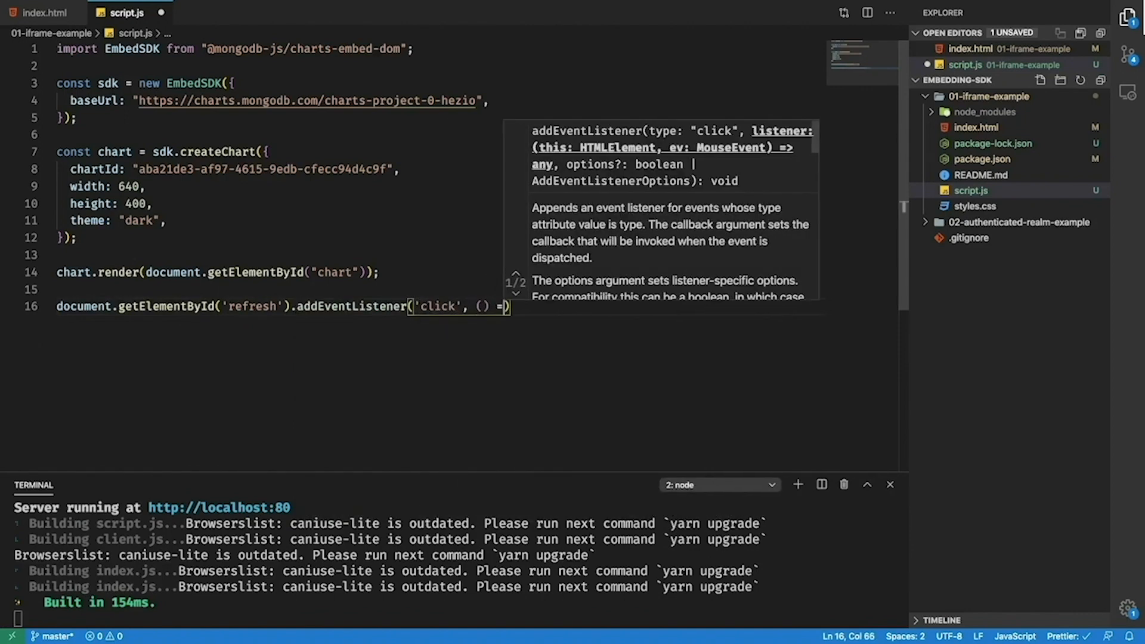
{"action": "type", "text": "{"}
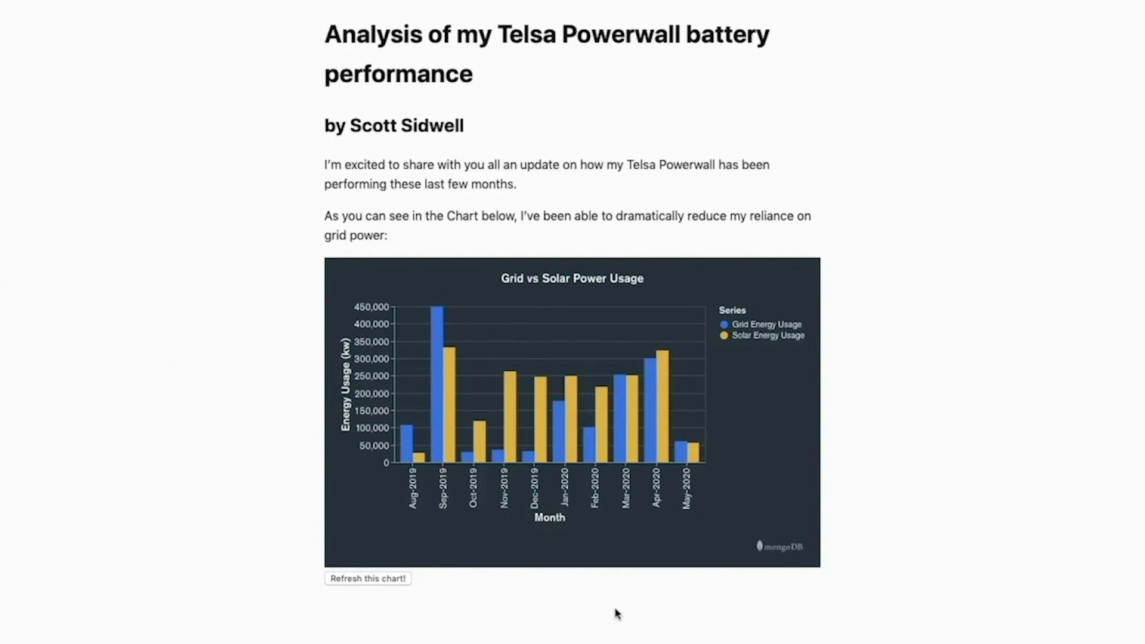
{"action": "mouse_move", "coordinate": [548, 453]}
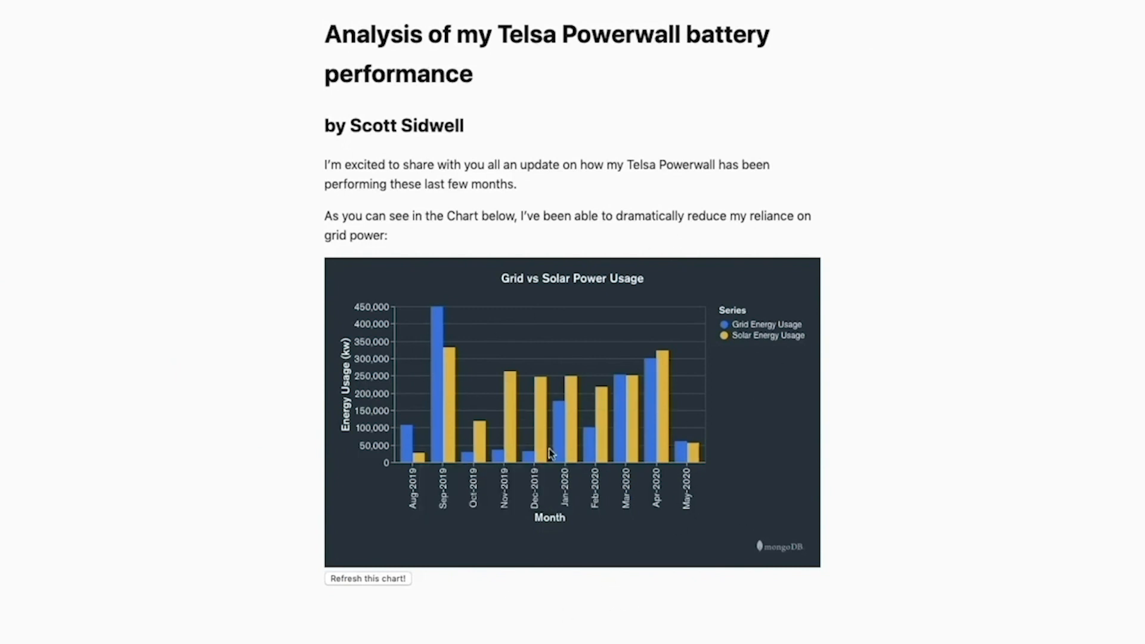
{"action": "mouse_move", "coordinate": [552, 635]}
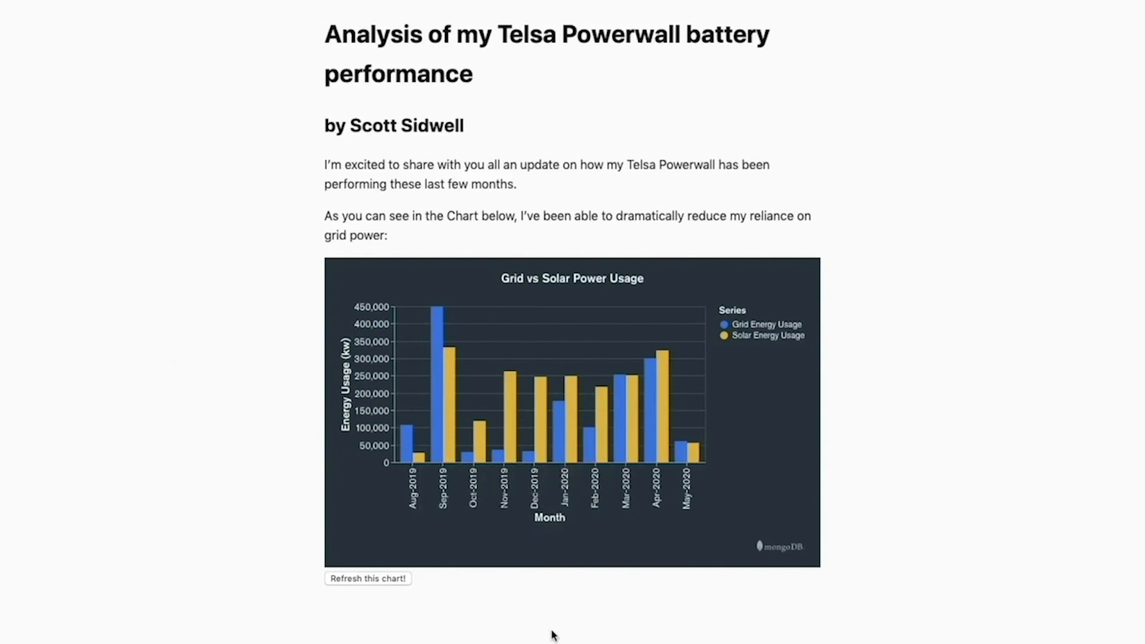
{"action": "mouse_move", "coordinate": [551, 564]}
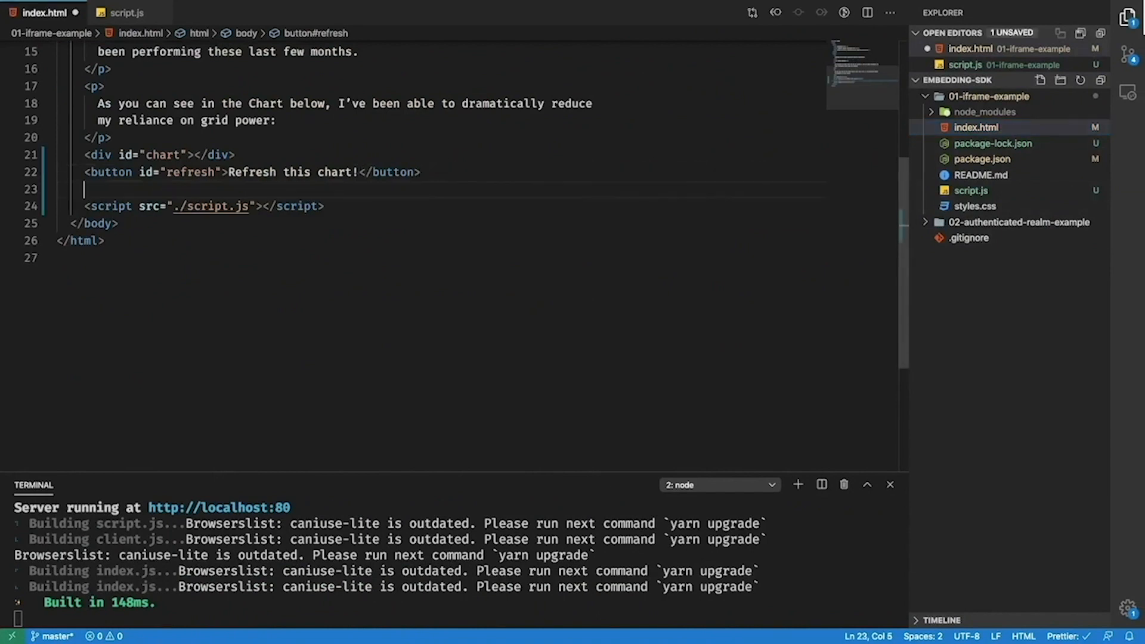
- Add a "Show data from:" label with a date input id="data-from" to index.html
{"action": "type", "text": "<label>Show data from: <</label>"}
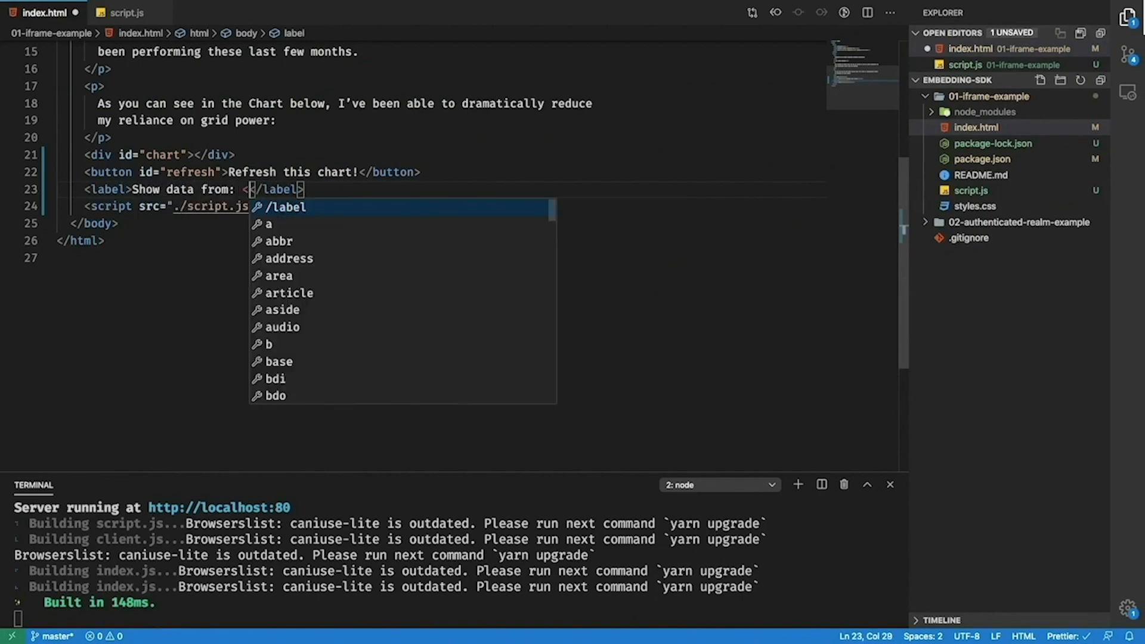
{"action": "type", "text": "input type=\"date\" id=\""}
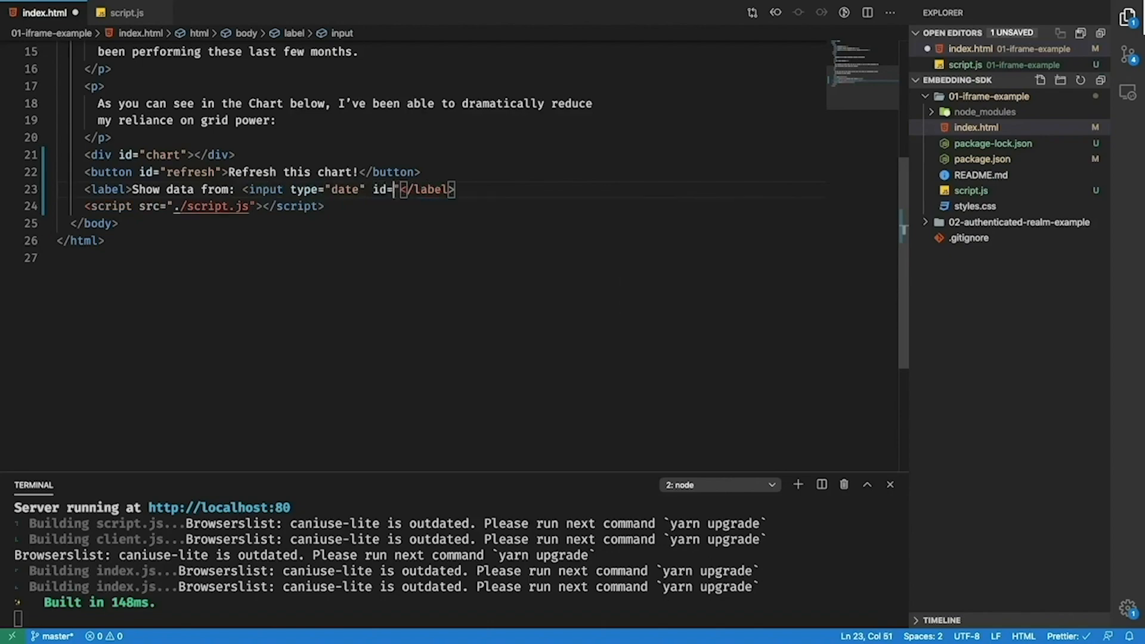
{"action": "type", "text": "data-from"}
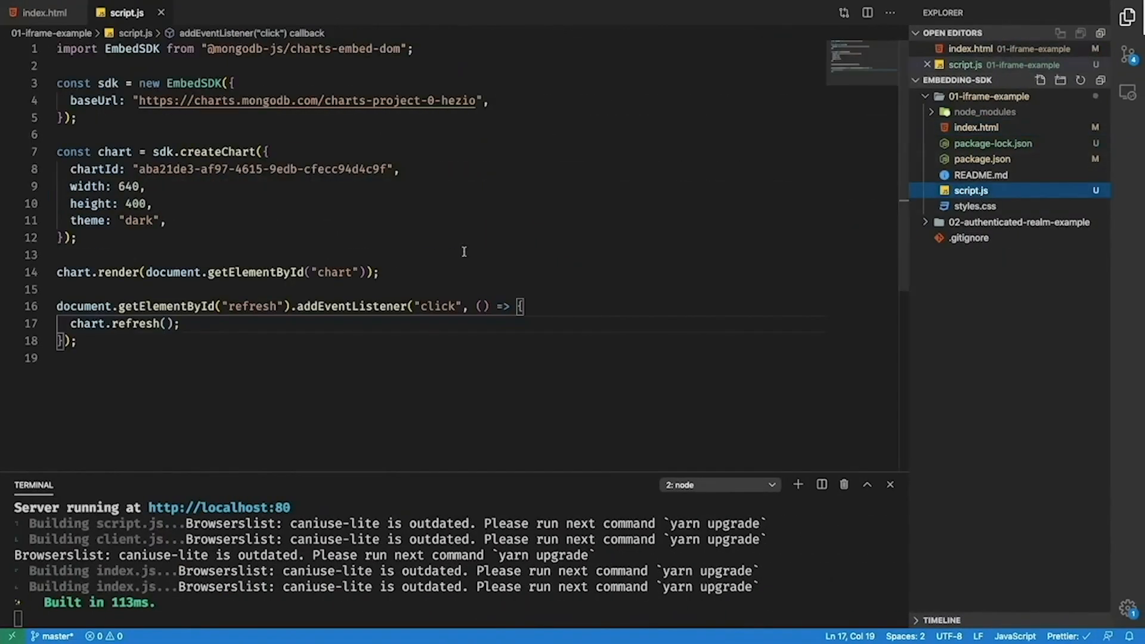
- Add a 'change' listener on #data-from calling chart.setFilter({ timestamp: { $gte: new Date(e.target.value) } })
{"action": "type", "text": "document.getElementById('"}
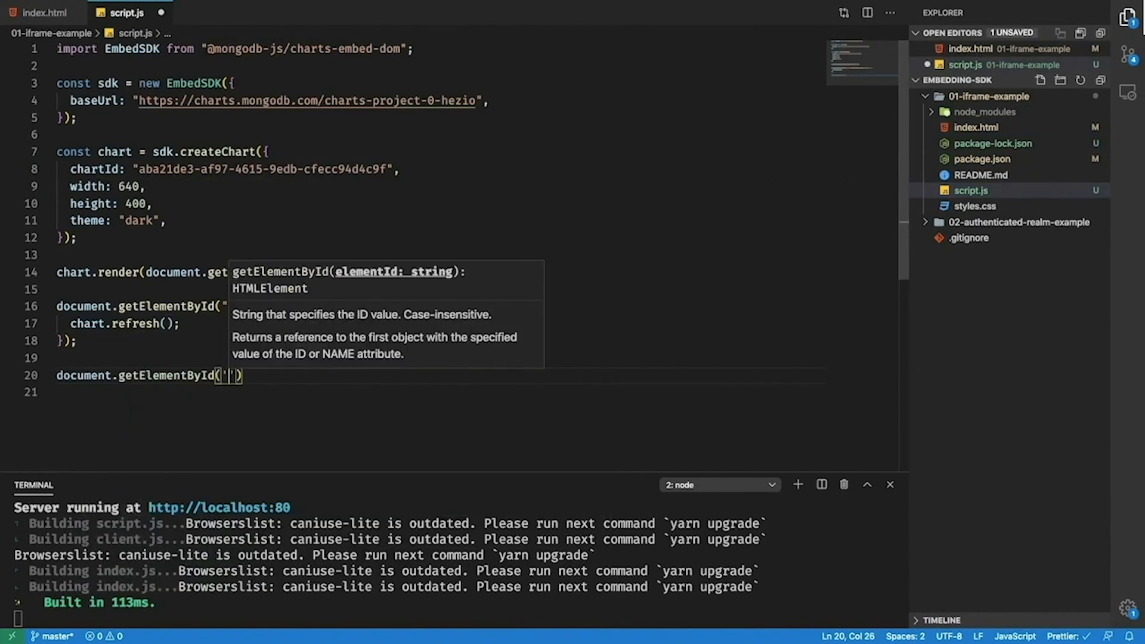
{"action": "type", "text": "data-from"}
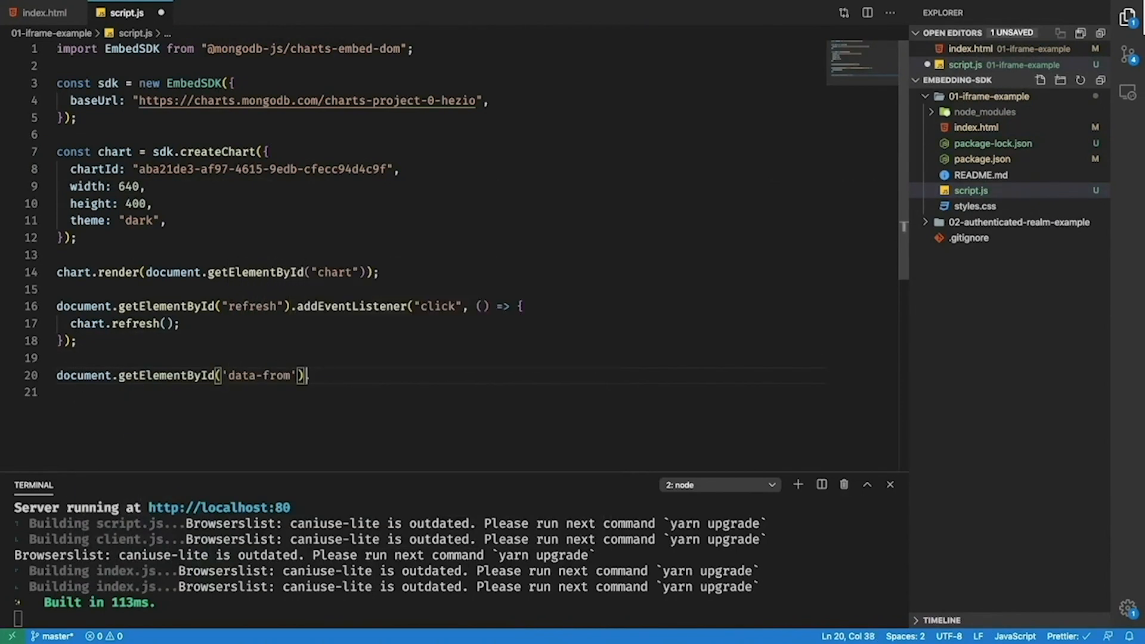
{"action": "type", "text": ".addEventListener('chan'"}
{"action": "left_click", "coordinate": [439, 391]}
{"action": "type", "text": "const date = new Date("}
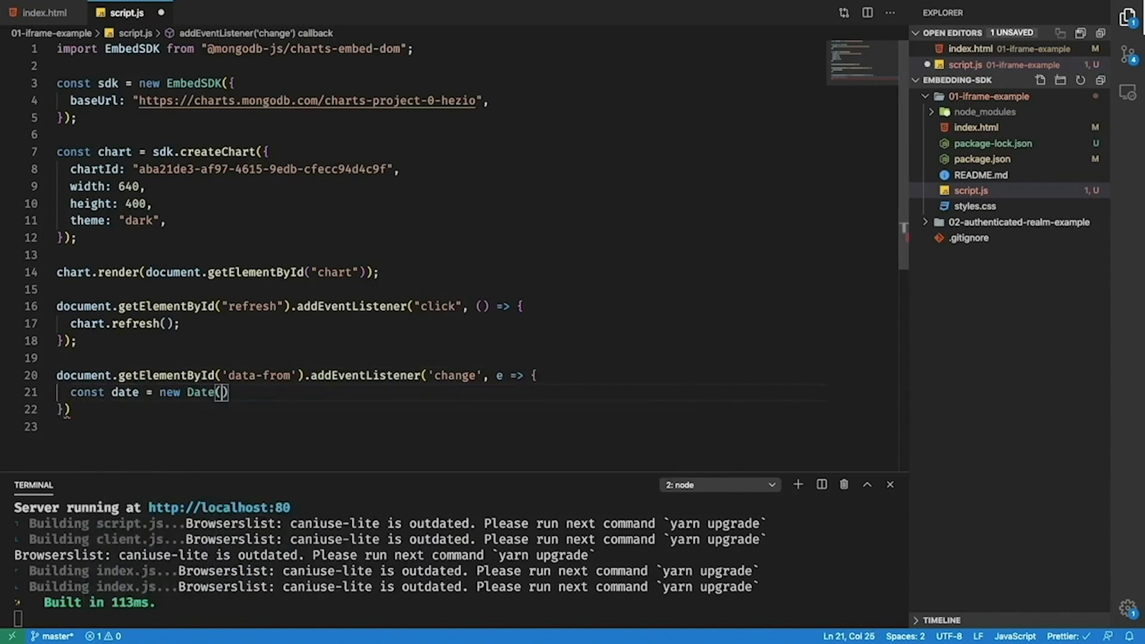
{"action": "type", "text": "e.target.value"}
{"action": "type", "text": "chart.setFilter({"}
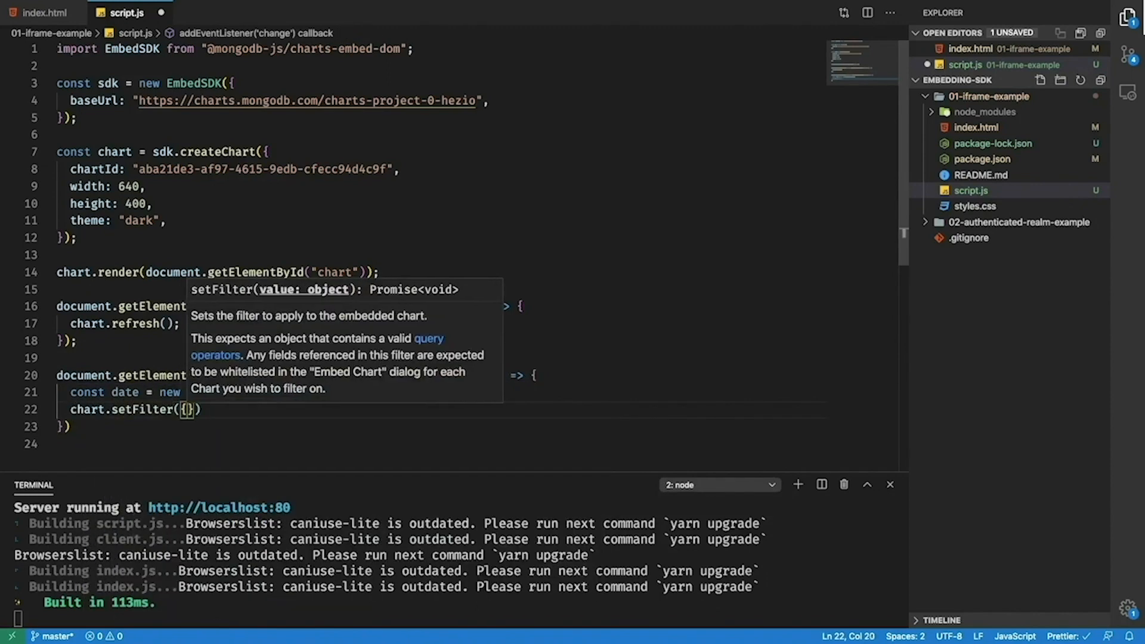
{"action": "type", "text": "timestamp: { $"}
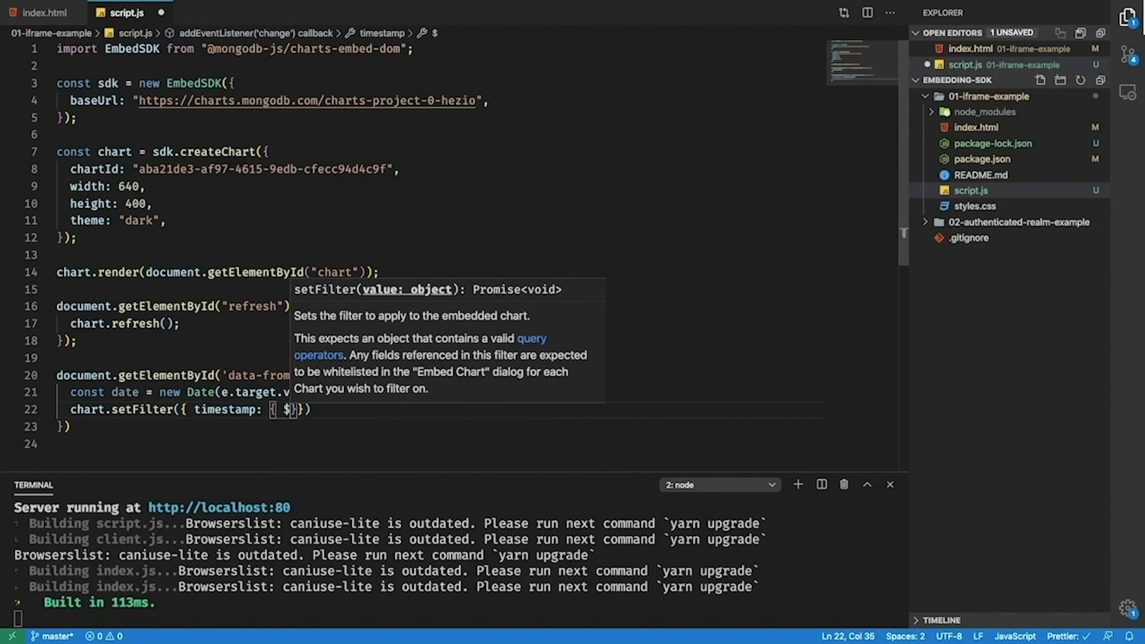
{"action": "type", "text": "gte: da"}
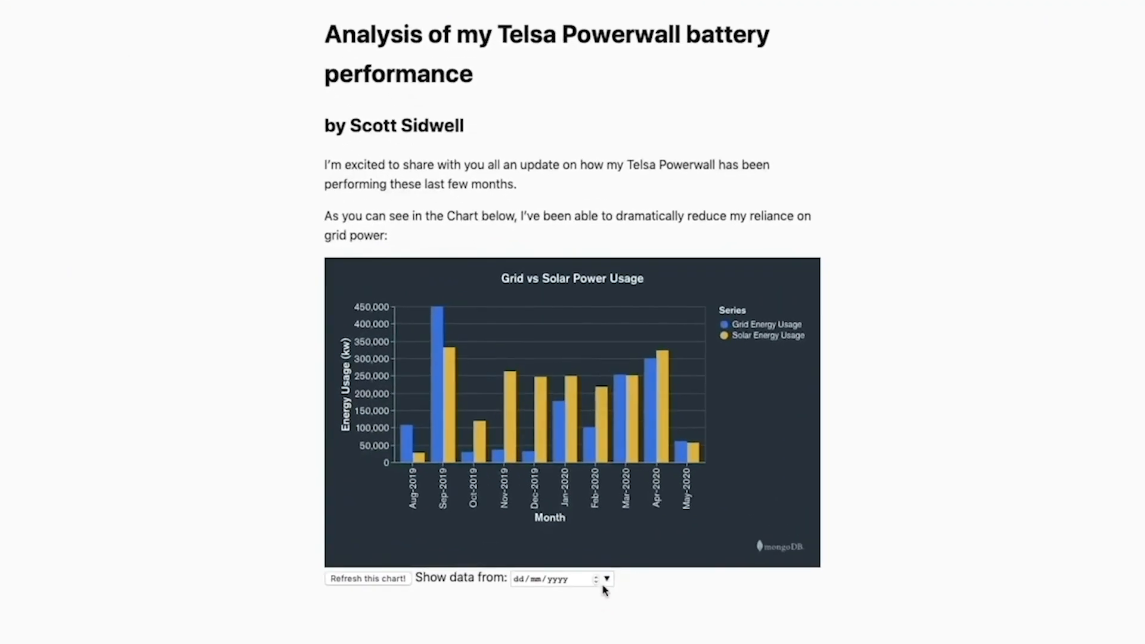
- Pick 04/03/2020 in the Show data from date picker; the chart reports a data-load error
{"action": "left_click", "coordinate": [606, 578]}
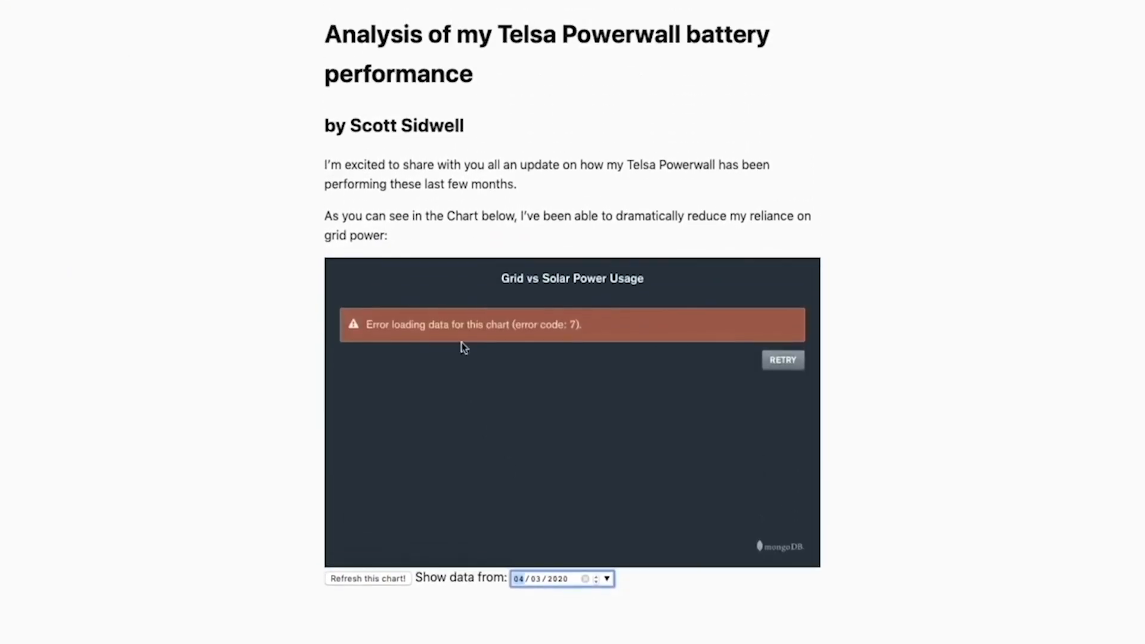
{"action": "mouse_move", "coordinate": [586, 548]}
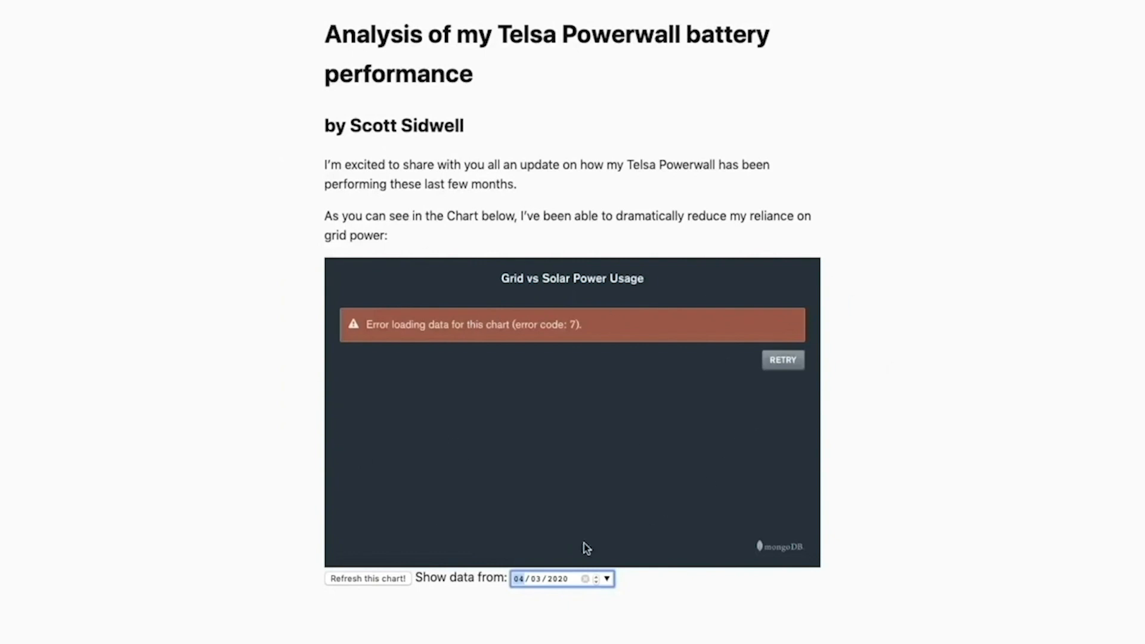
{"action": "mouse_move", "coordinate": [502, 427]}
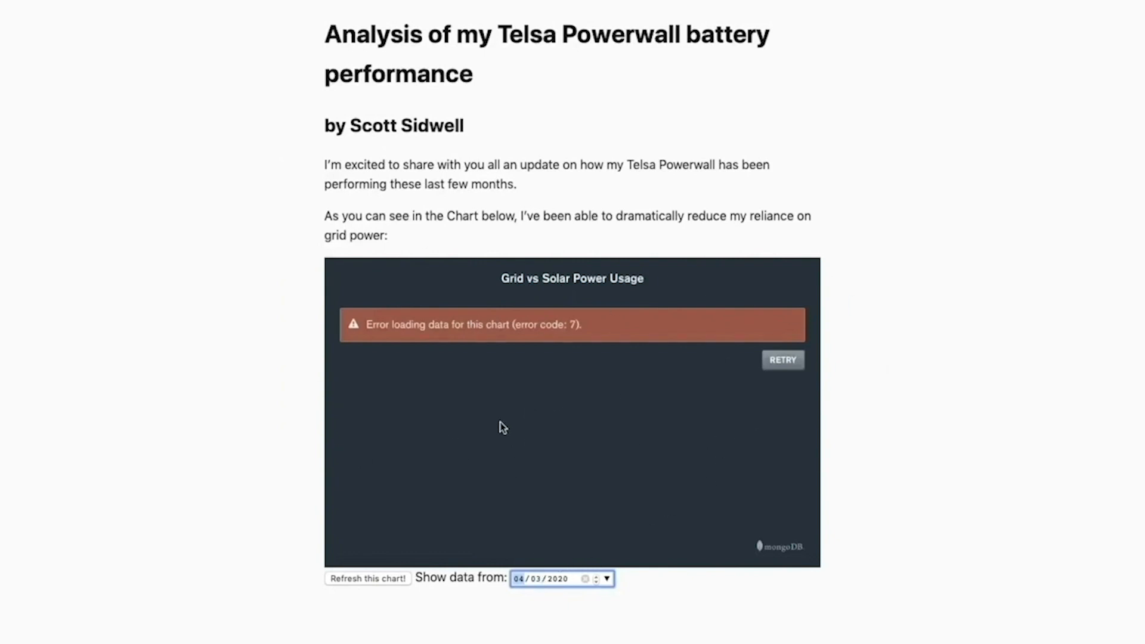
{"action": "mouse_move", "coordinate": [591, 408]}
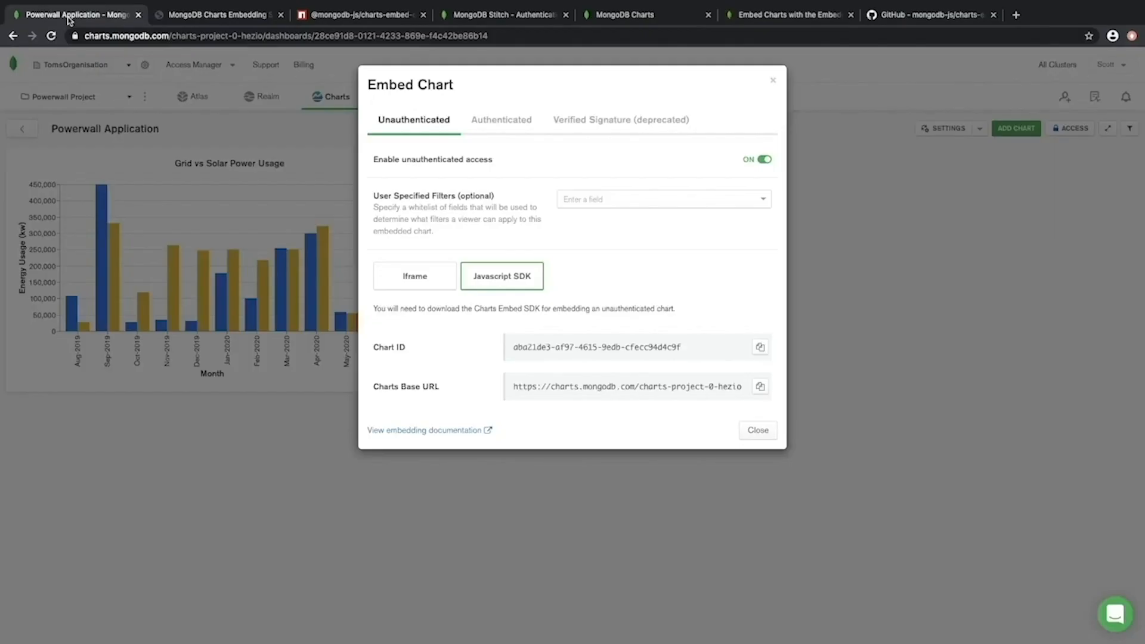
- Add timestamp as a user-specified filter field for the embedded chart and save the embed settings
{"action": "type", "text": "tim"}
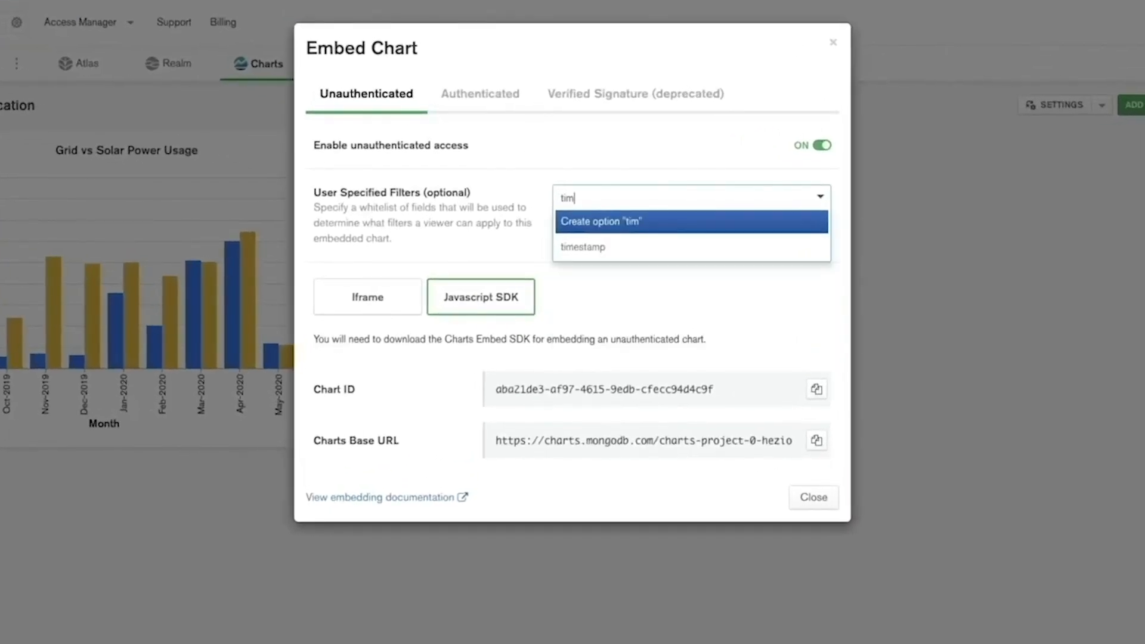
{"action": "left_click", "coordinate": [583, 247]}
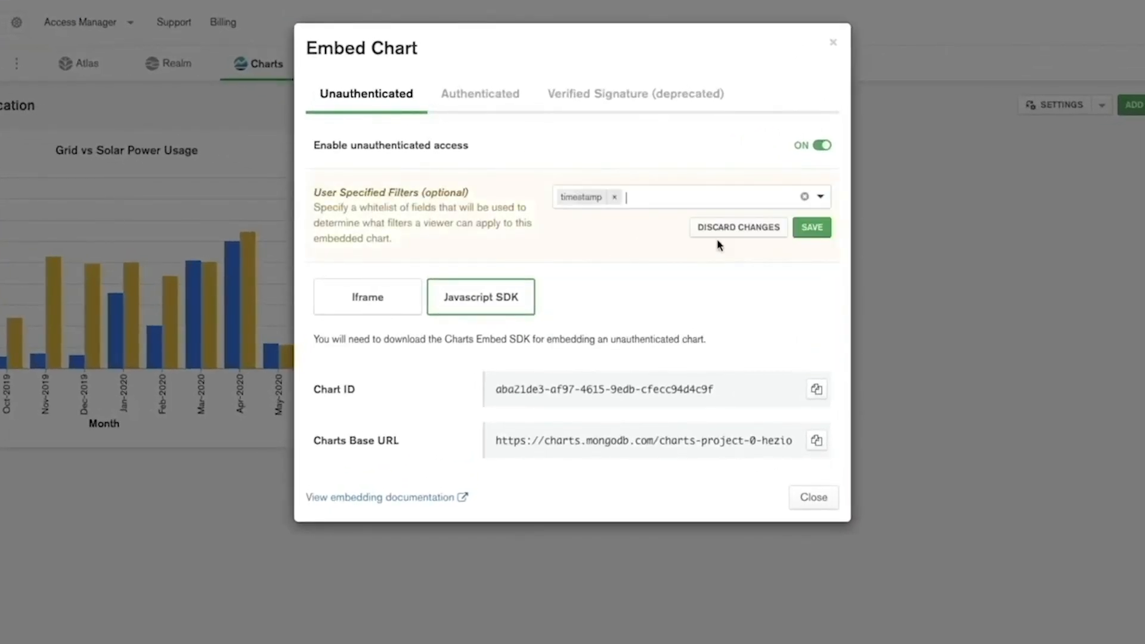
{"action": "left_click", "coordinate": [811, 227]}
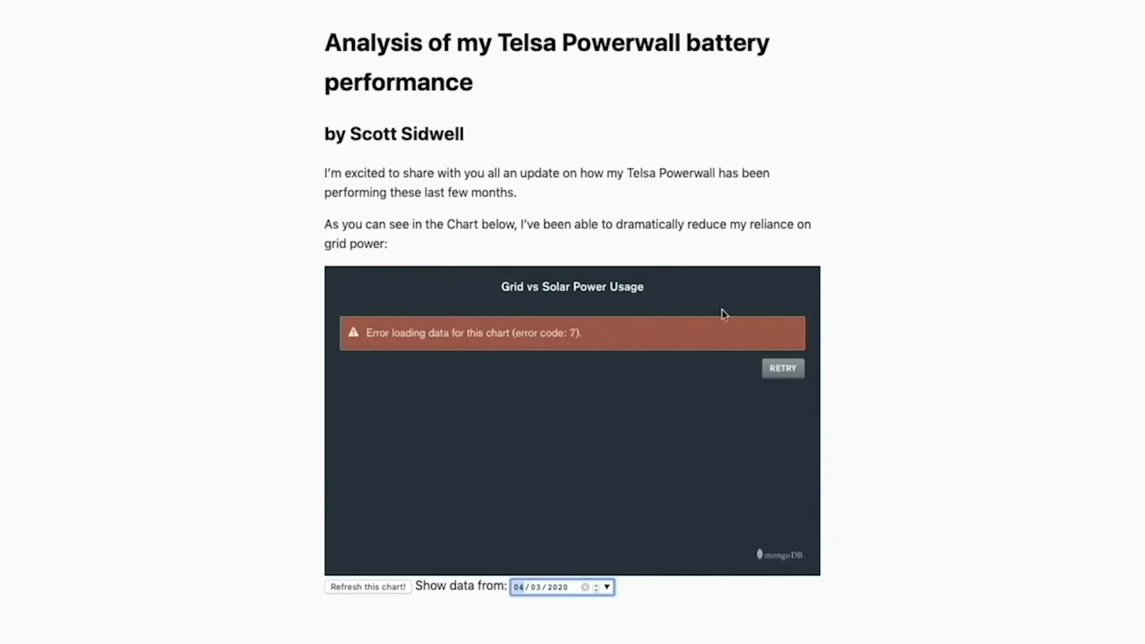
- Set the chart's start date to 01/01/2020 via the calendar so it shows January–May 2020
{"action": "left_click", "coordinate": [781, 367]}
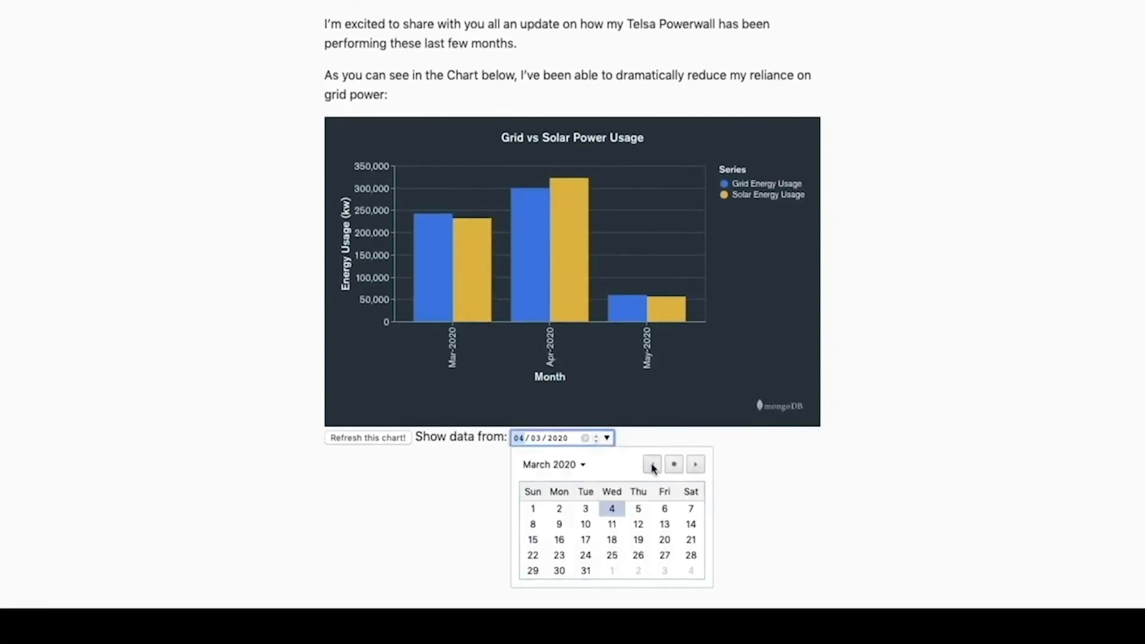
{"action": "left_click", "coordinate": [651, 463]}
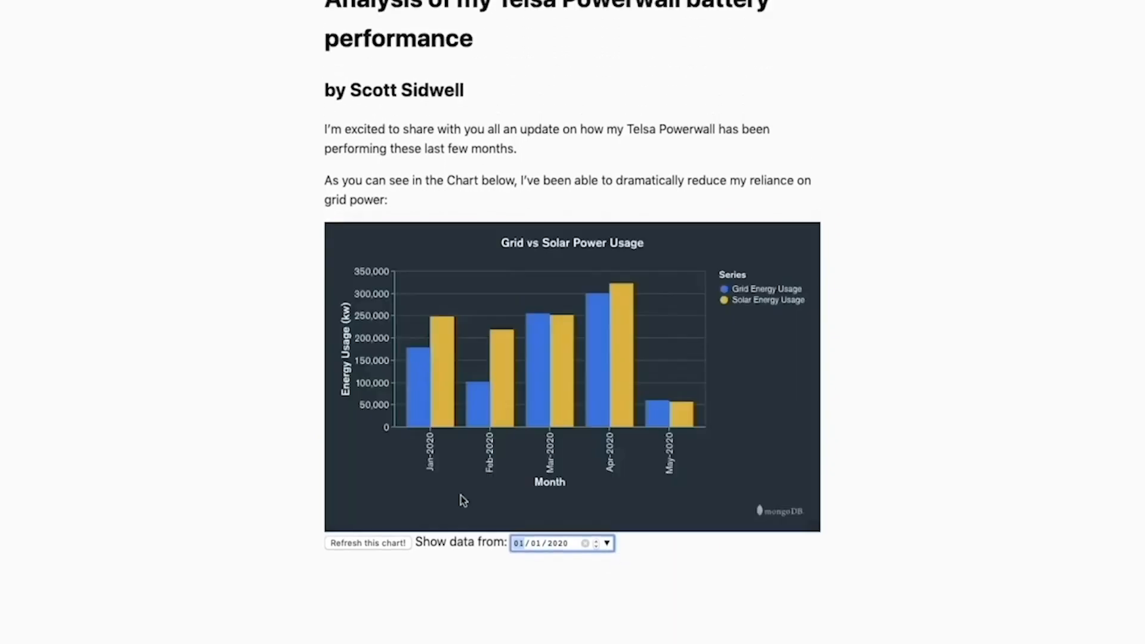
{"action": "scroll", "scroll_direction": "up", "scroll_amount": 3}
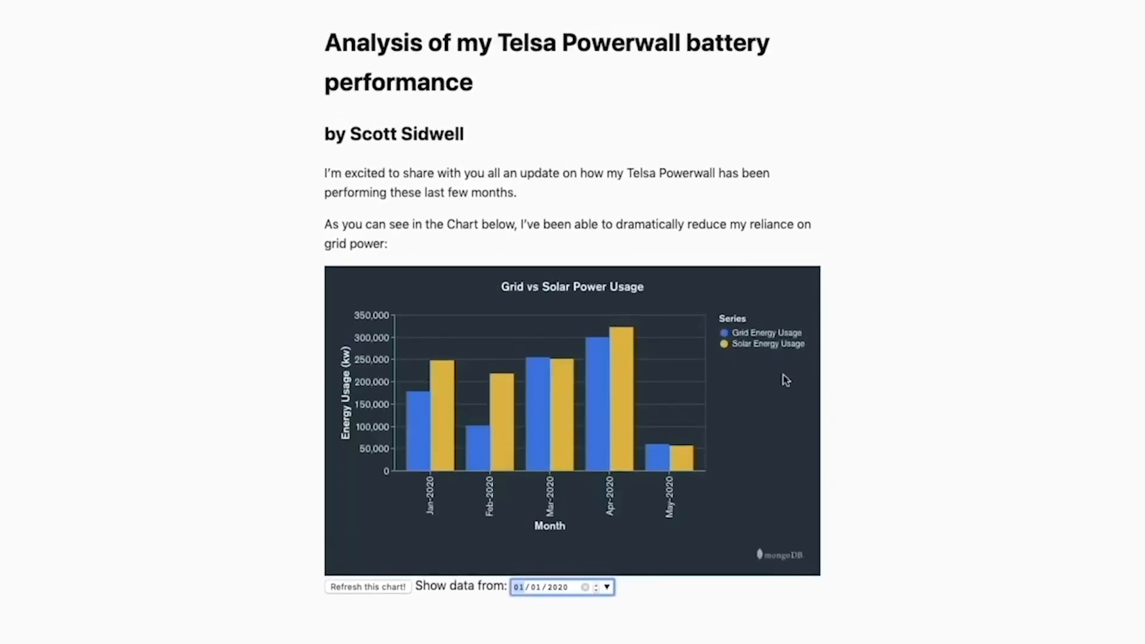
{"action": "mouse_move", "coordinate": [465, 434]}
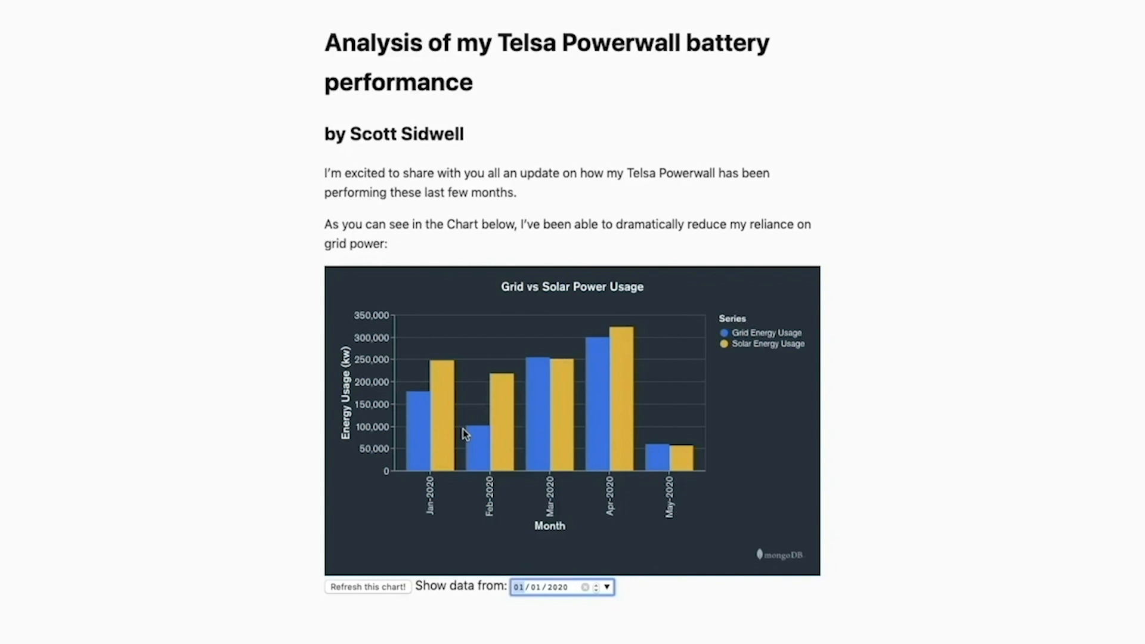
{"action": "mouse_move", "coordinate": [447, 45]}
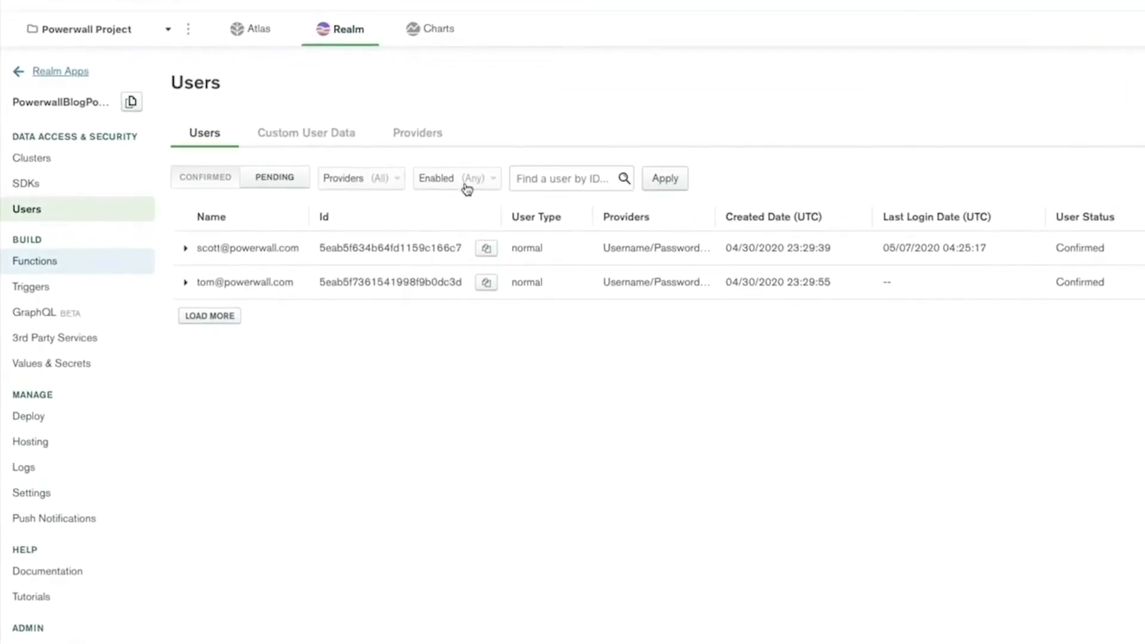
{"action": "mouse_move", "coordinate": [350, 209]}
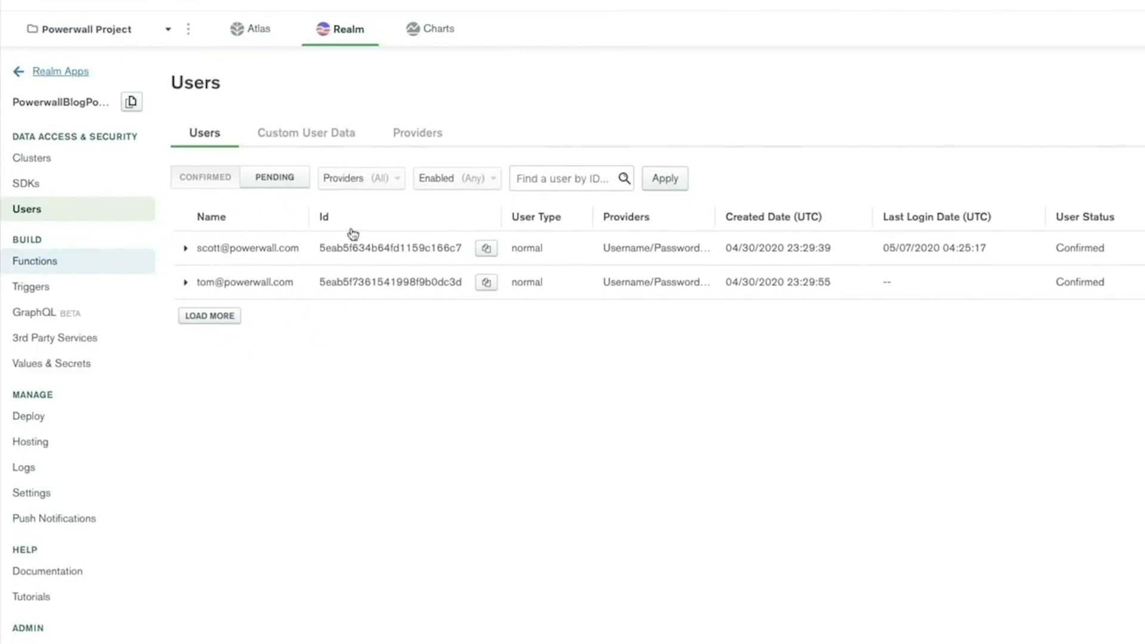
{"action": "mouse_move", "coordinate": [315, 301]}
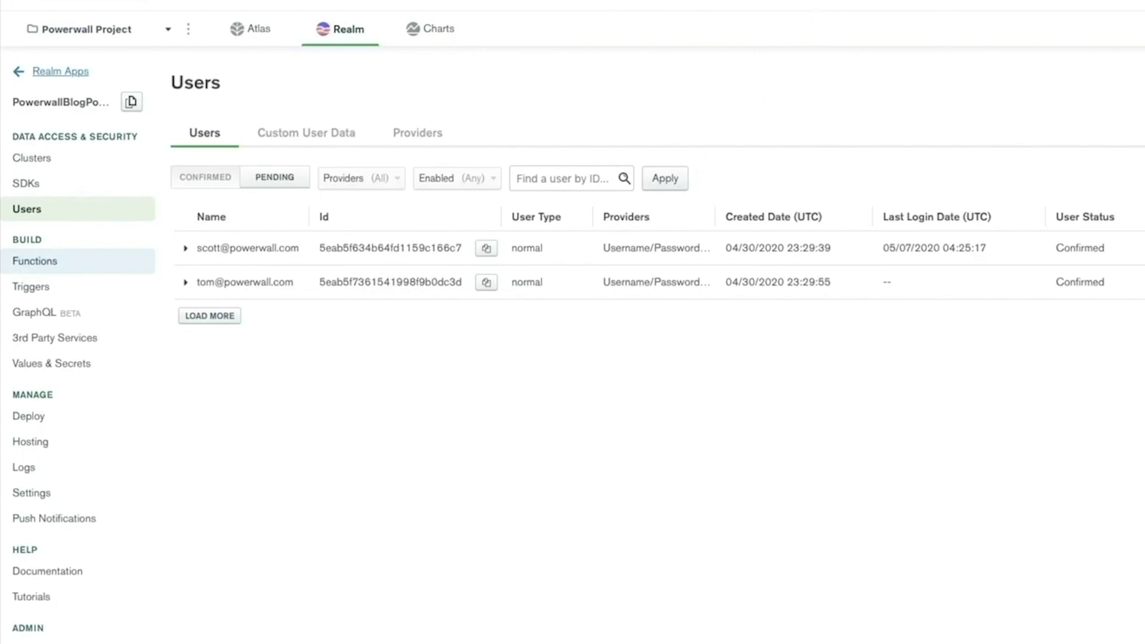
- Show the Charts admin settings where Powerwall Realm App appears under Embedding Authentication Providers
{"action": "left_click", "coordinate": [438, 28]}
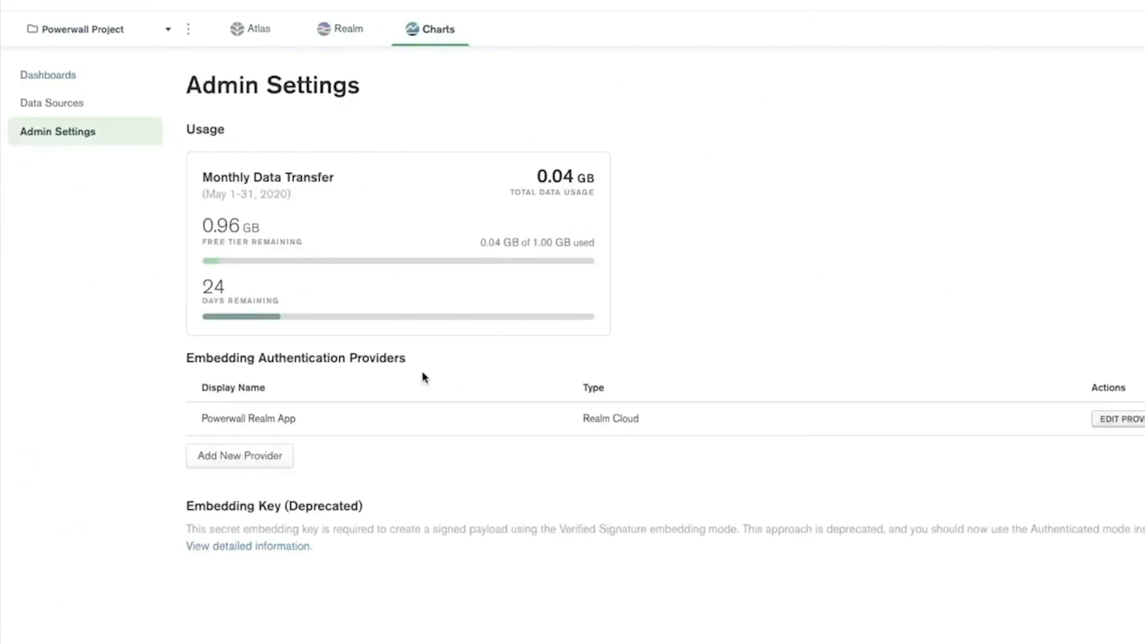
{"action": "mouse_move", "coordinate": [216, 417]}
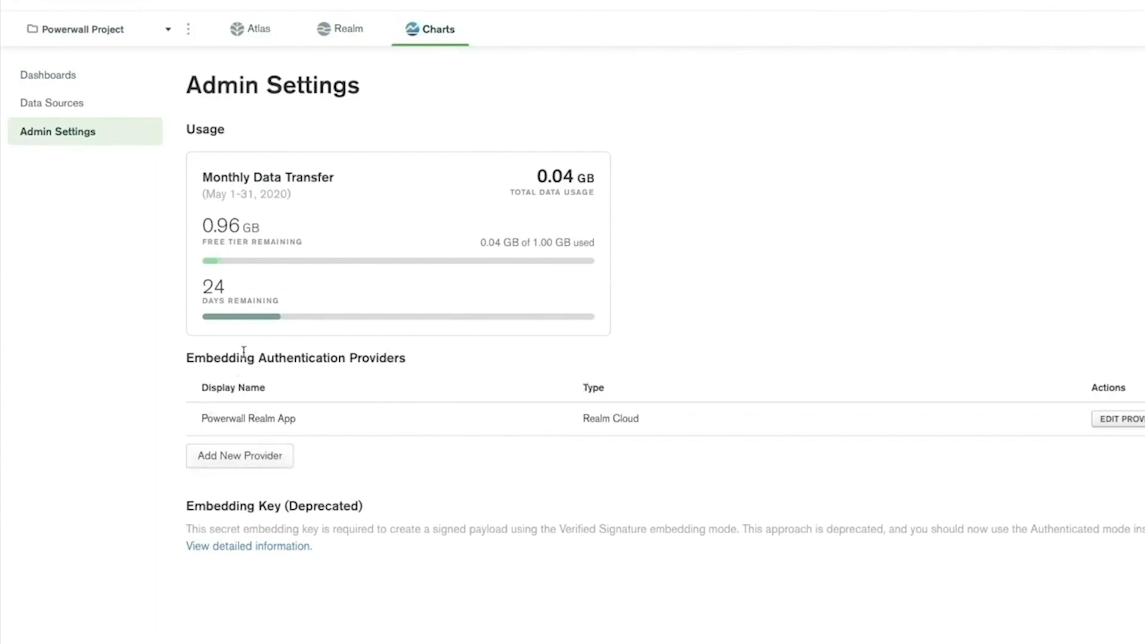
{"action": "mouse_move", "coordinate": [1135, 400]}
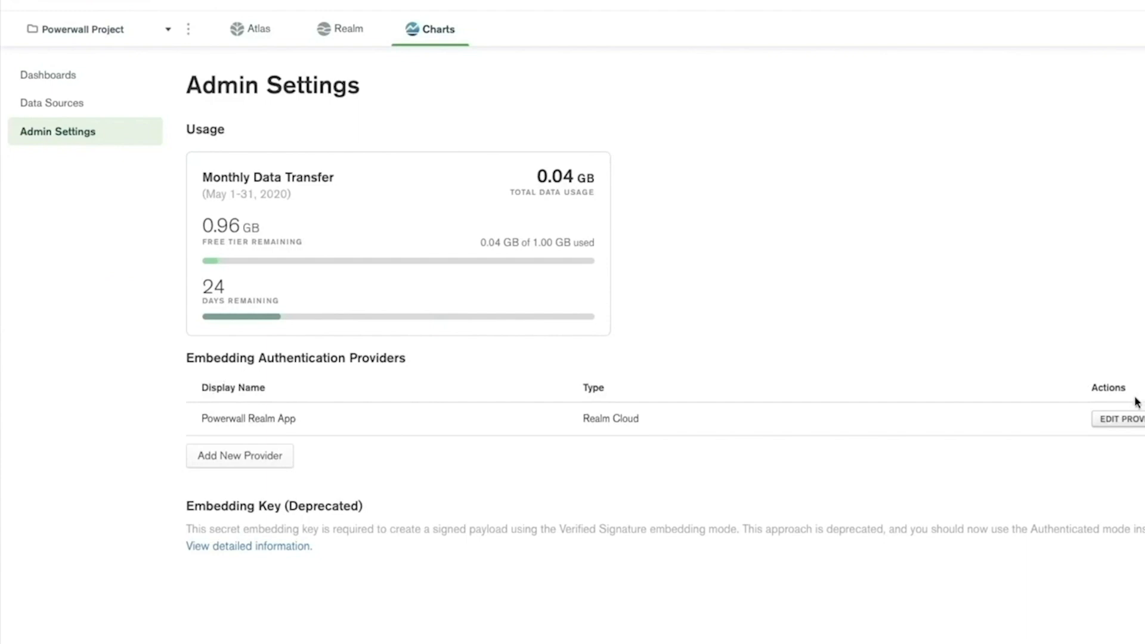
{"action": "left_click", "coordinate": [1120, 418]}
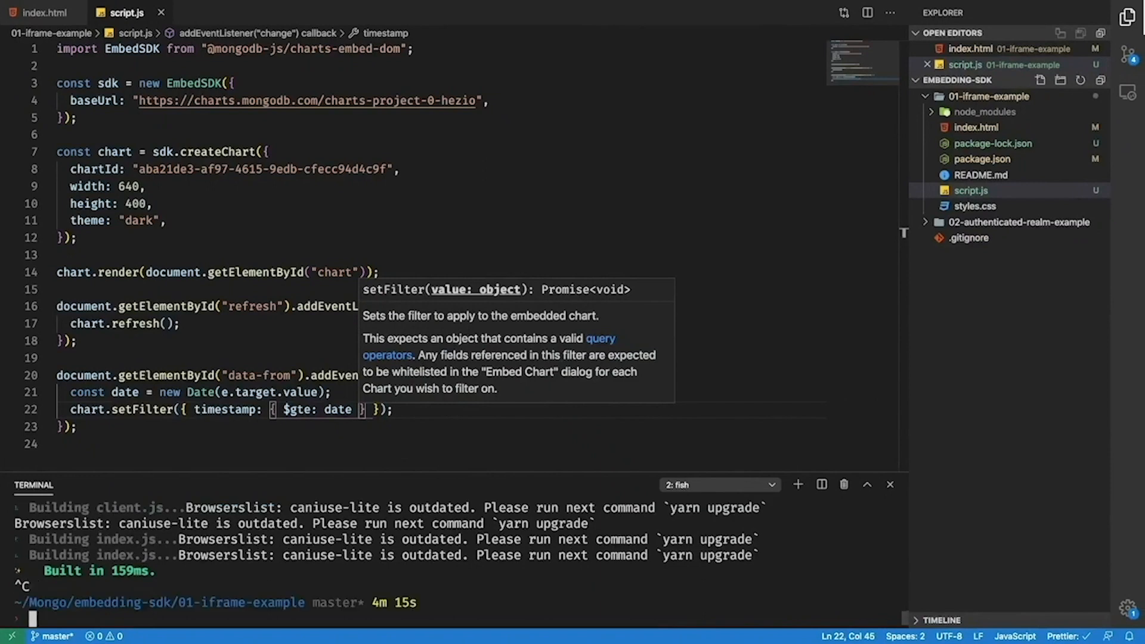
- Start the 02-authenticated-realm-example dev server in the terminal and return to the browser
{"action": "type", "text": "cd"}
{"action": "type", "text": "yarn start"}
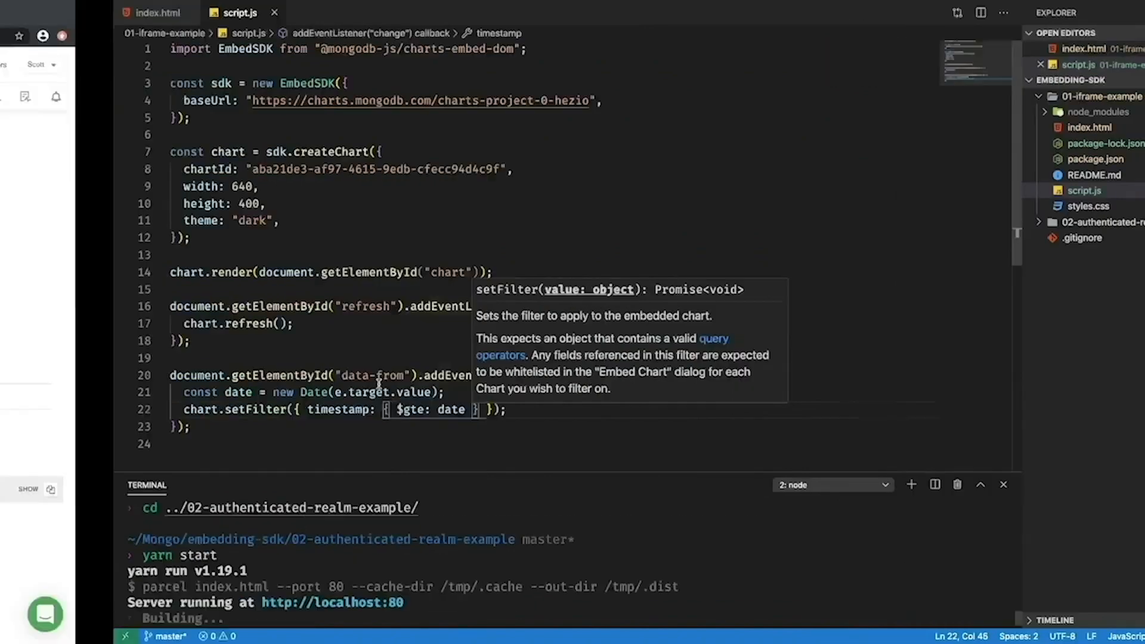
{"action": "left_click", "coordinate": [220, 14]}
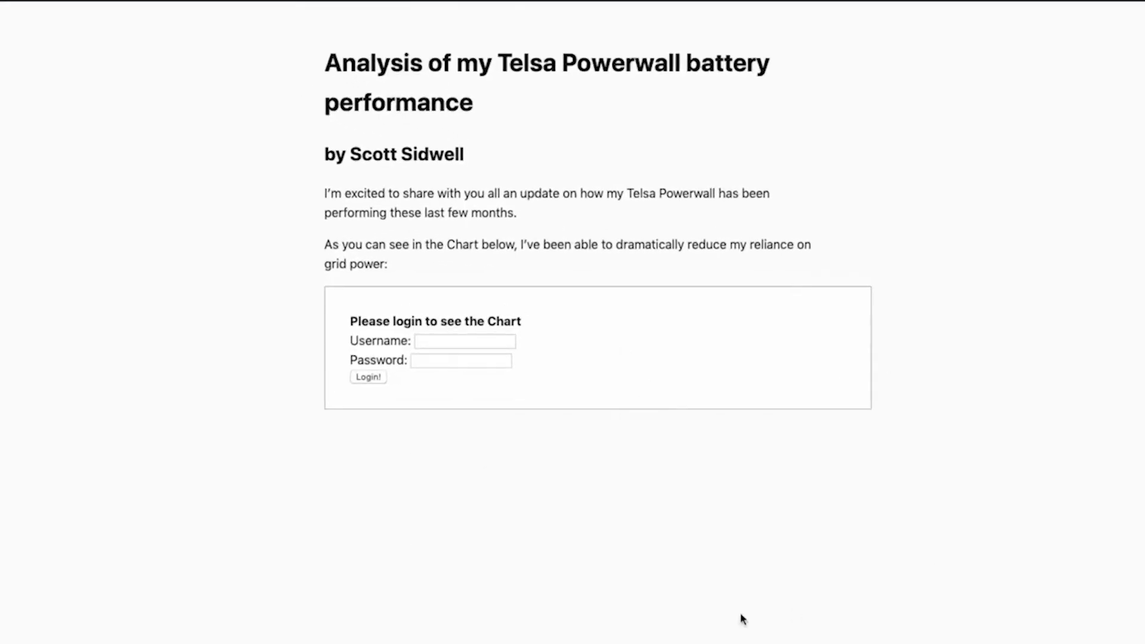
{"action": "mouse_move", "coordinate": [409, 445]}
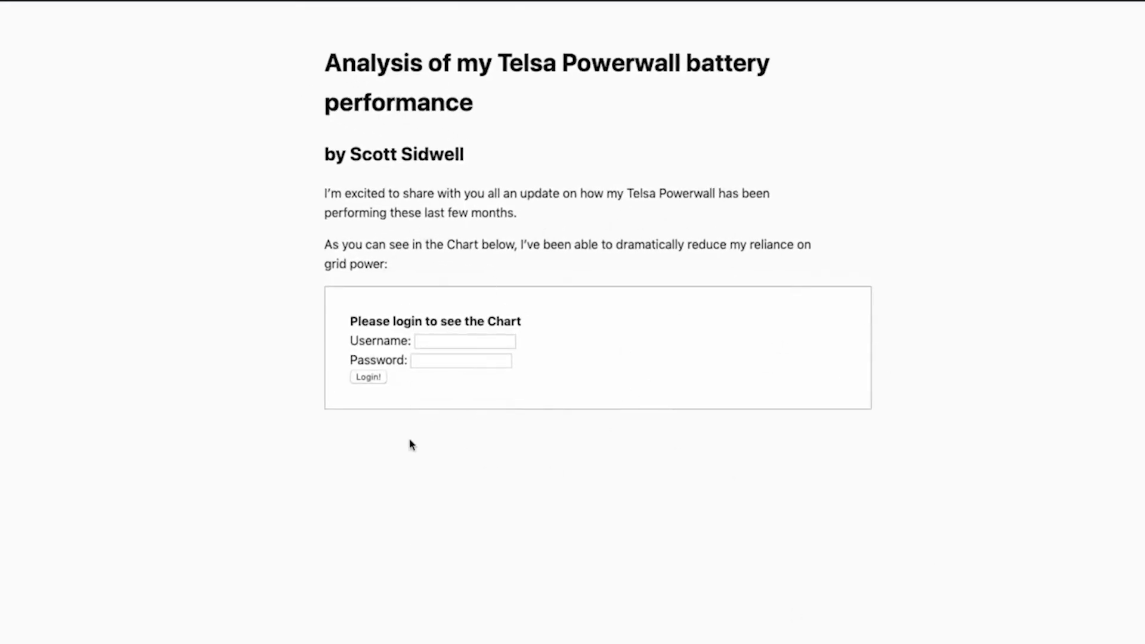
{"action": "mouse_move", "coordinate": [574, 466]}
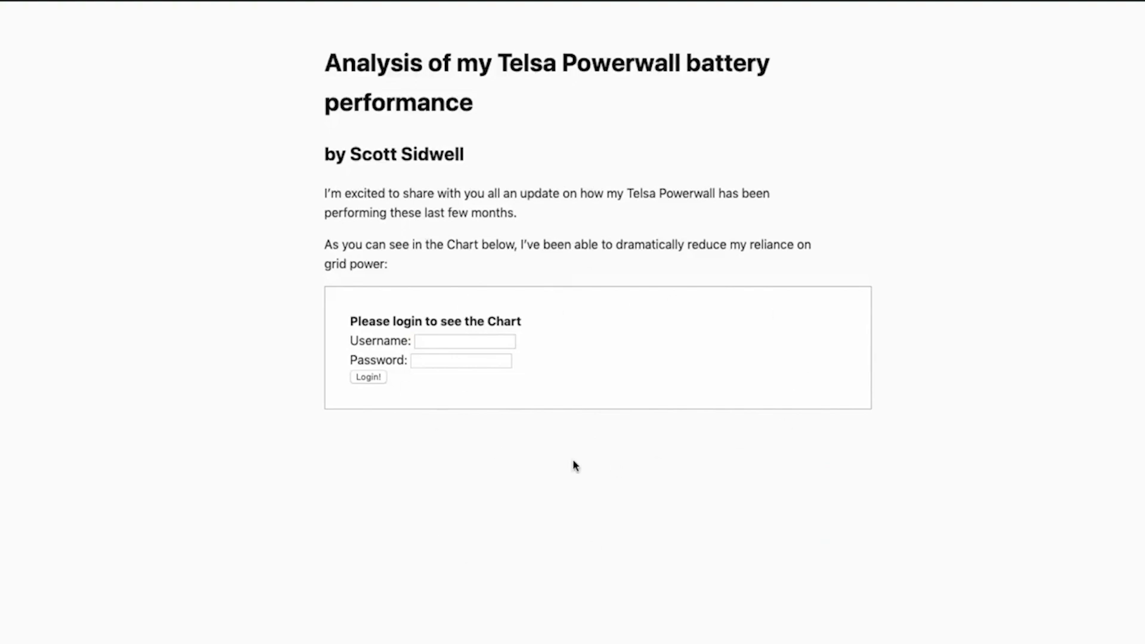
- Check the app's registered users, then log in on the blog page with the suggested Realm username
{"action": "left_click", "coordinate": [503, 14]}
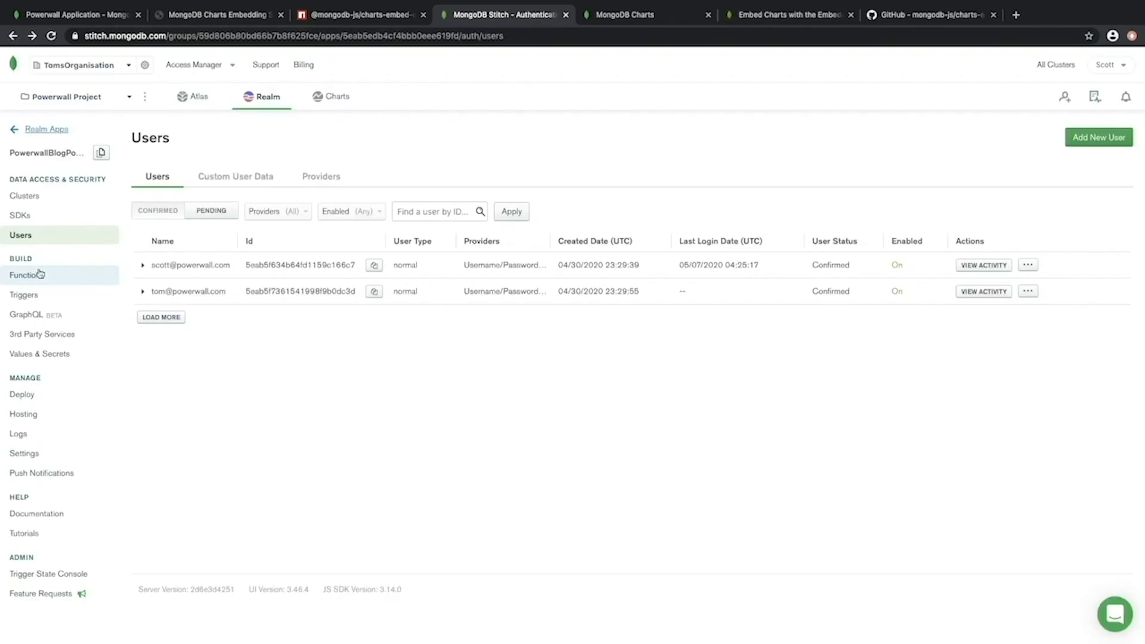
{"action": "left_click", "coordinate": [76, 15]}
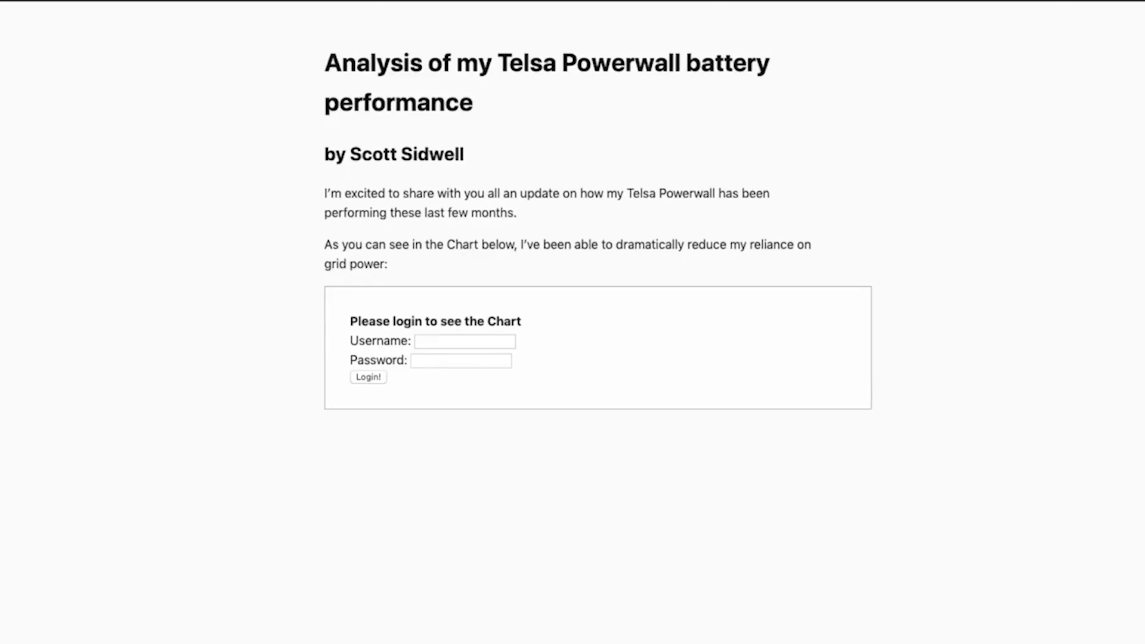
{"action": "type", "text": "sc"}
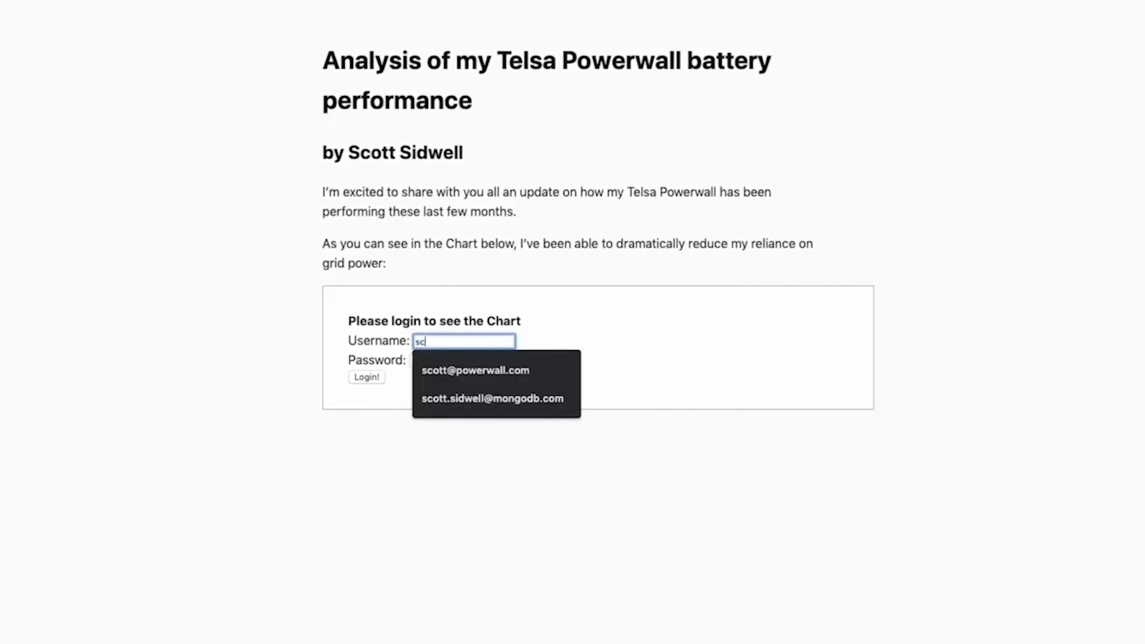
{"action": "left_click", "coordinate": [474, 369]}
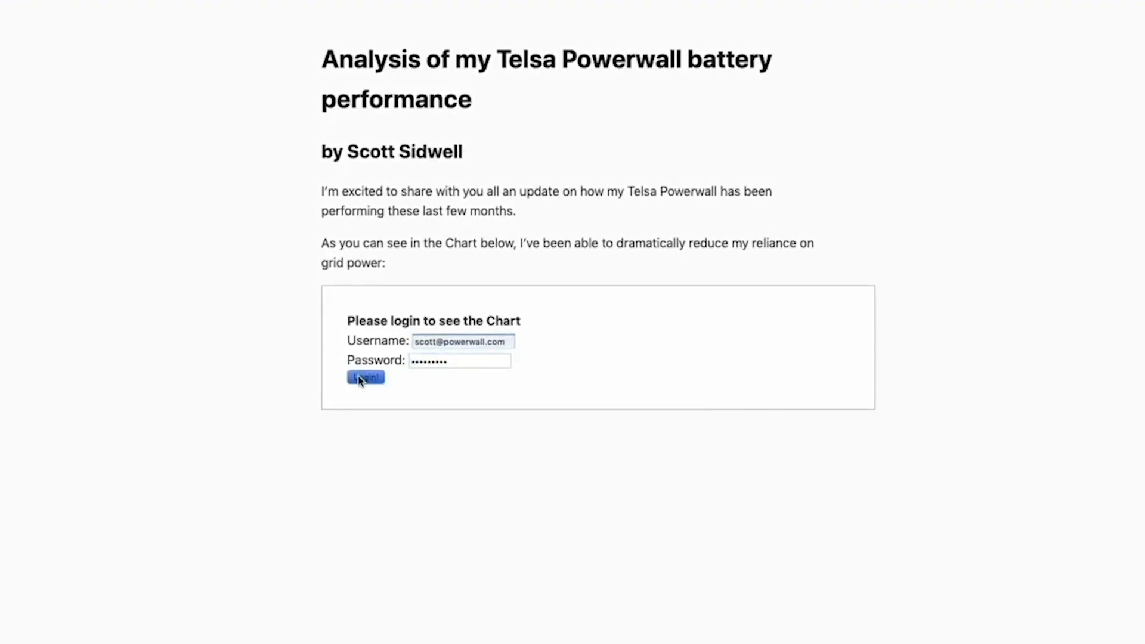
{"action": "left_click", "coordinate": [365, 378]}
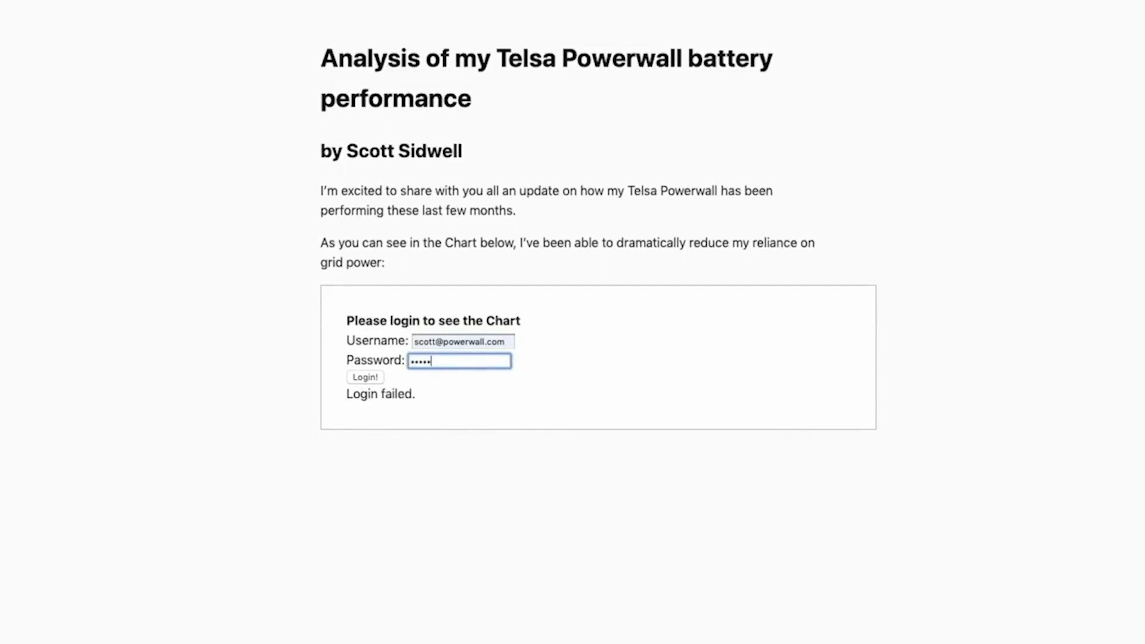
- Re-enter the password after the failed login and submit again so the chart area loads
{"action": "left_click", "coordinate": [365, 378]}
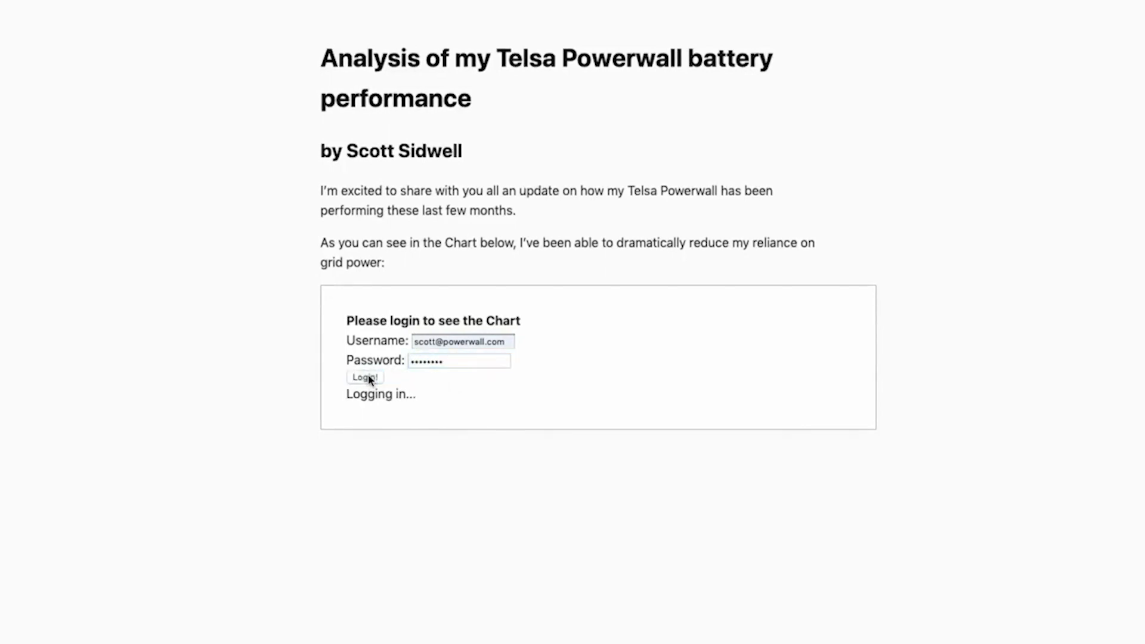
{"action": "left_click", "coordinate": [364, 378]}
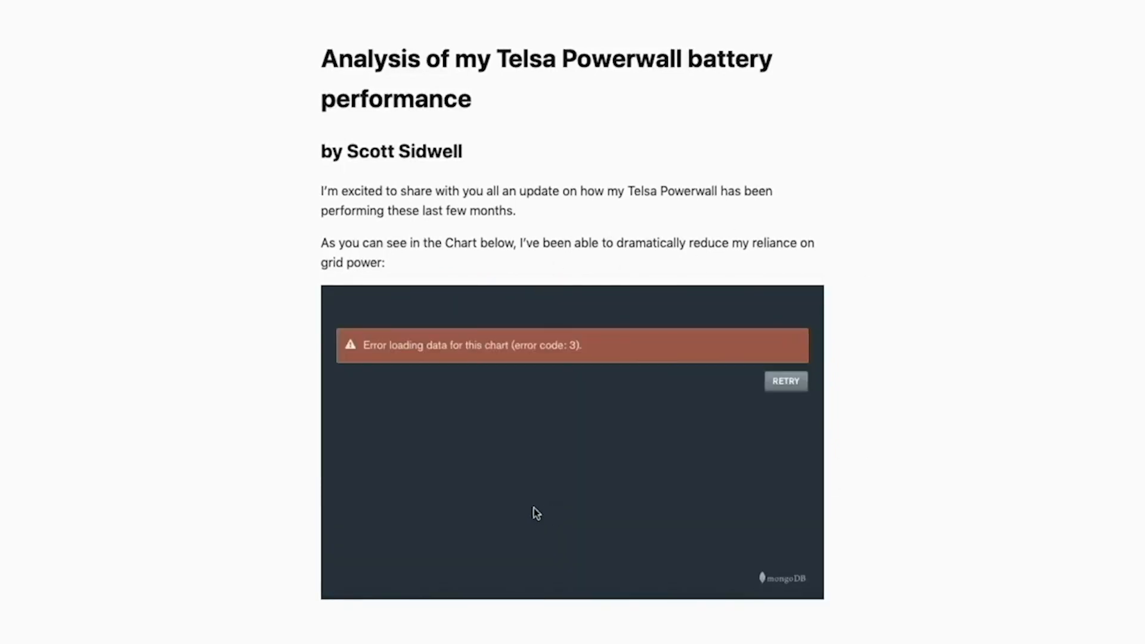
{"action": "mouse_move", "coordinate": [646, 476]}
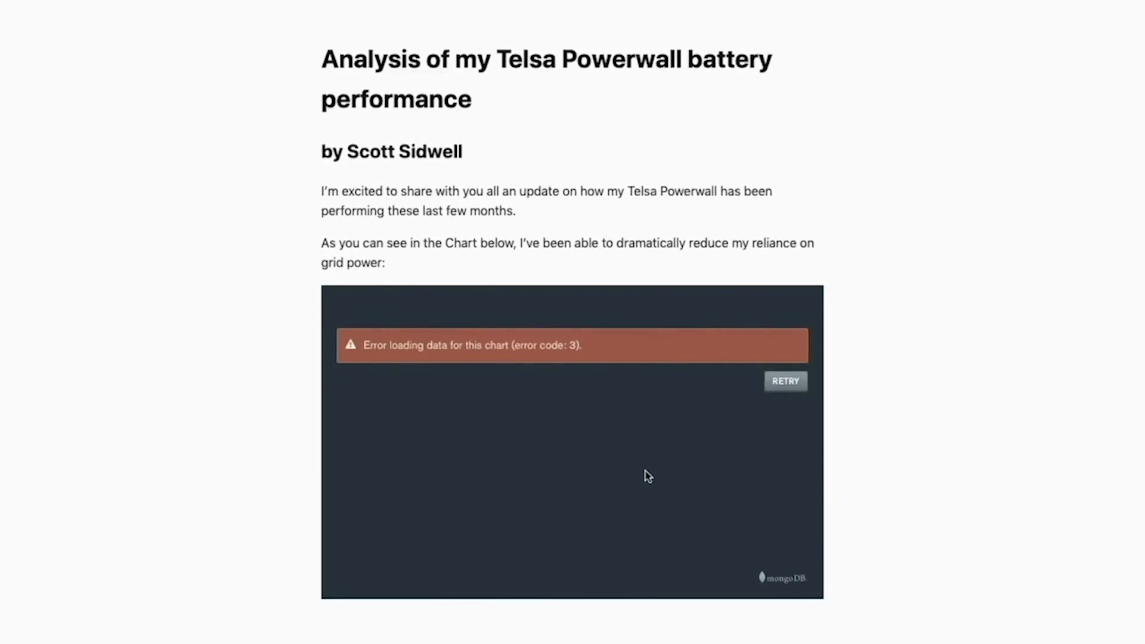
{"action": "mouse_move", "coordinate": [481, 483]}
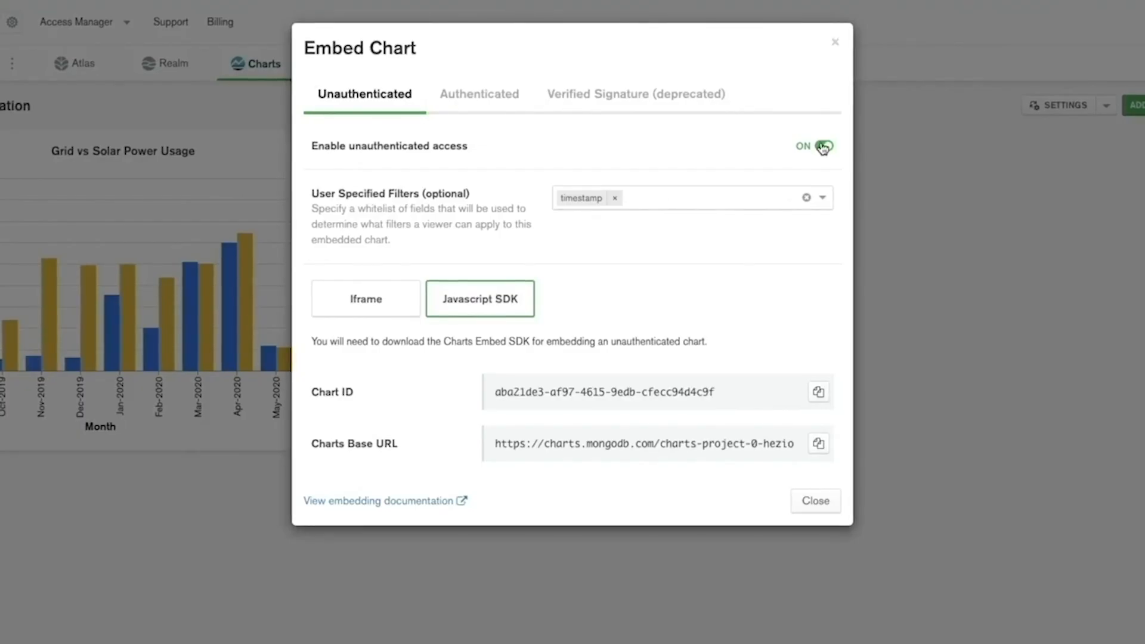
- Enable authenticated access on the Grid vs Solar chart's Authenticated embed settings
{"action": "left_click", "coordinate": [479, 93]}
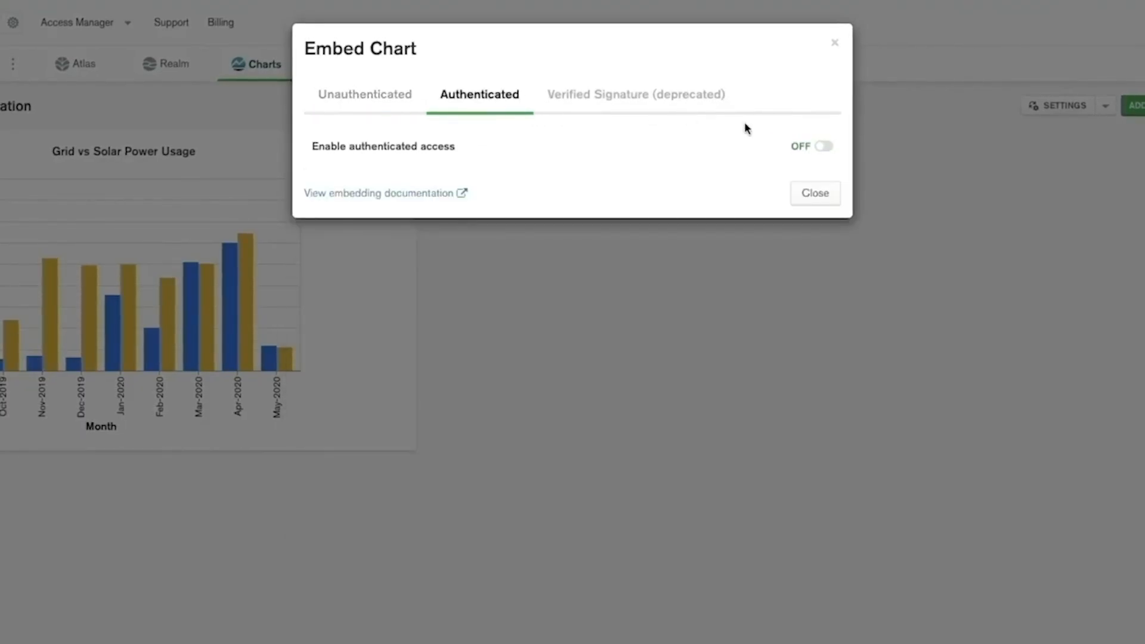
{"action": "left_click", "coordinate": [820, 145]}
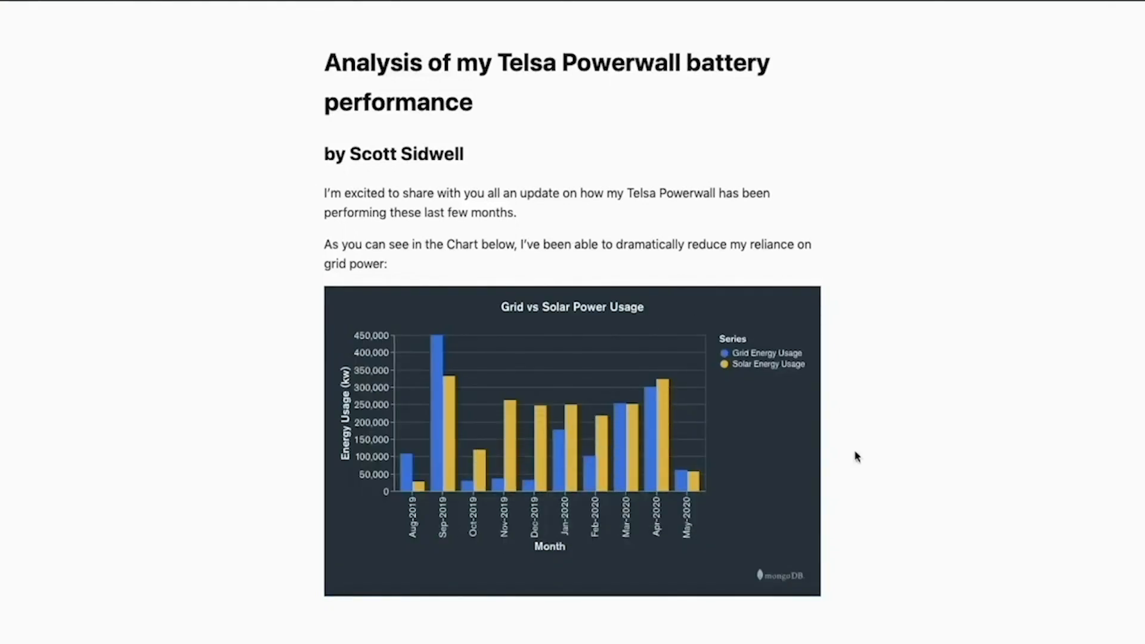
{"action": "mouse_move", "coordinate": [331, 443]}
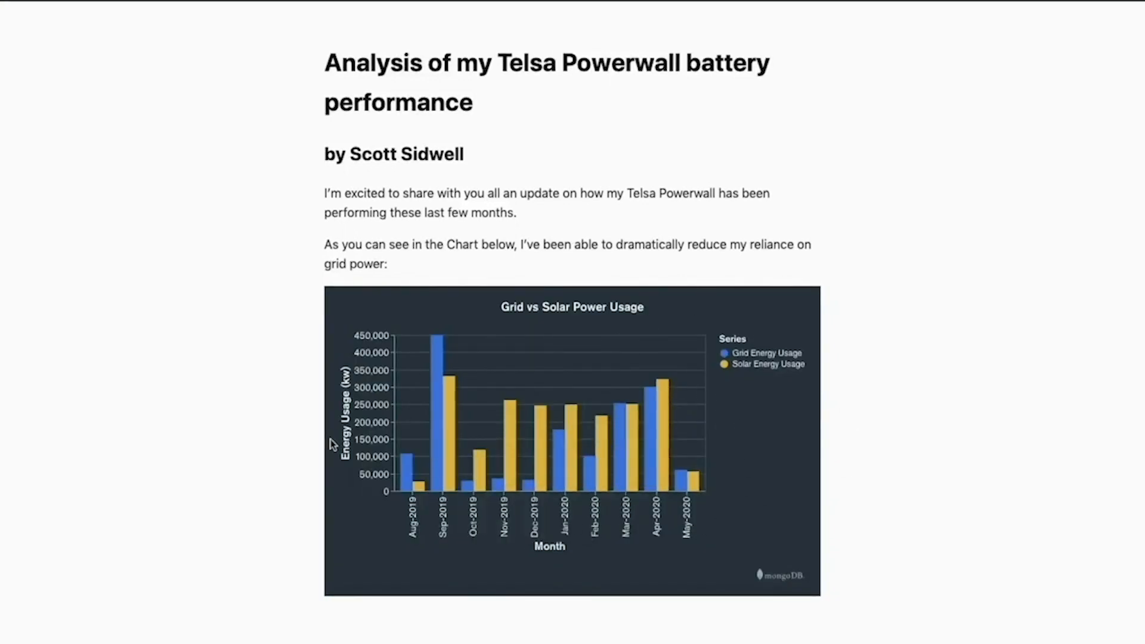
{"action": "mouse_move", "coordinate": [441, 392]}
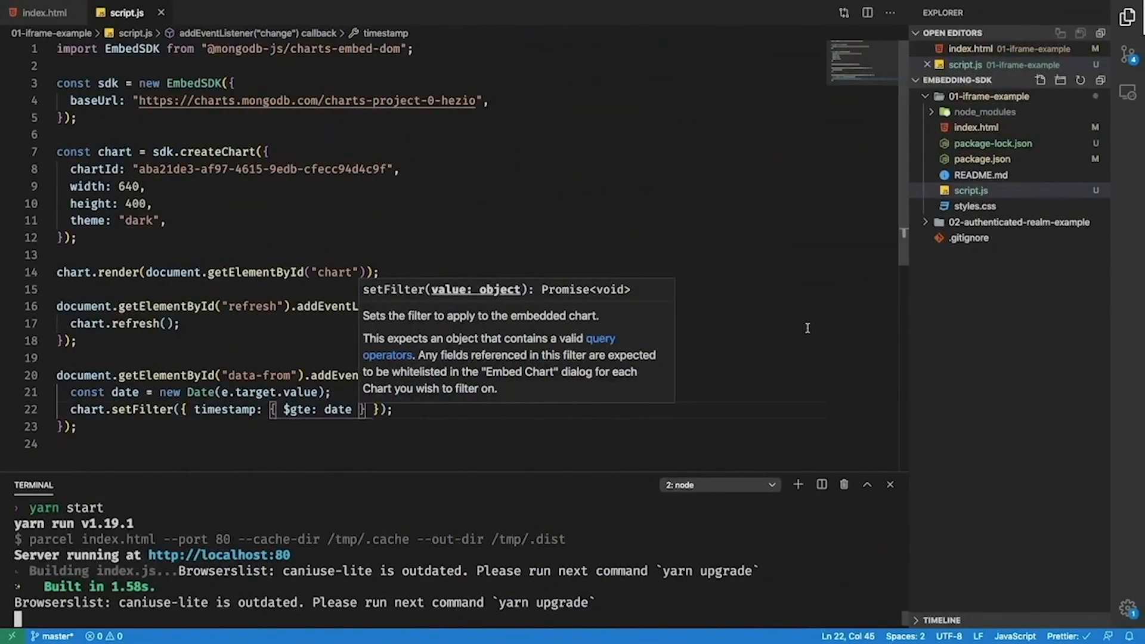
- Review the authenticated example's script.js login() function and its stitchClient usage
{"action": "left_click", "coordinate": [972, 300]}
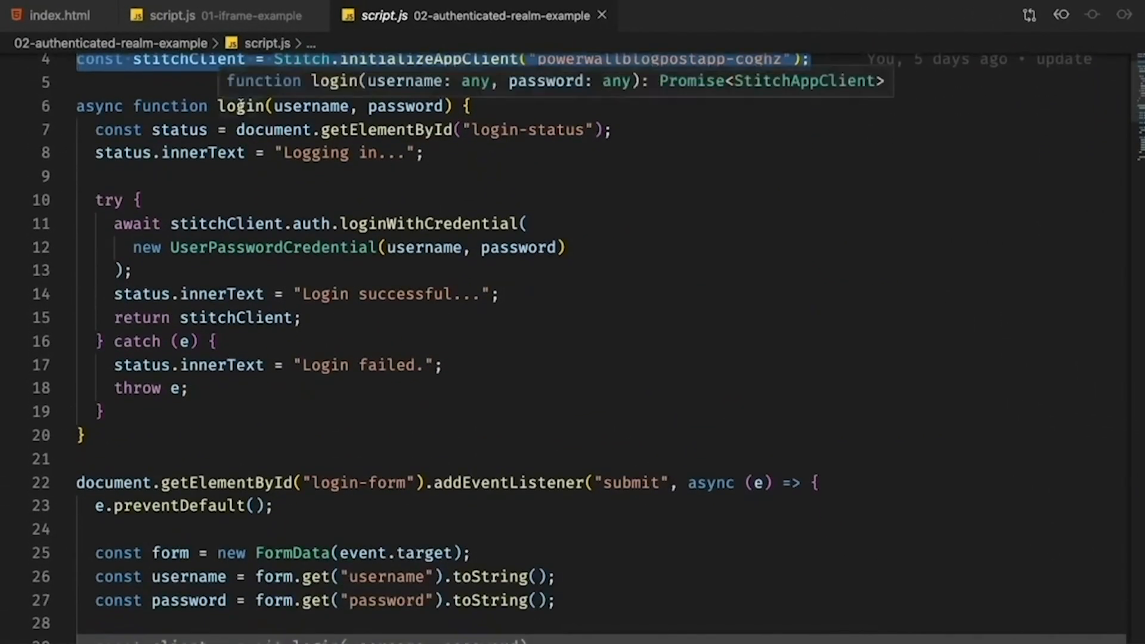
{"action": "left_click", "coordinate": [239, 106]}
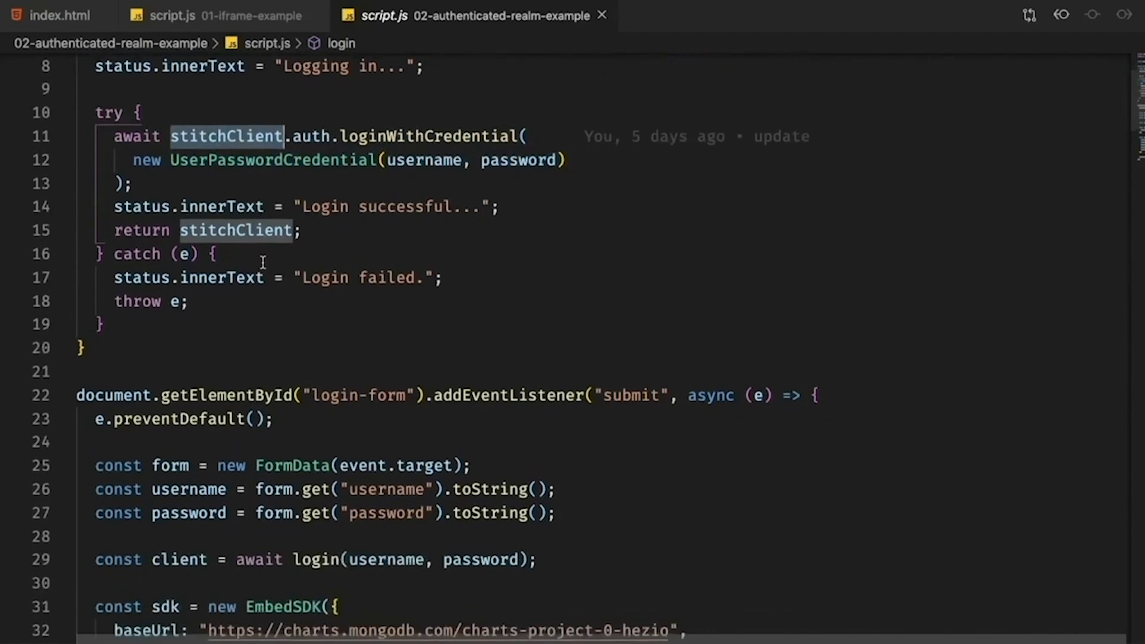
{"action": "scroll", "scroll_direction": "down", "scroll_amount": 3}
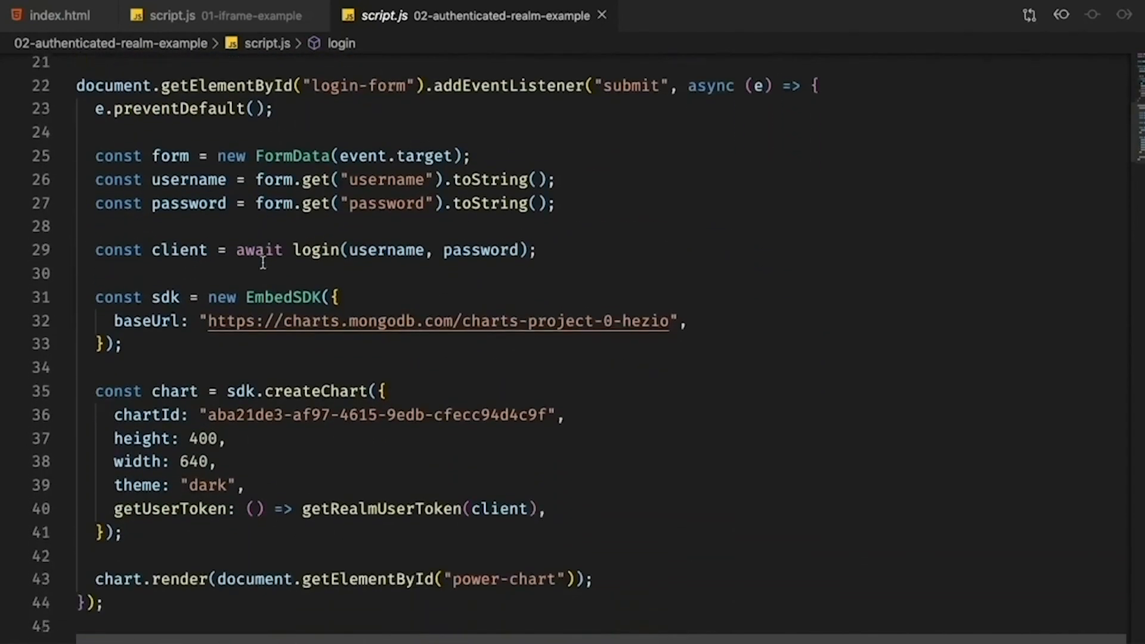
- Highlight the createChart getUserToken option and its getRealmUserToken(stitchClient) call
{"action": "double_click", "coordinate": [179, 249]}
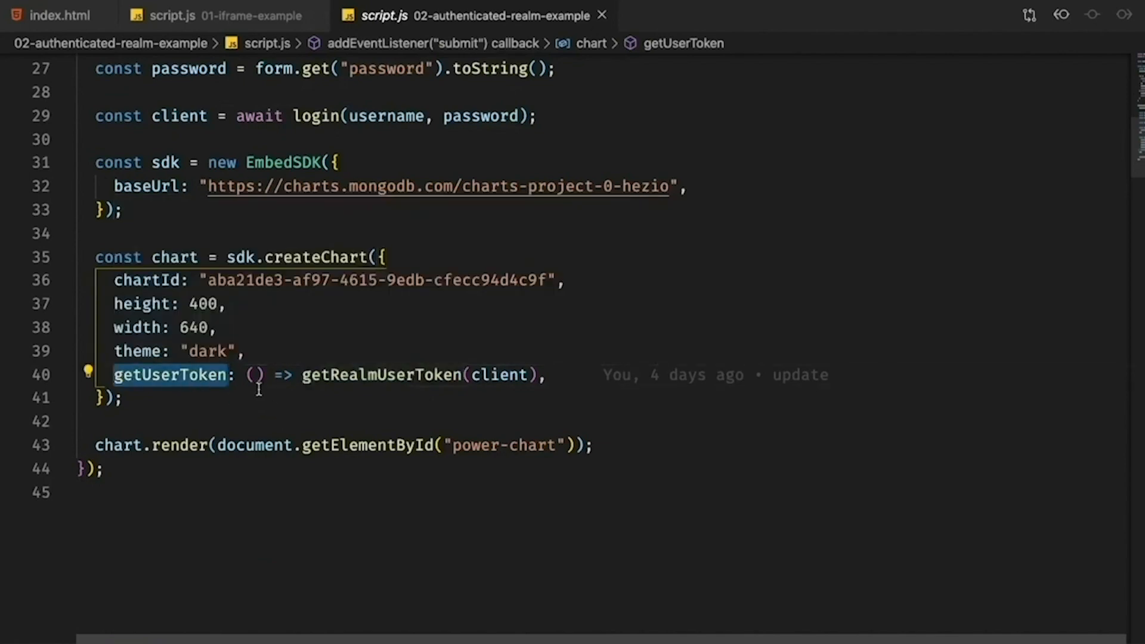
{"action": "double_click", "coordinate": [381, 375]}
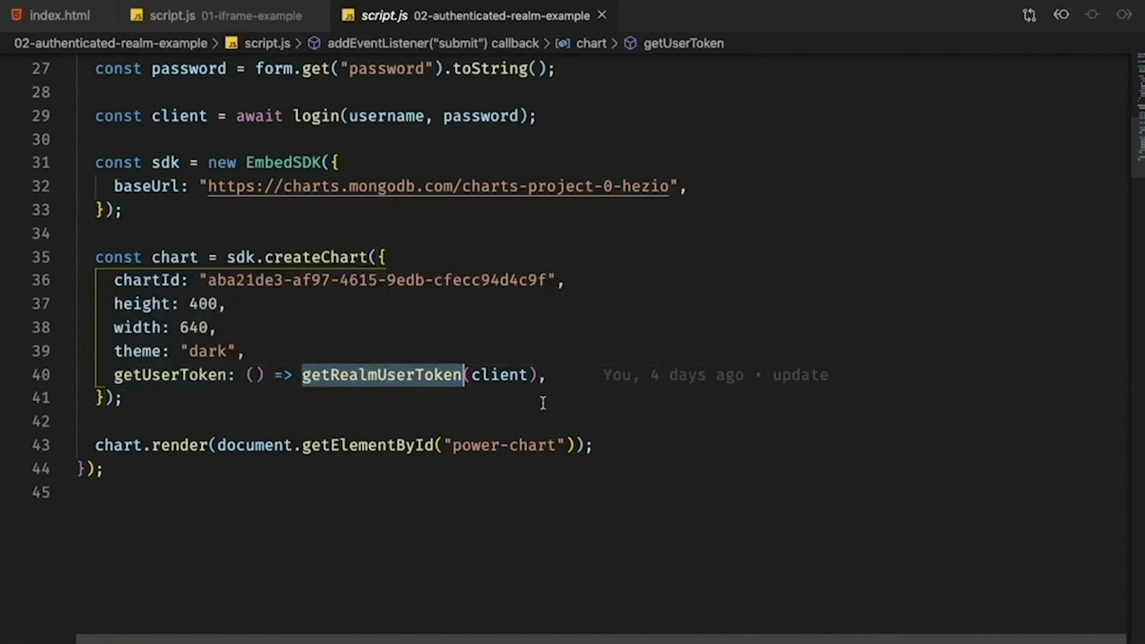
{"action": "double_click", "coordinate": [500, 374]}
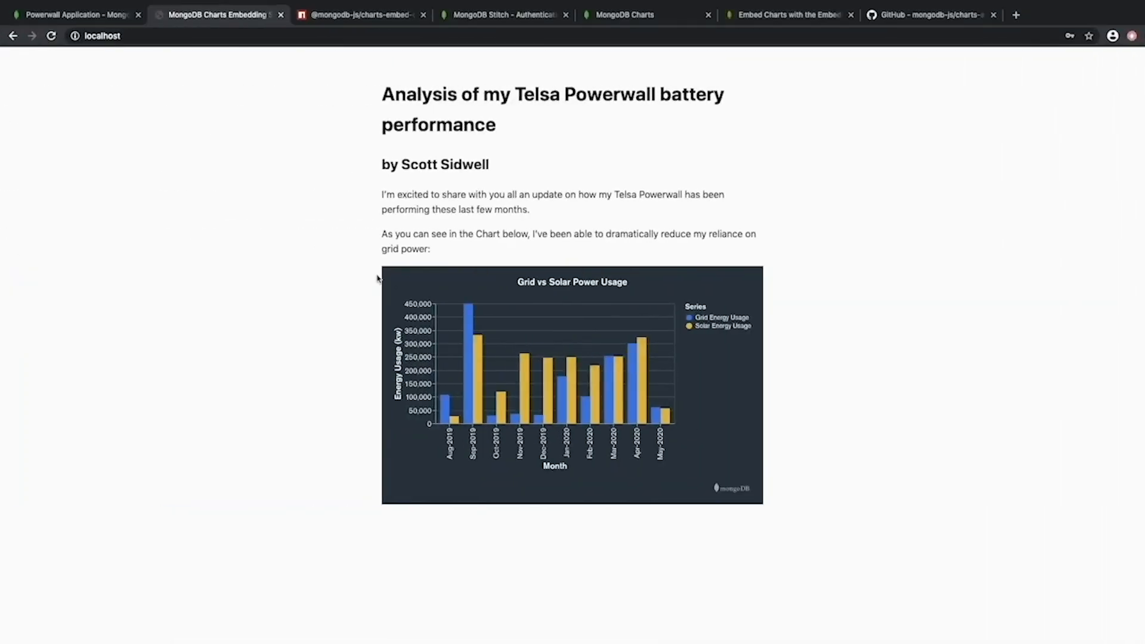
{"action": "mouse_move", "coordinate": [404, 271]}
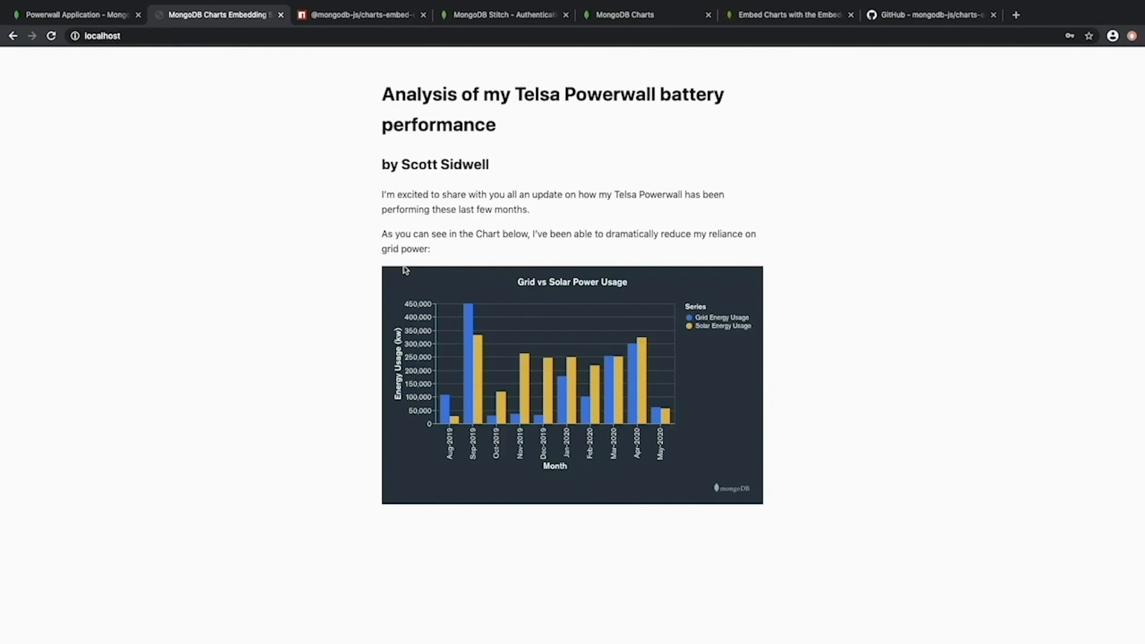
{"action": "mouse_move", "coordinate": [792, 56]}
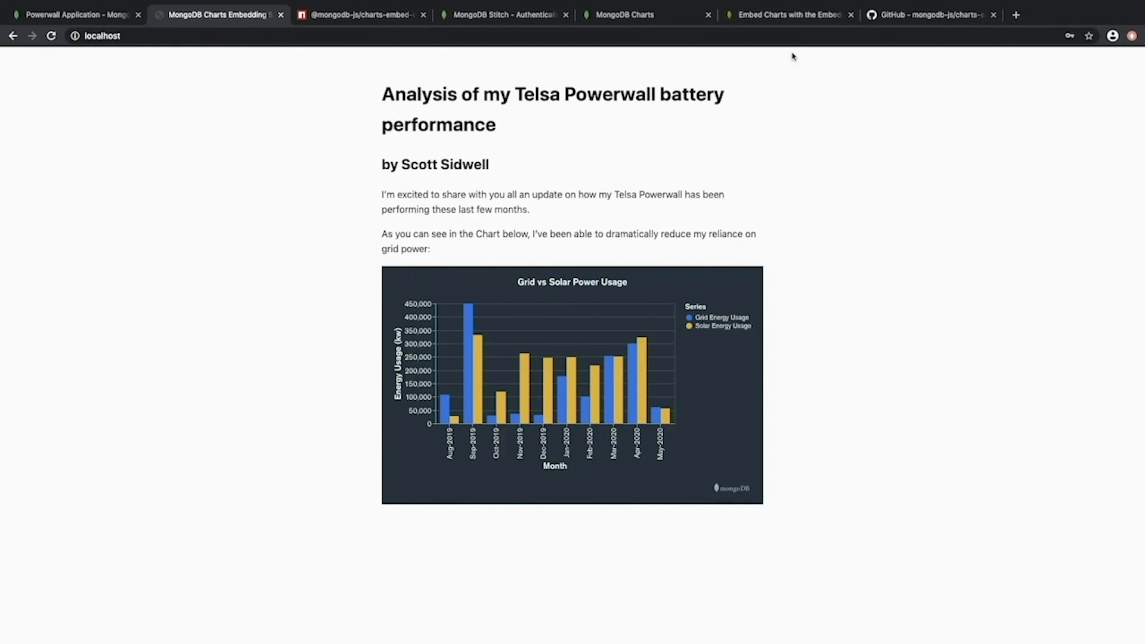
- Move from the Embedding SDK docs to the charts-embed-sdk GitHub README and its demo chart
{"action": "left_click", "coordinate": [787, 14]}
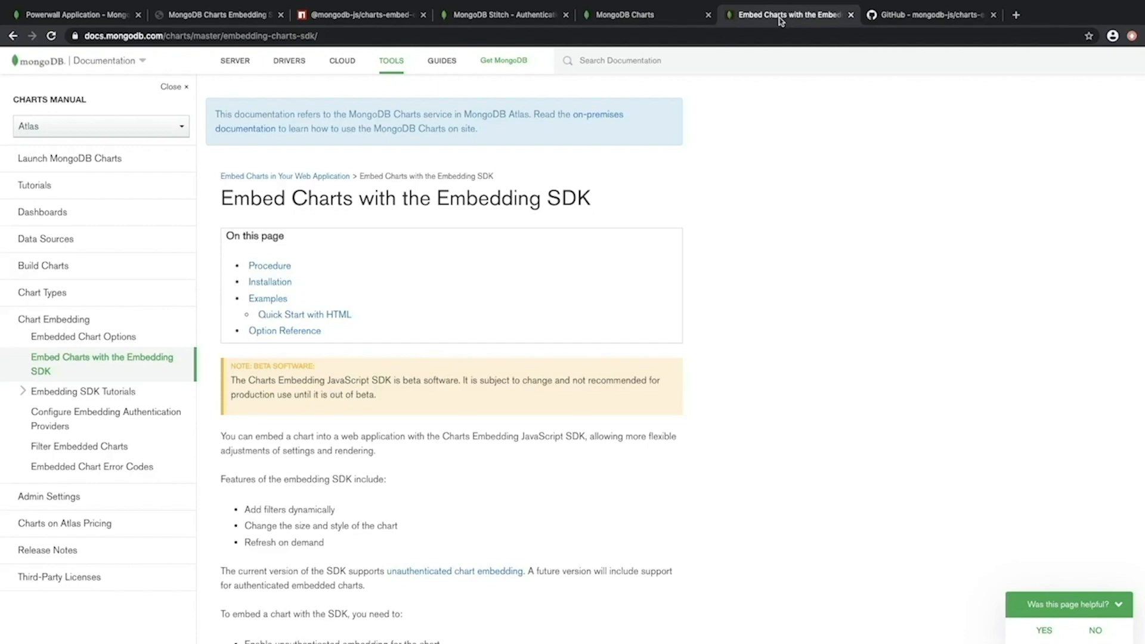
{"action": "left_click", "coordinate": [930, 14]}
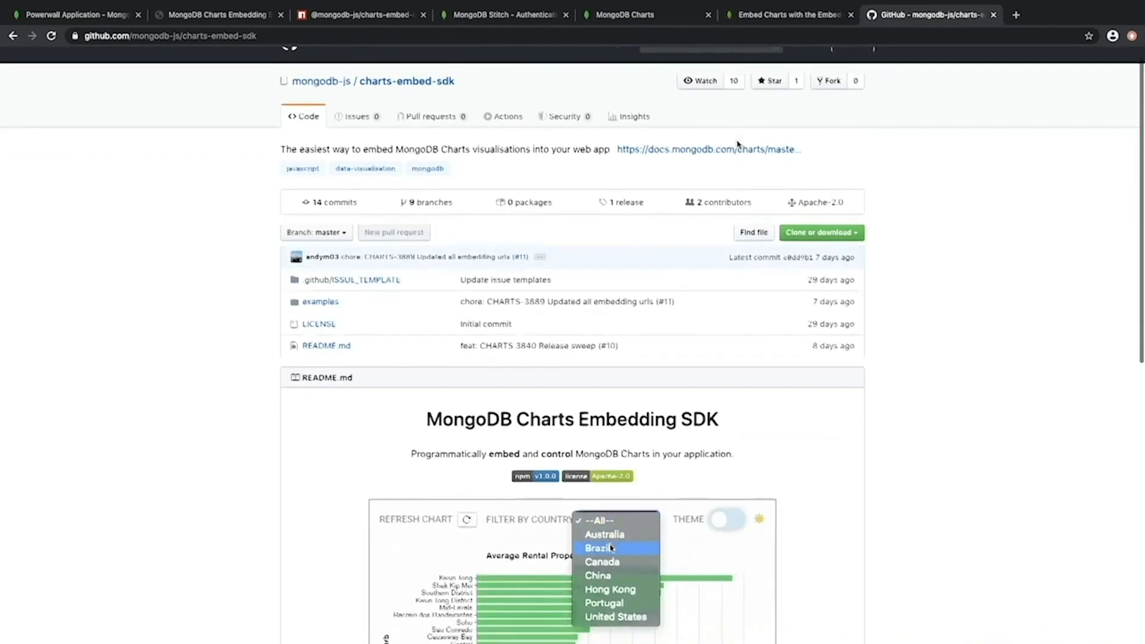
{"action": "left_click", "coordinate": [609, 547]}
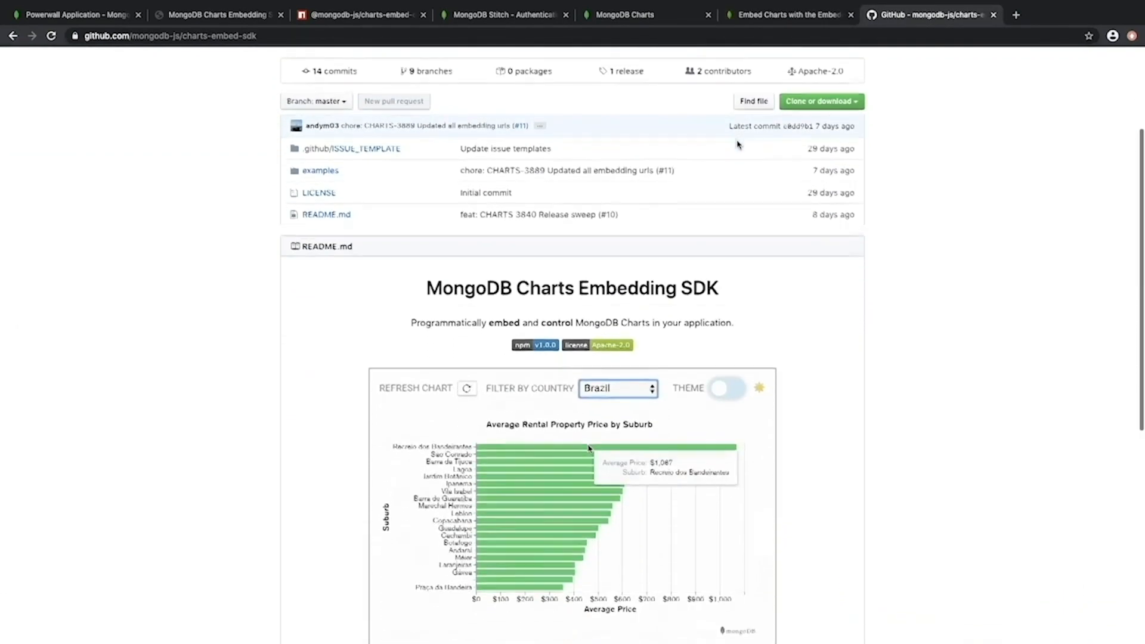